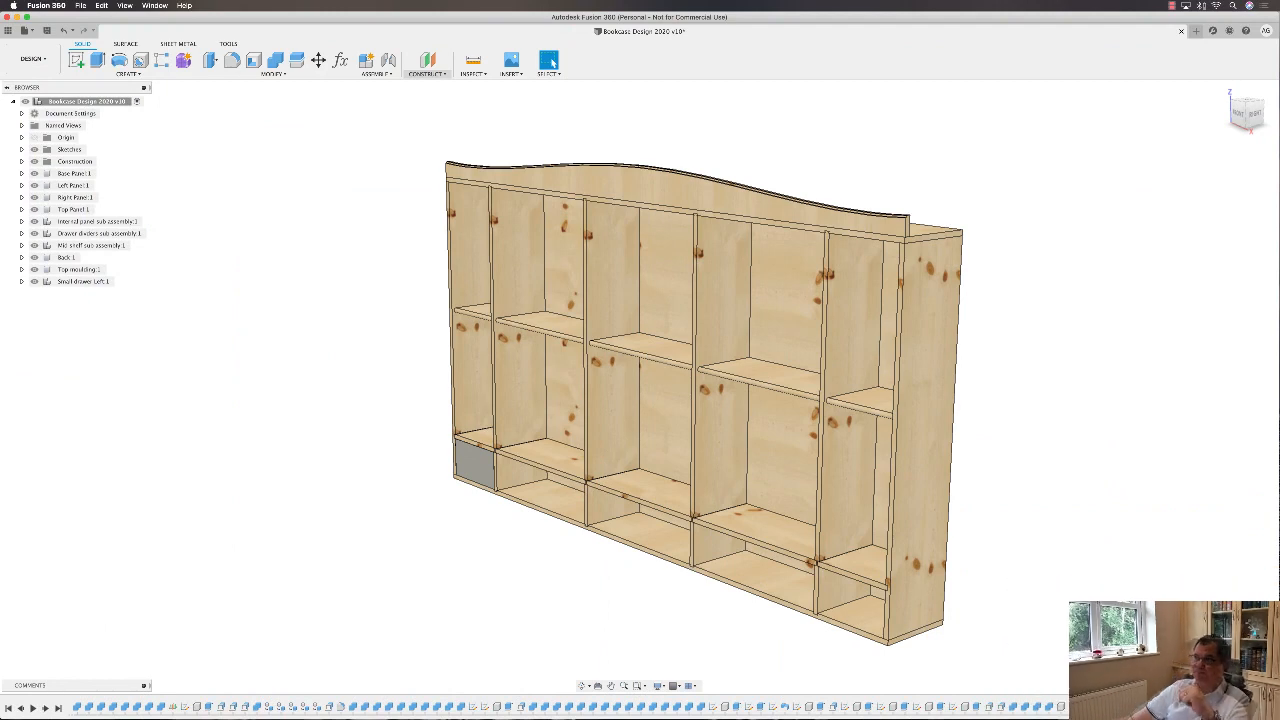
mouse_move(385, 162)
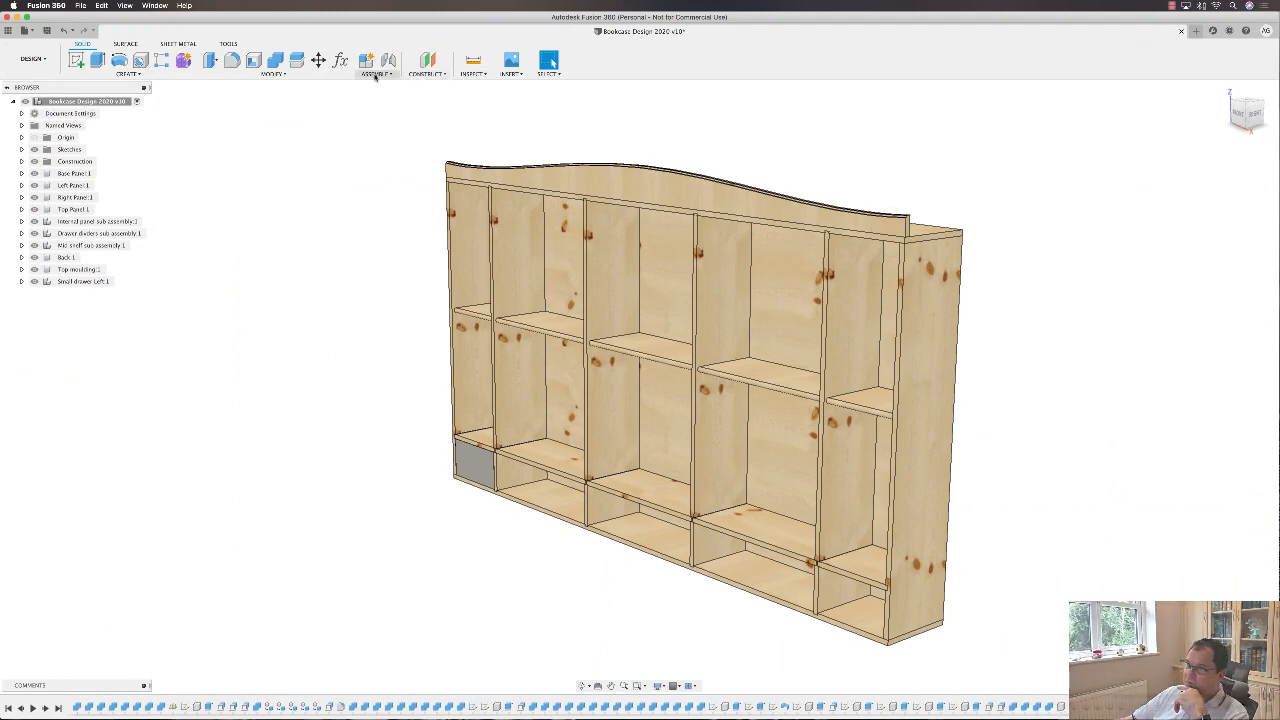
Open the ASSEMBLE menu to compare the Joint and As-built Joint tooltips
click(377, 68)
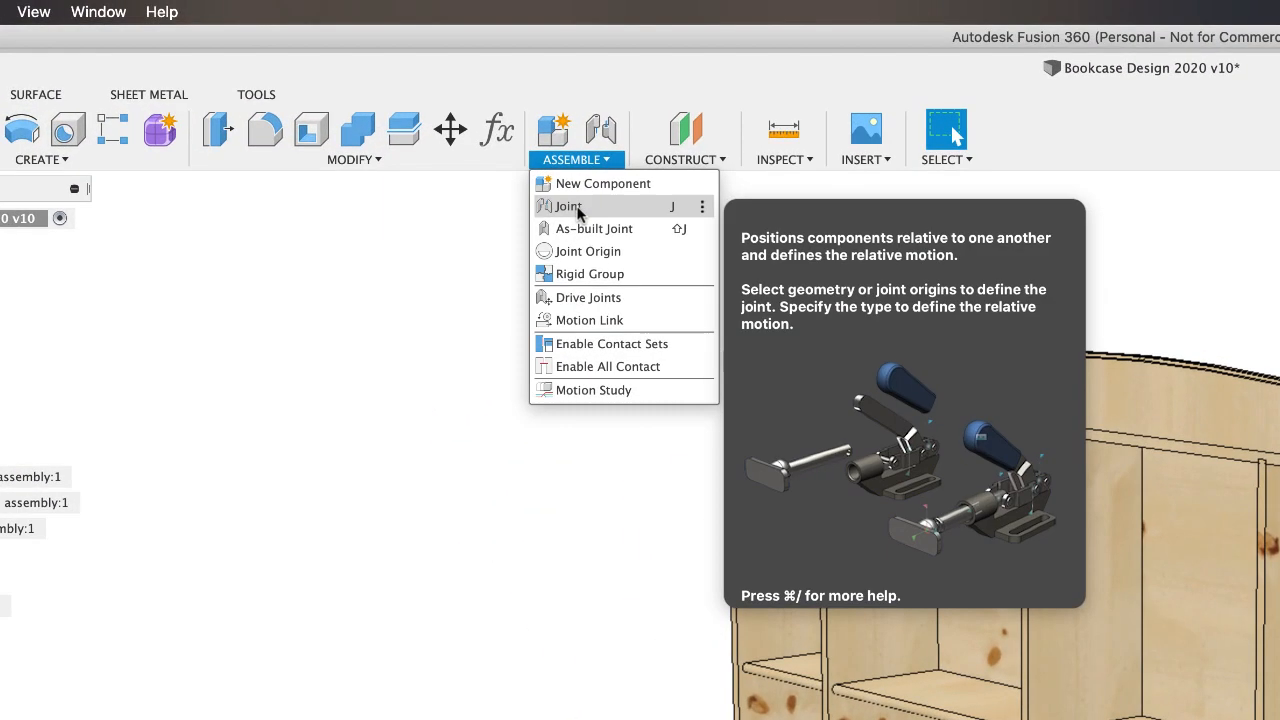
mouse_move(590, 207)
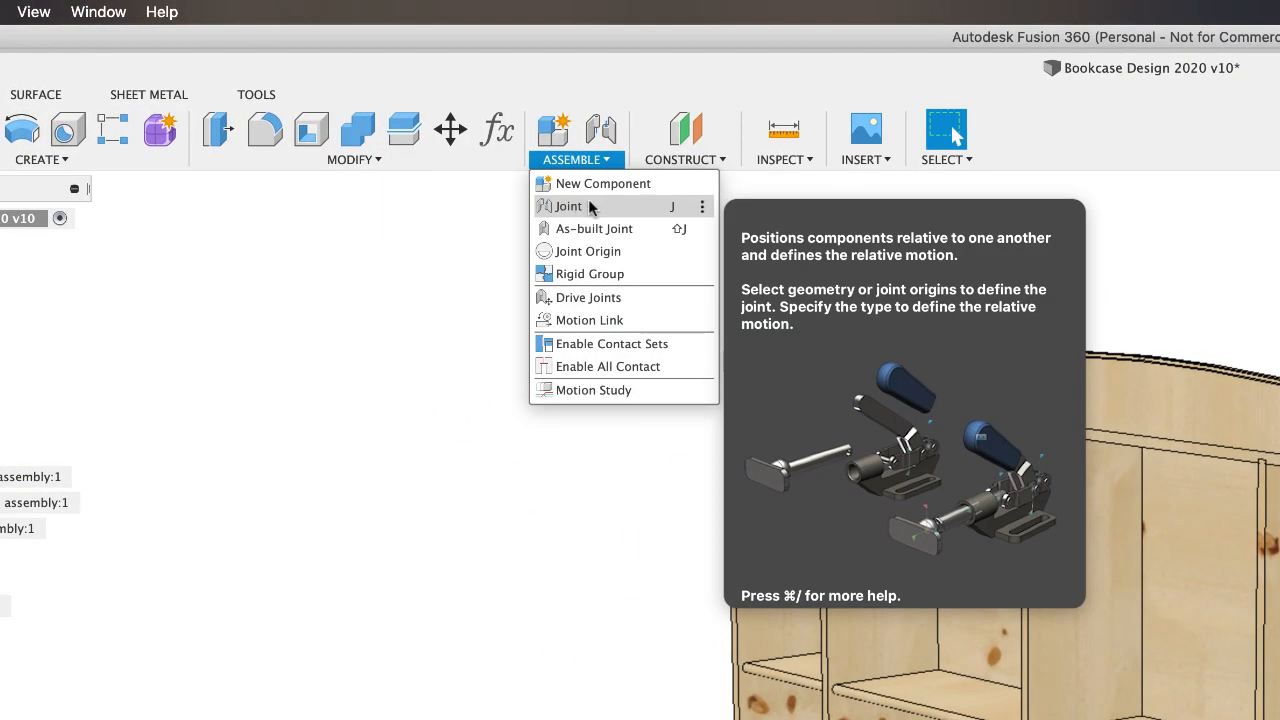
mouse_move(590, 228)
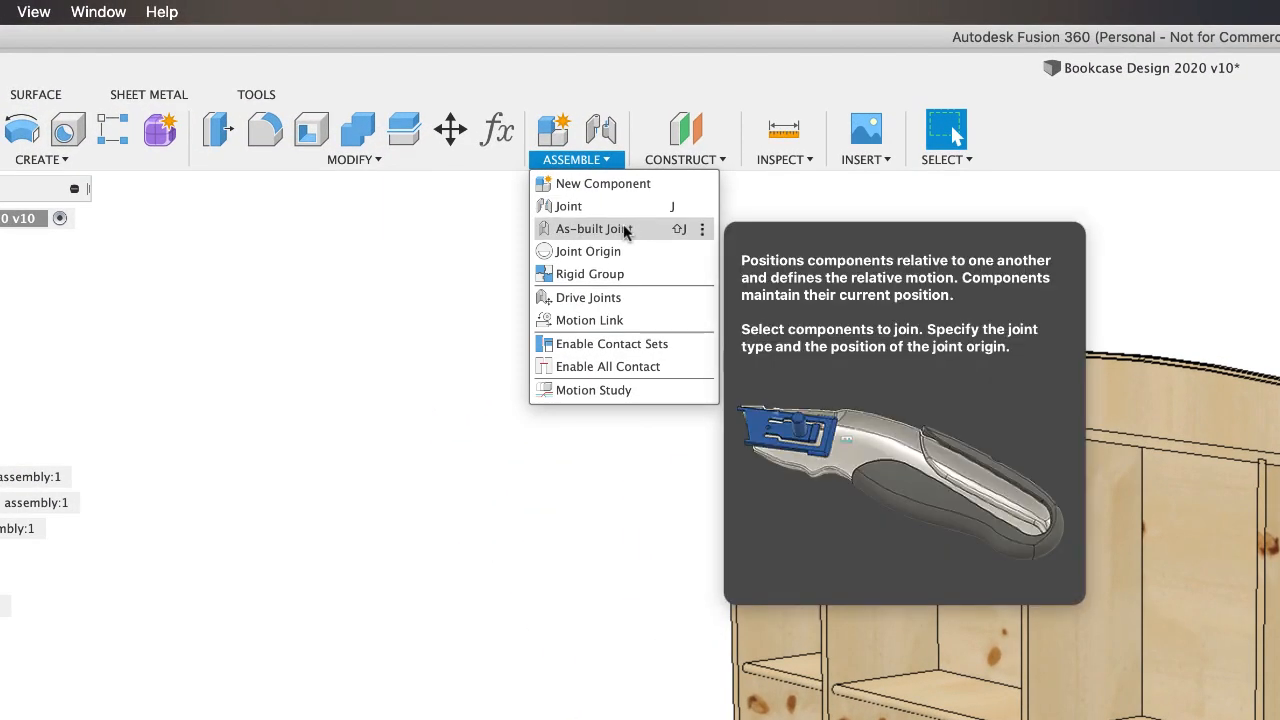
mouse_move(568, 206)
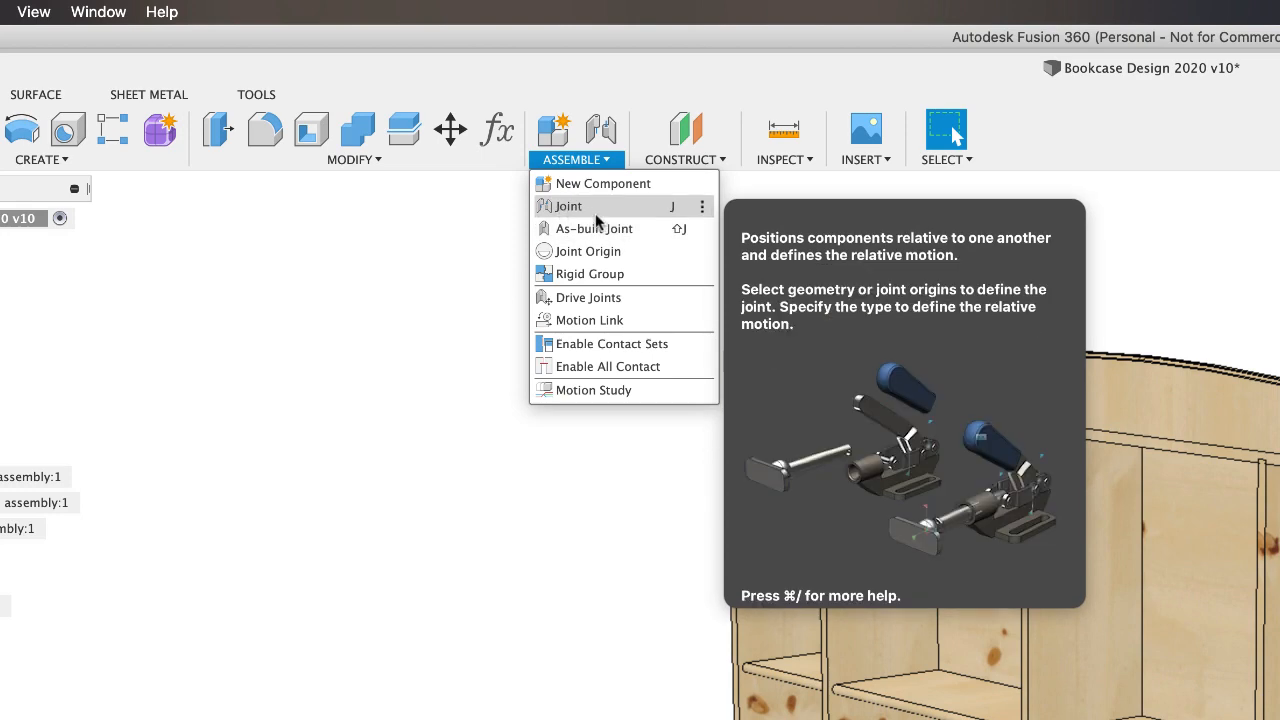
mouse_move(593, 228)
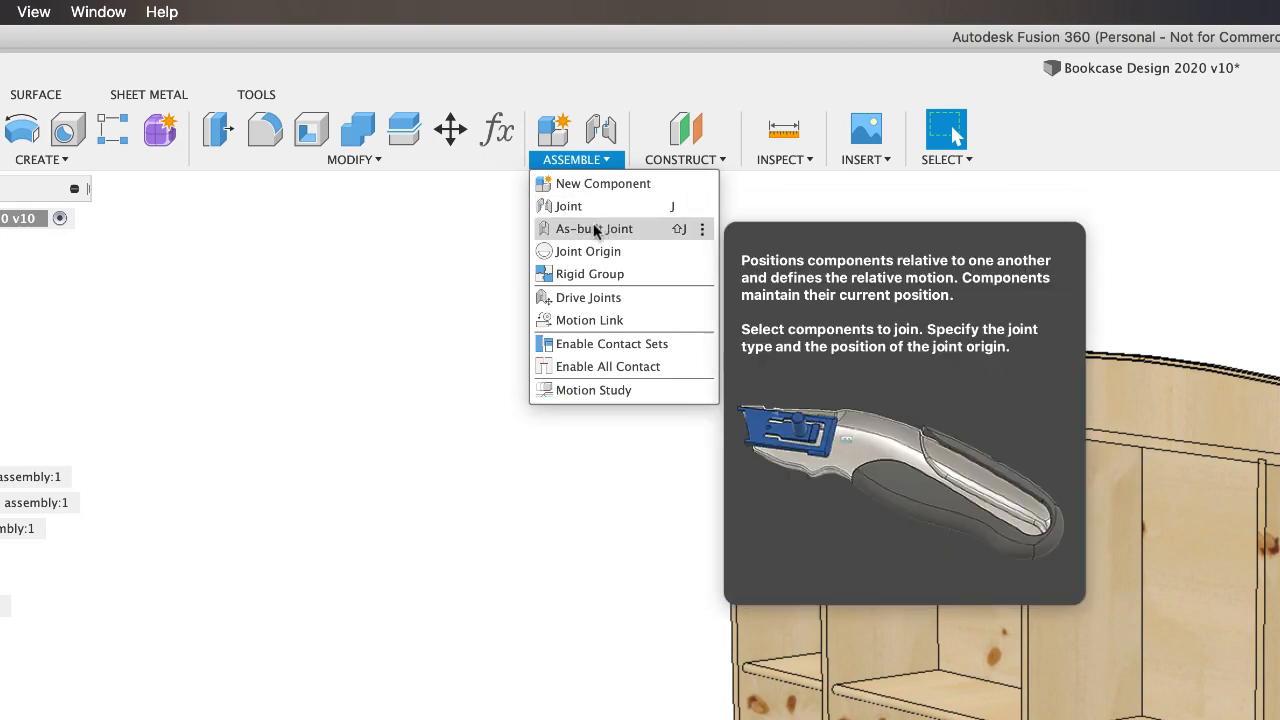
mouse_move(625, 228)
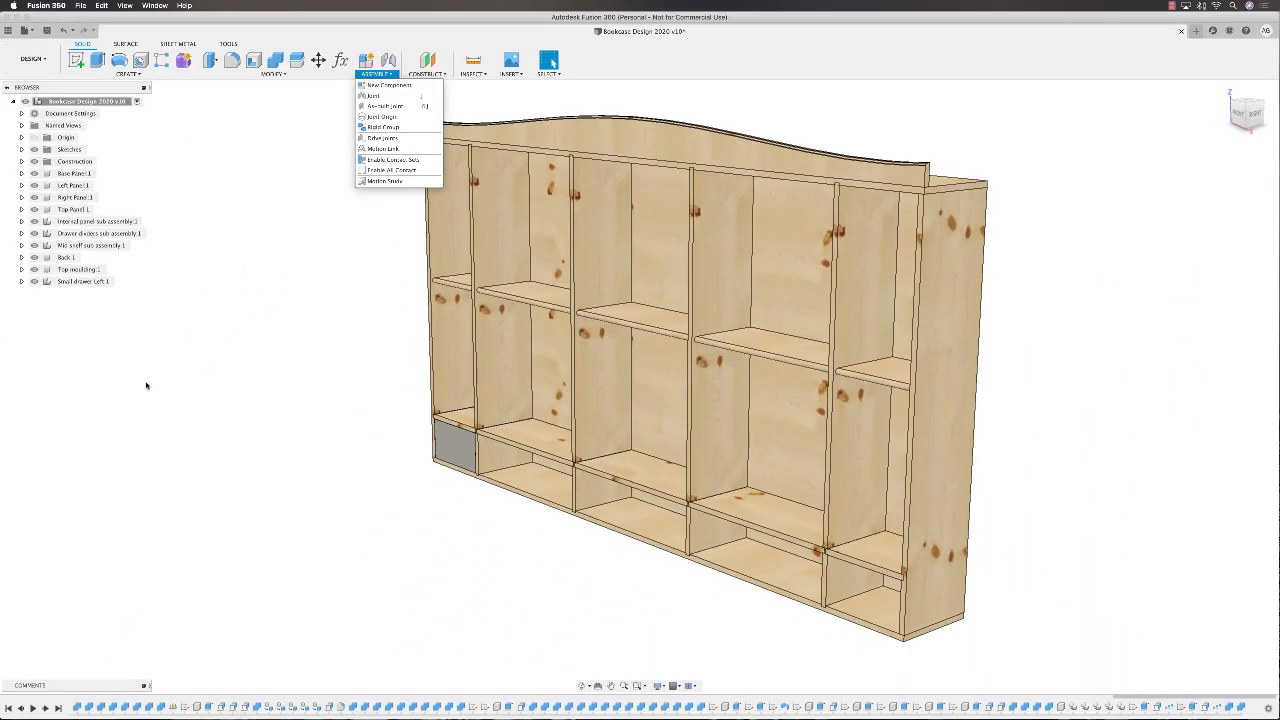
mouse_move(119, 480)
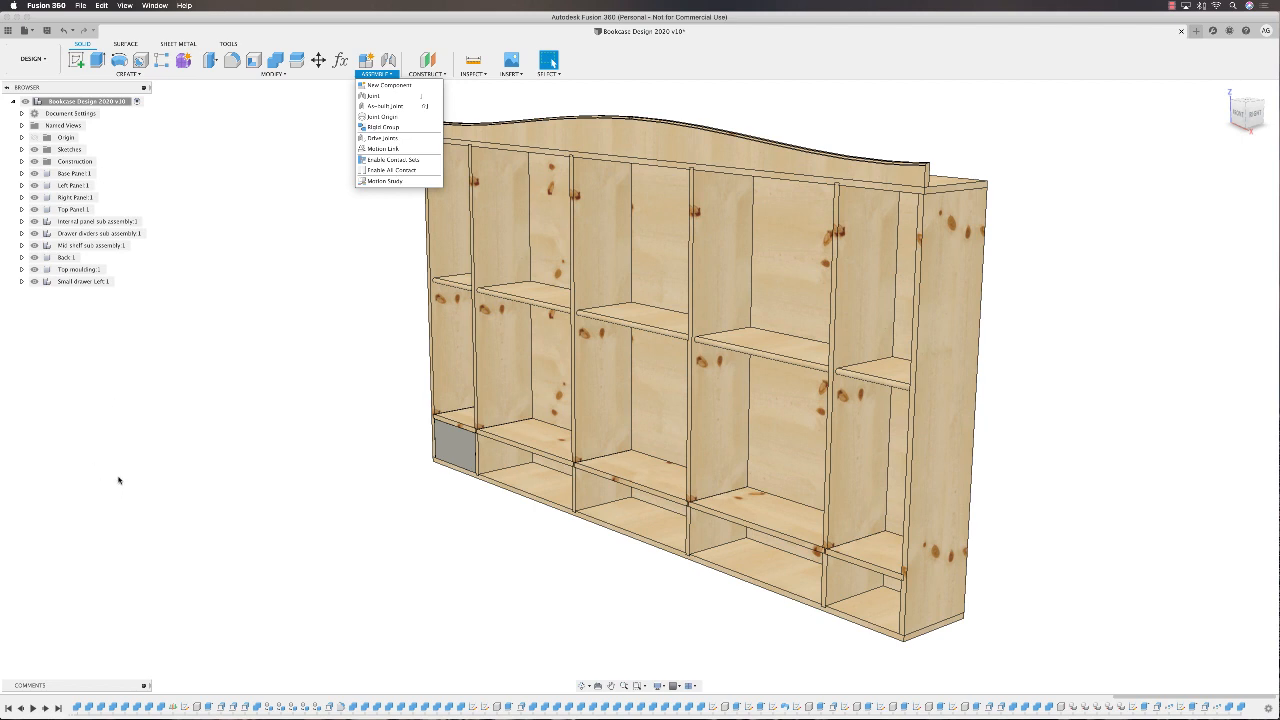
mouse_move(334, 461)
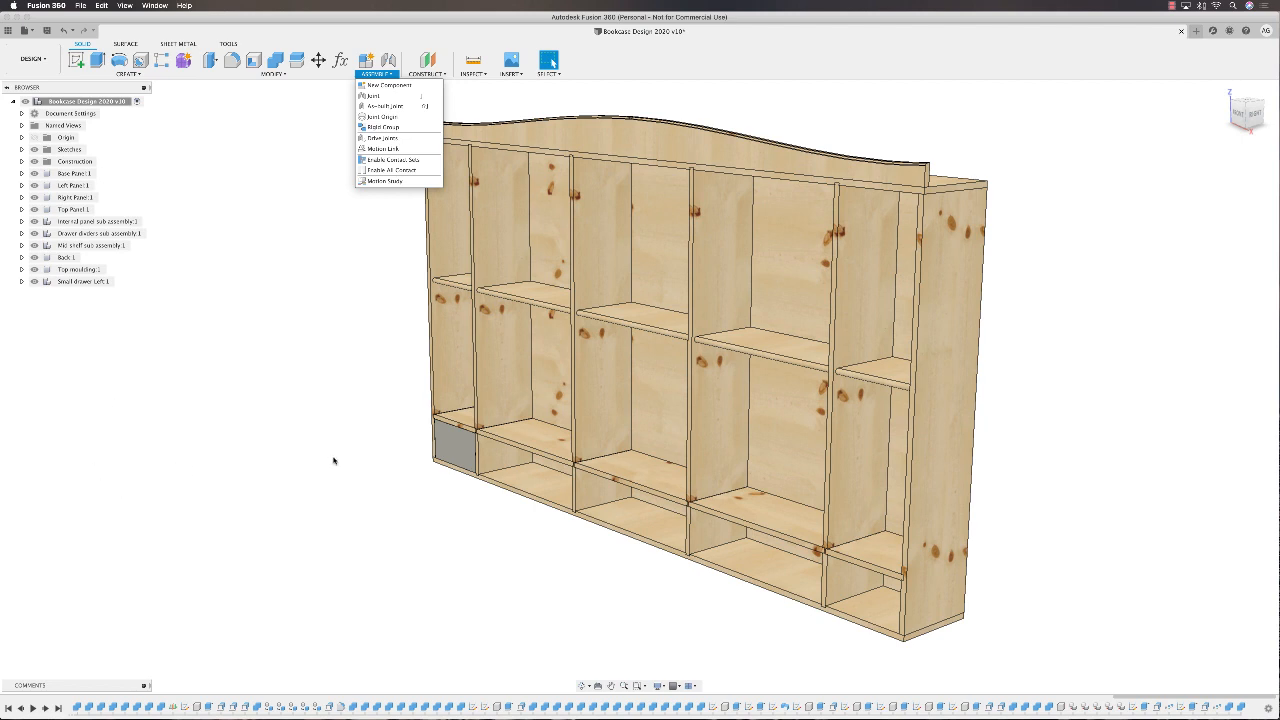
mouse_move(563, 480)
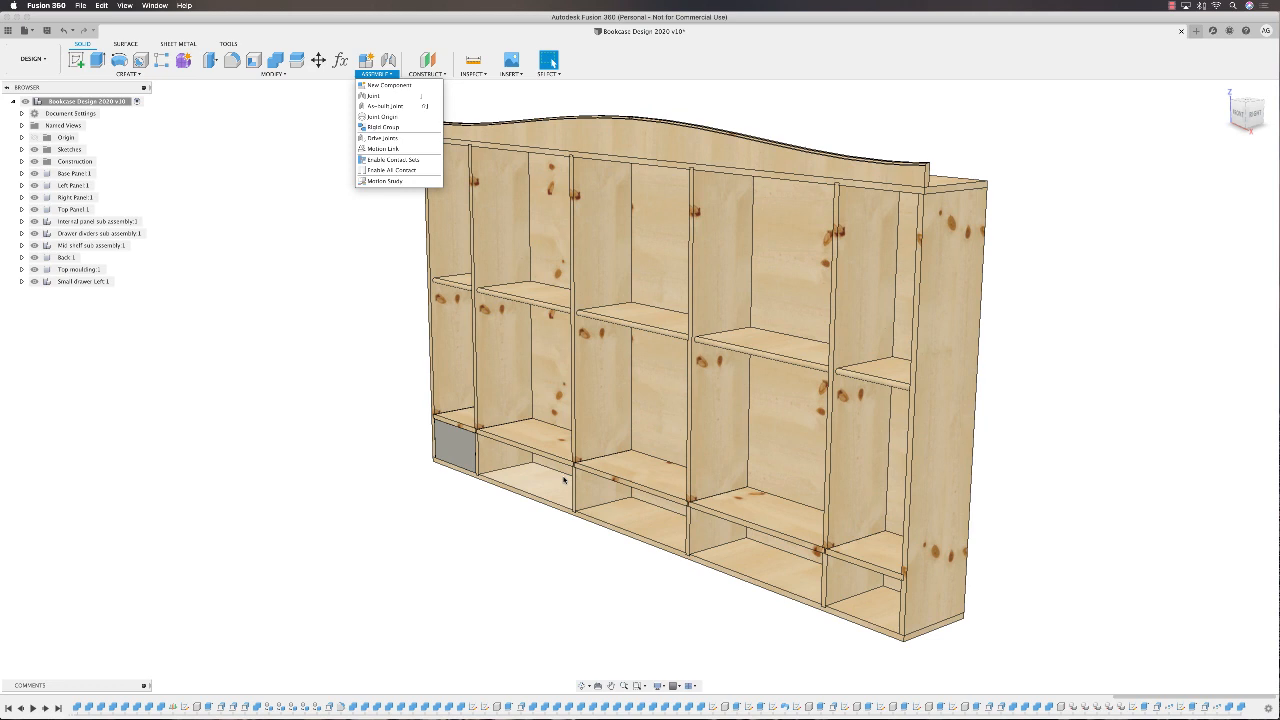
mouse_move(298, 500)
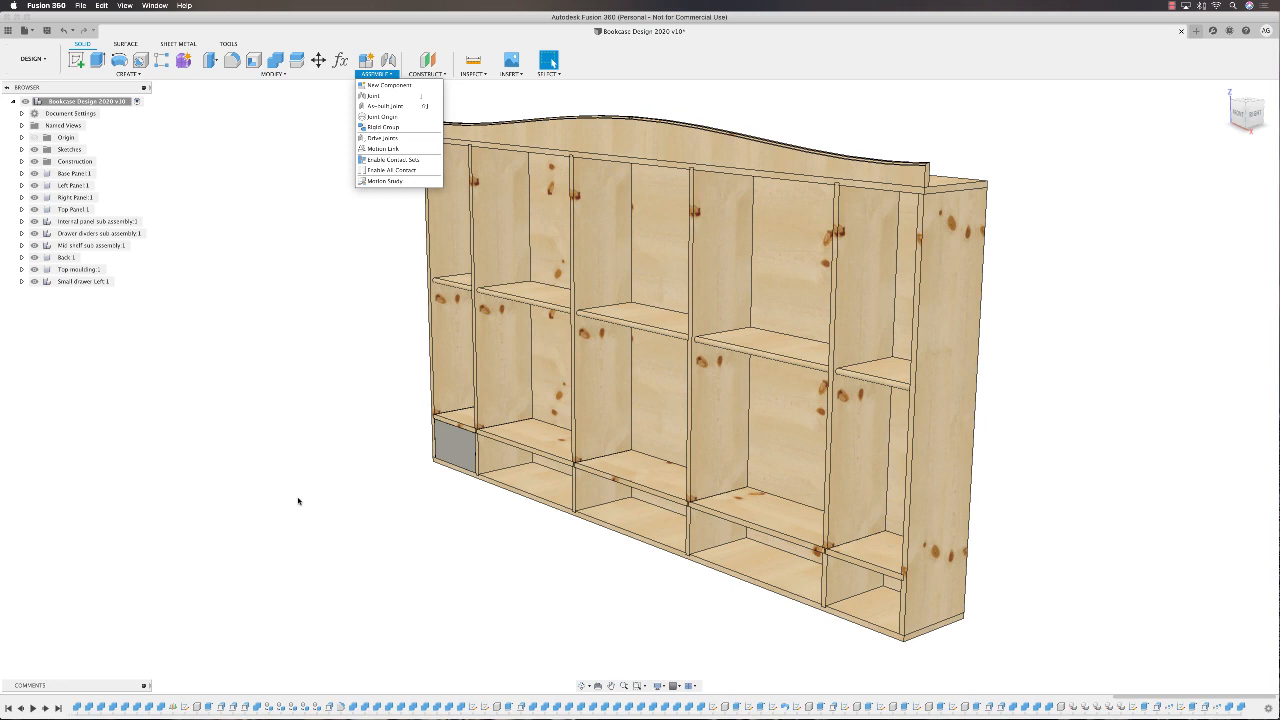
mouse_move(292, 493)
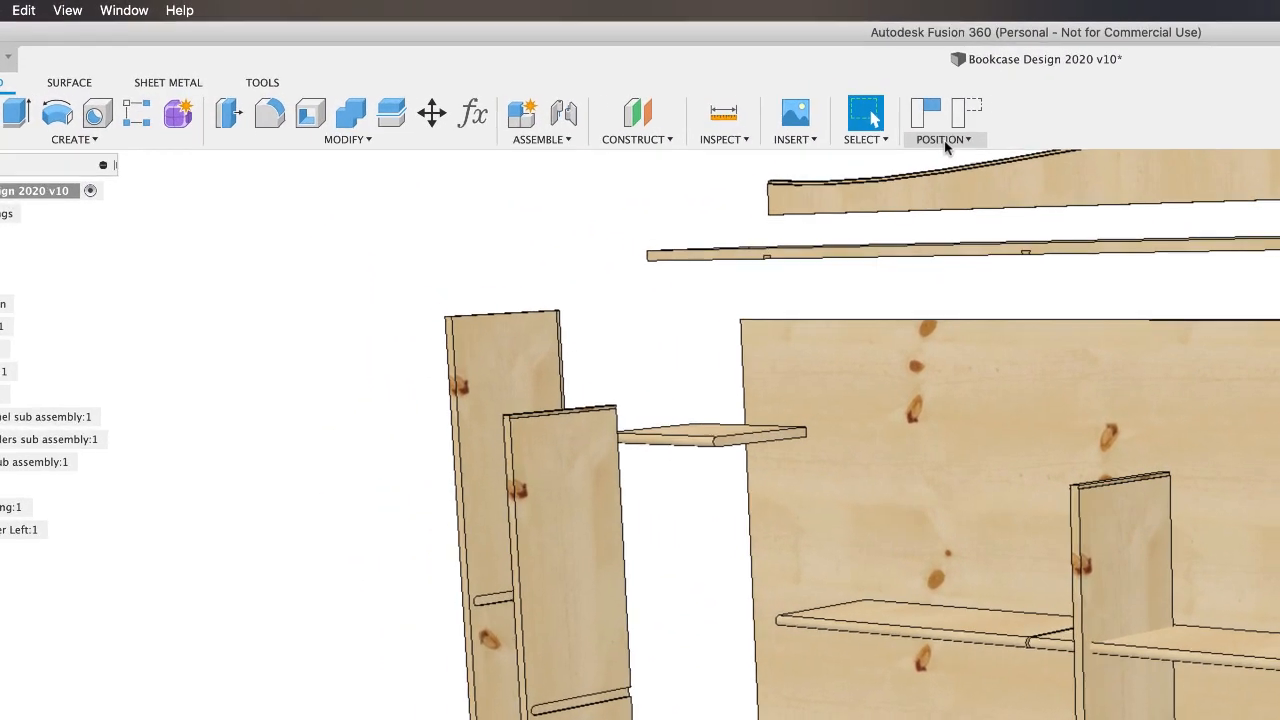
Revert the dragged bookcase panels and shelves to their assembled positions
click(945, 140)
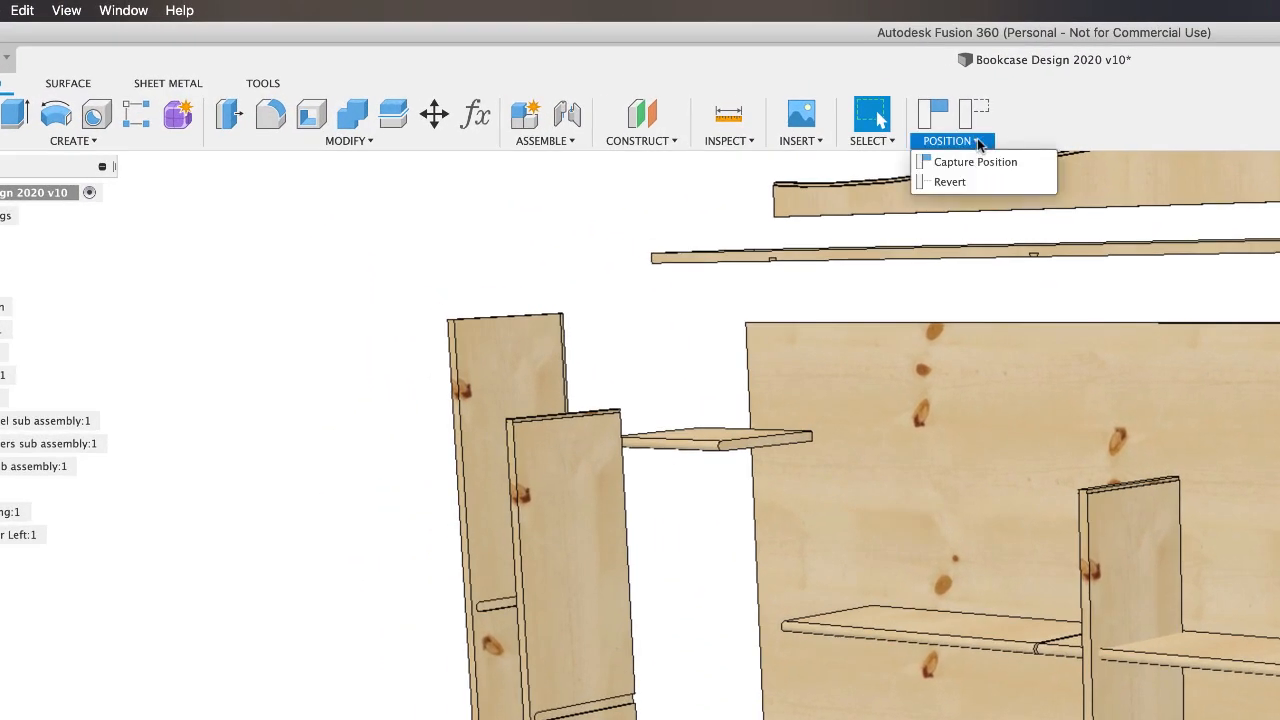
mouse_move(974, 161)
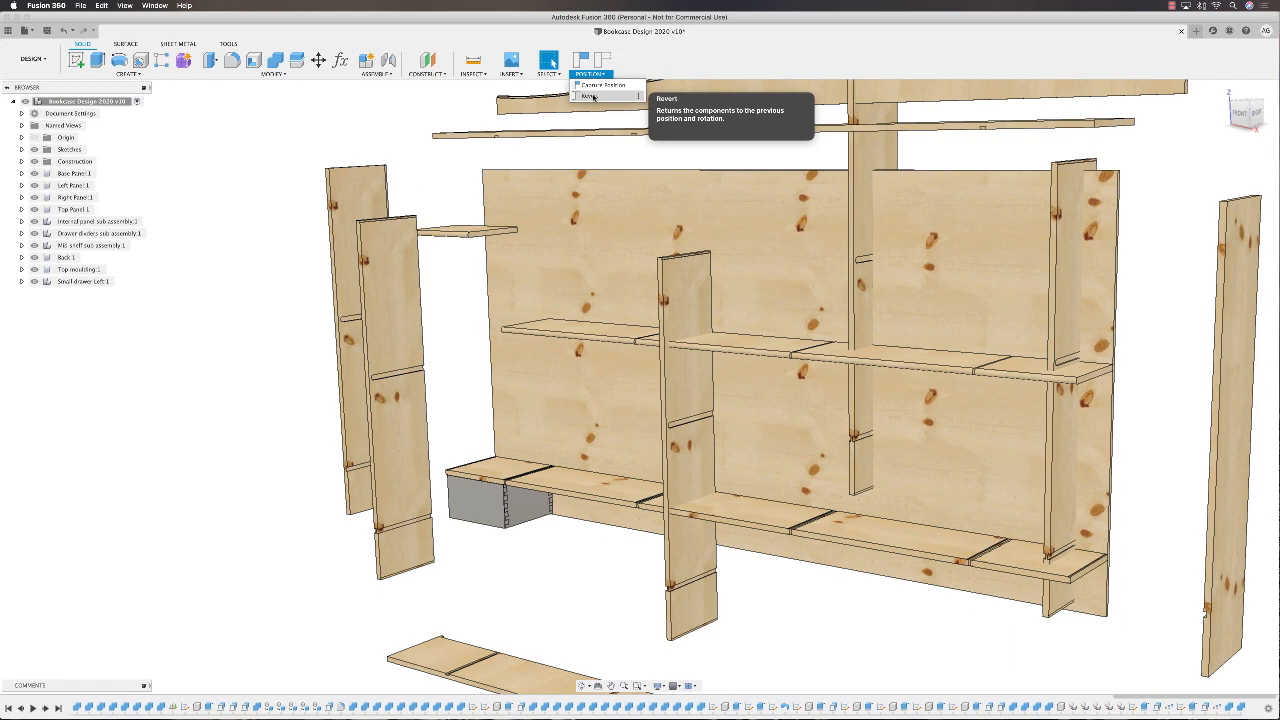
click(590, 97)
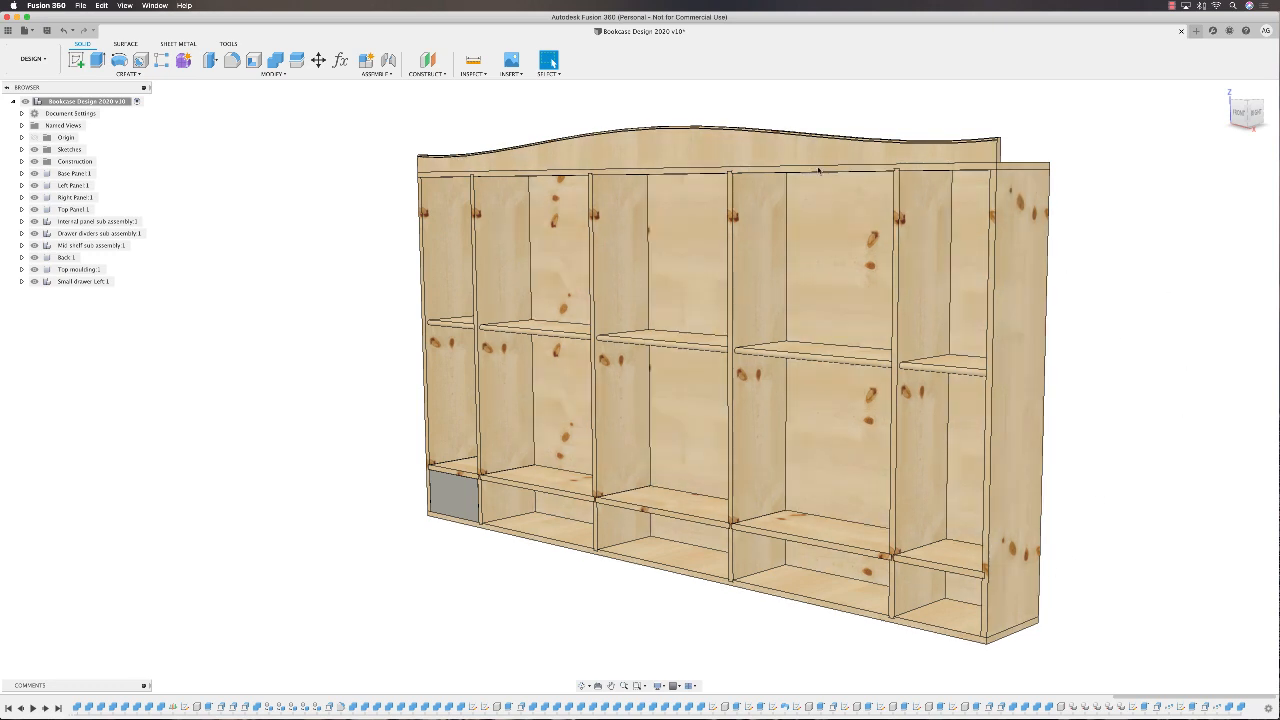
mouse_move(305, 461)
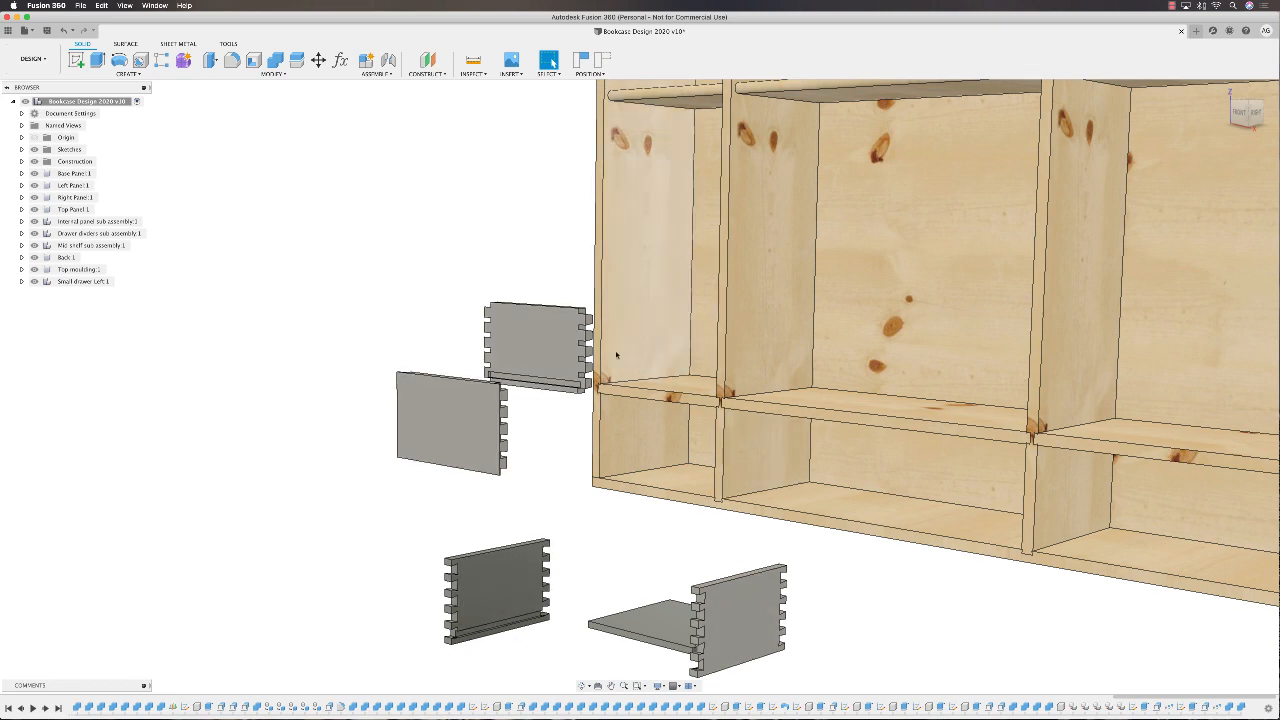
mouse_move(451, 339)
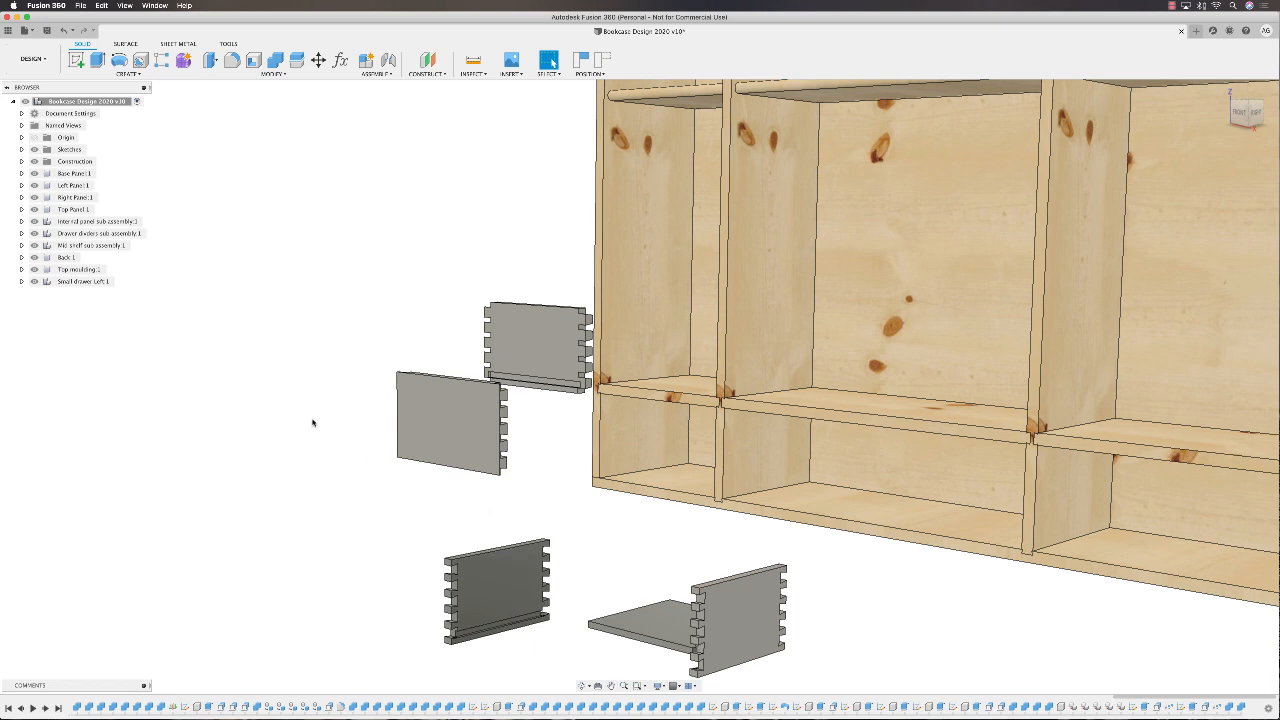
mouse_move(306, 417)
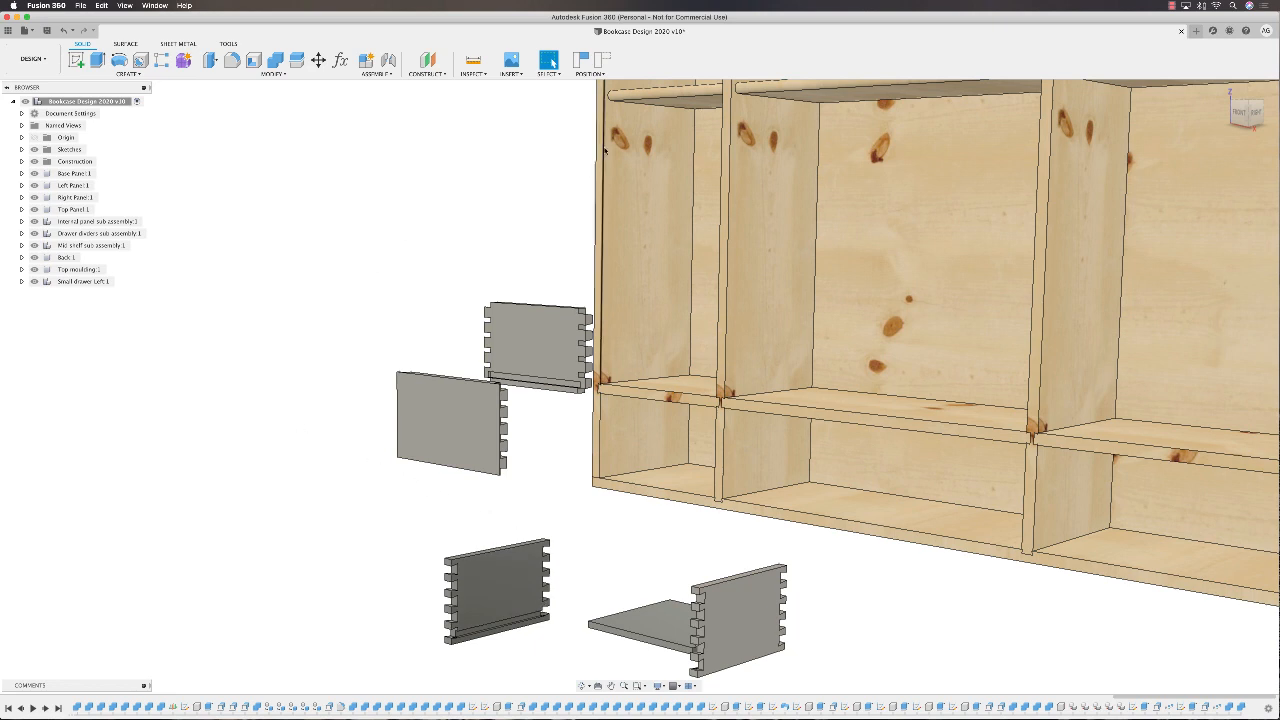
Revert the moved dovetailed drawer pieces back into the bookcase's lower-left opening
click(590, 73)
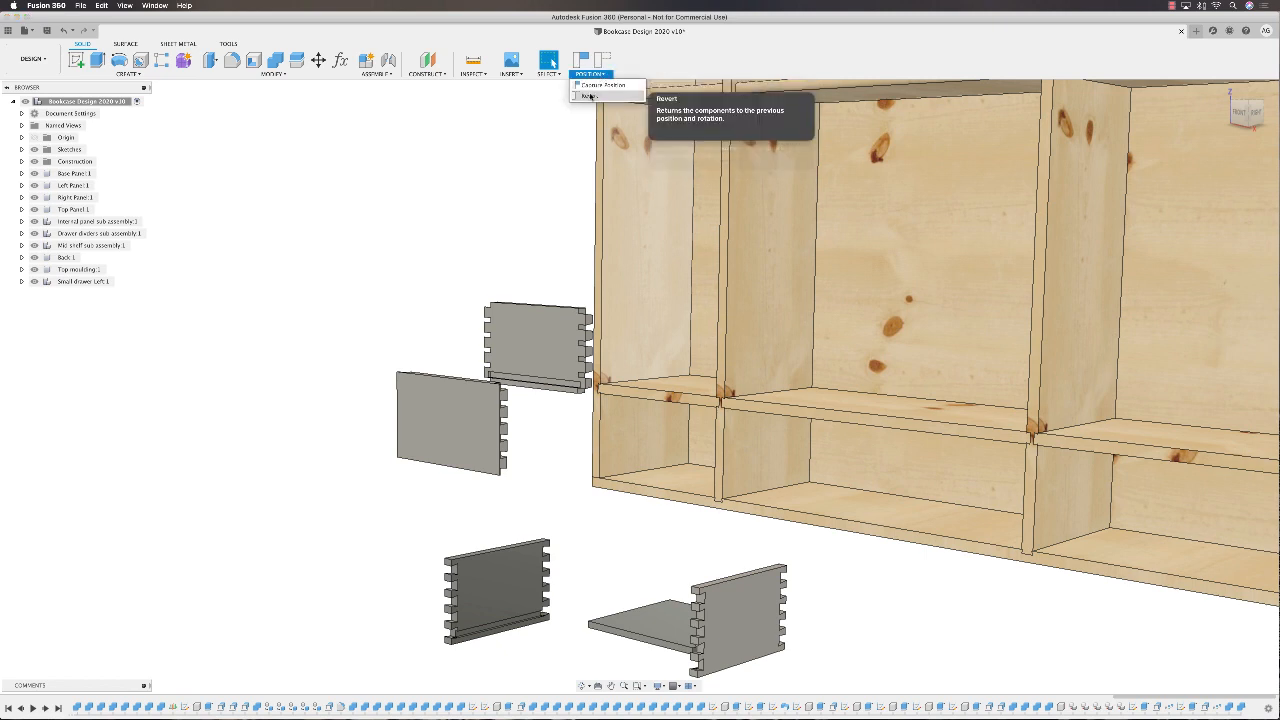
click(589, 97)
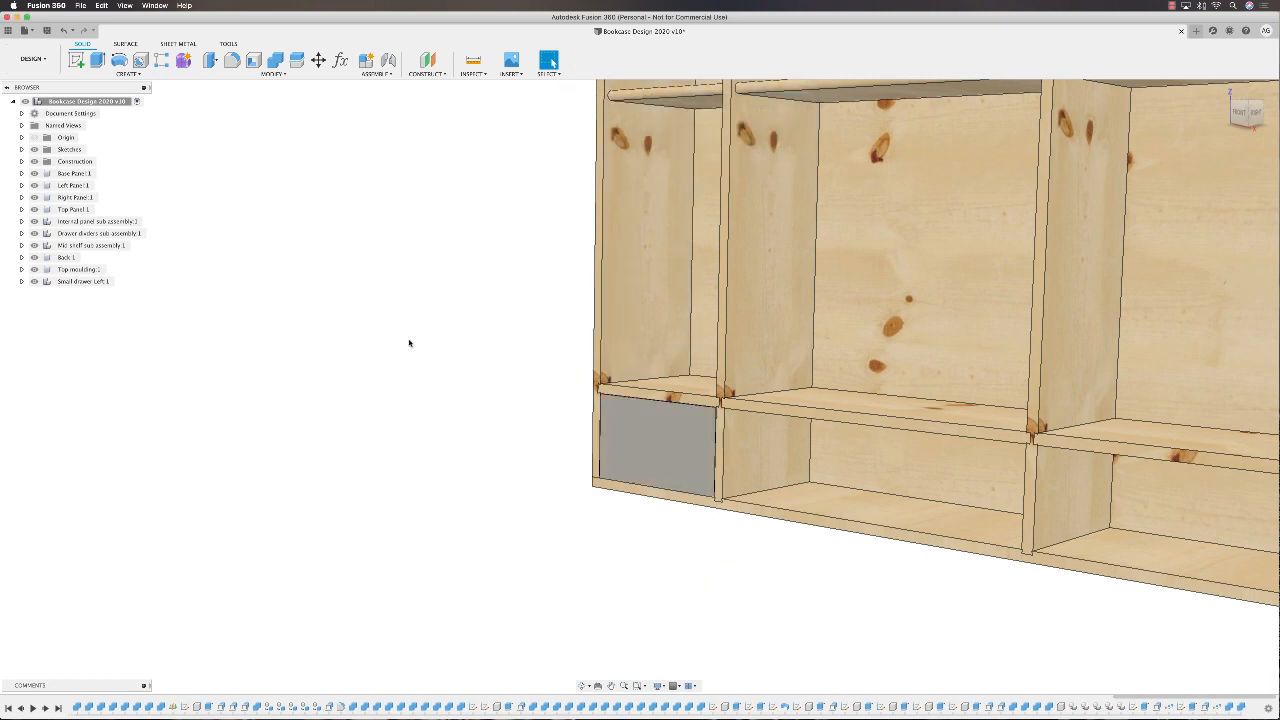
mouse_move(473, 331)
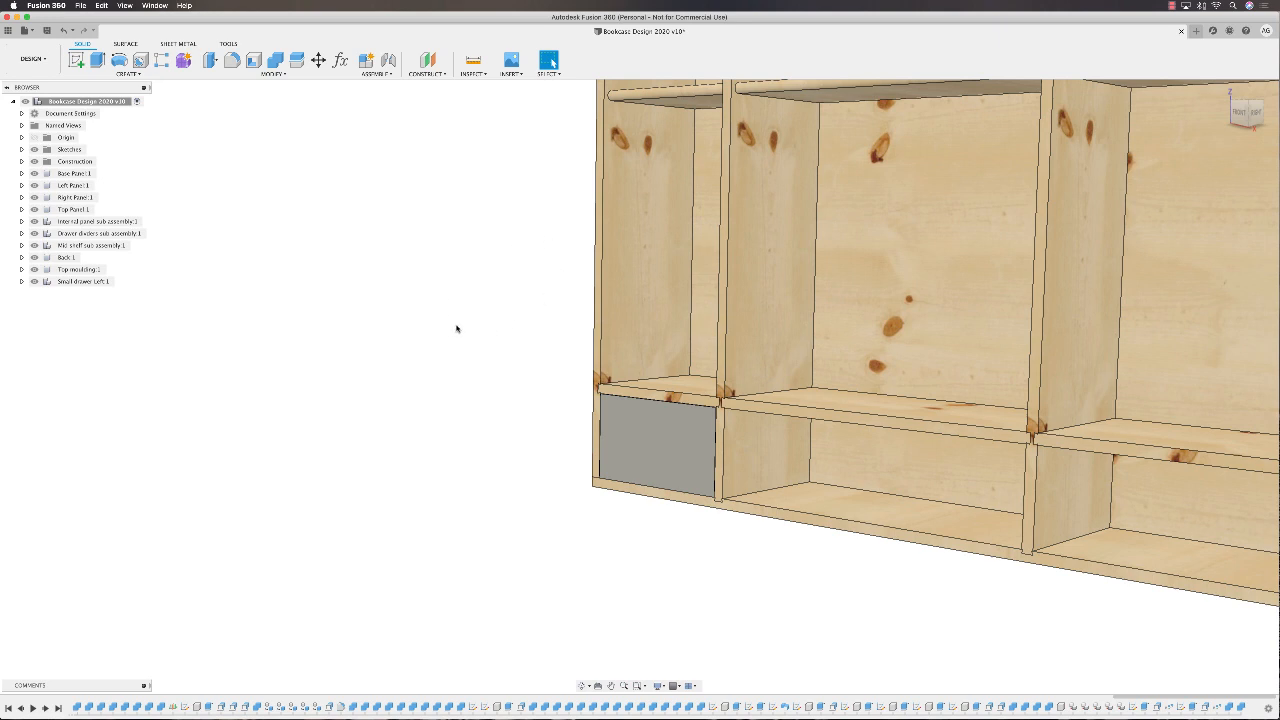
mouse_move(477, 315)
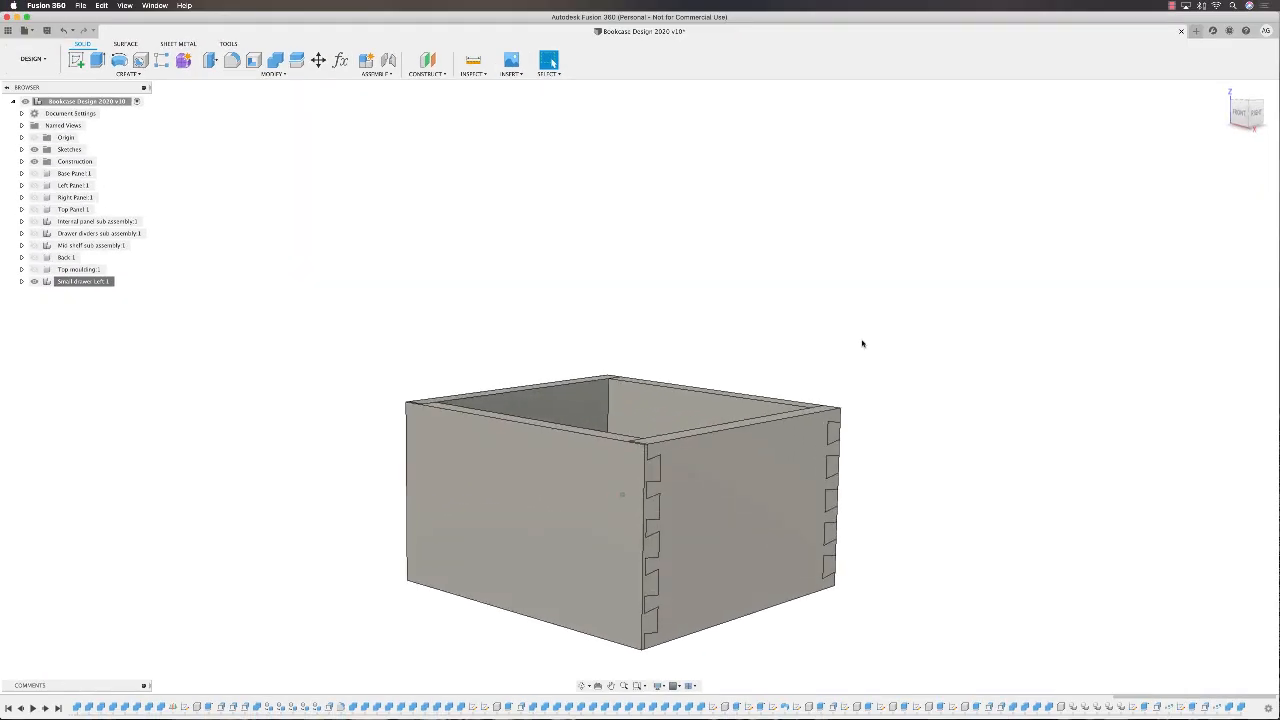
Orbit the isolated small drawer to look down into it, then back to a side view
drag(620, 500, 610, 450)
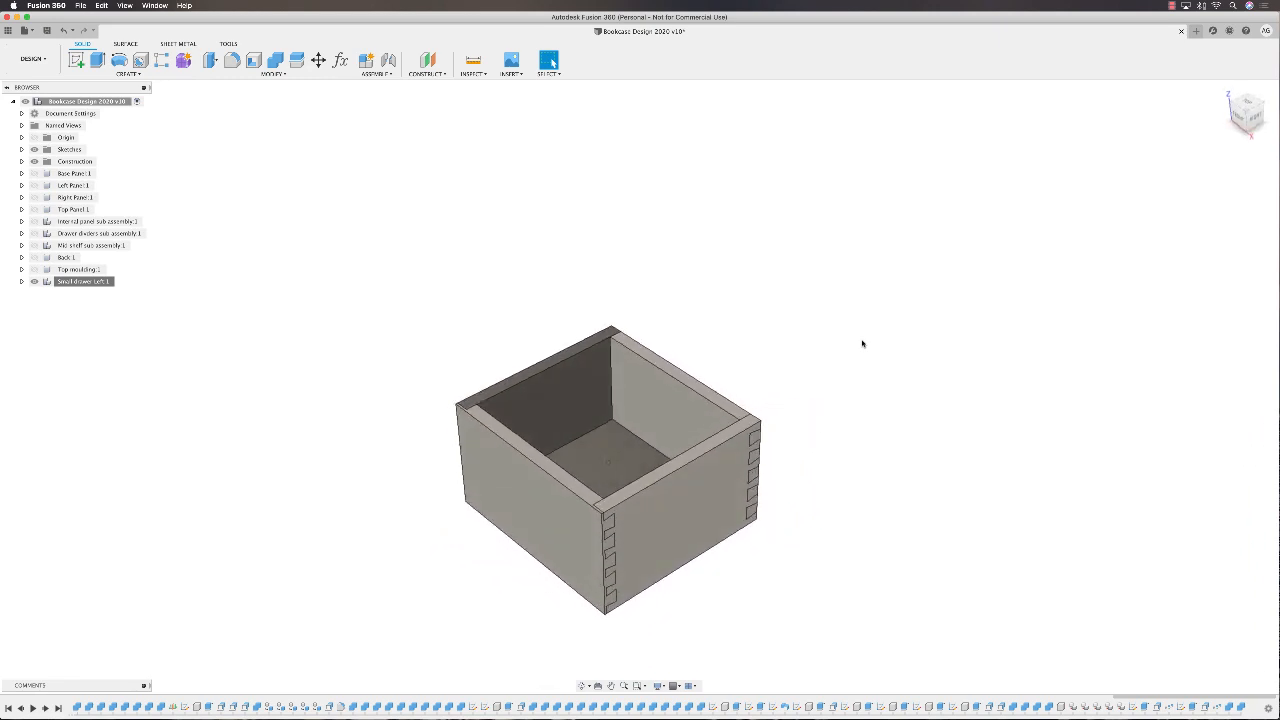
drag(610, 460, 610, 430)
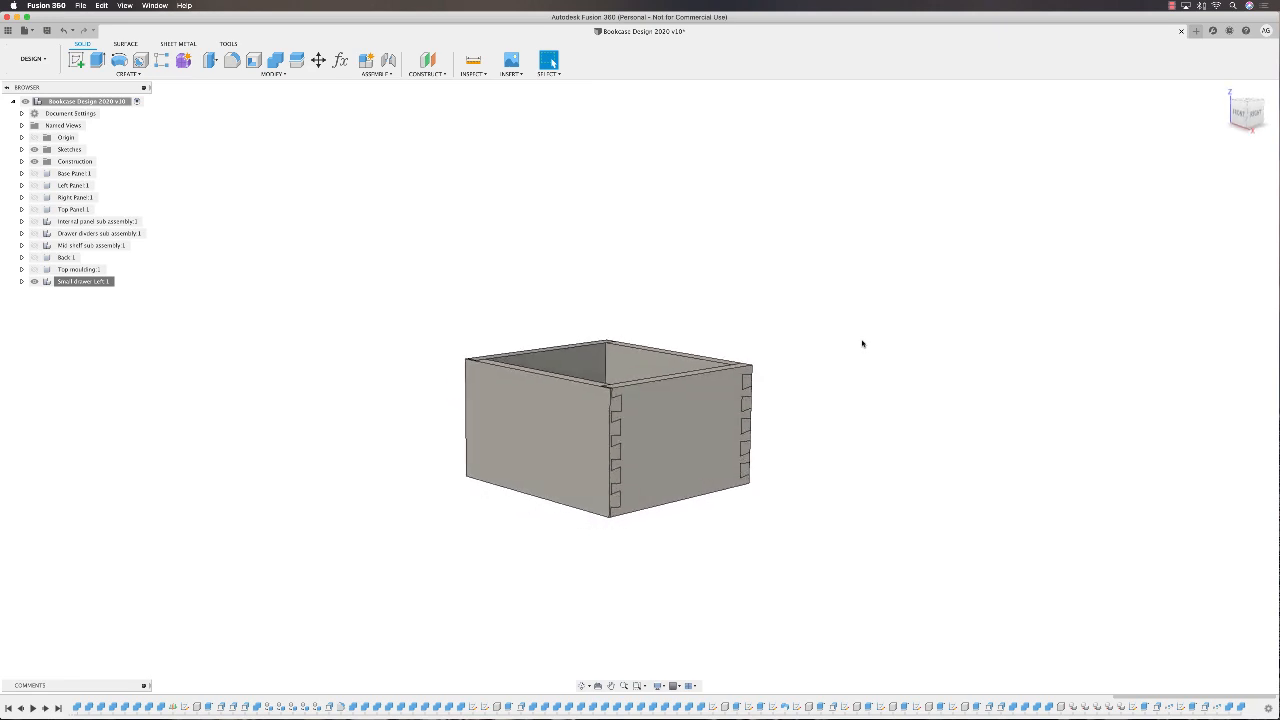
mouse_move(874, 346)
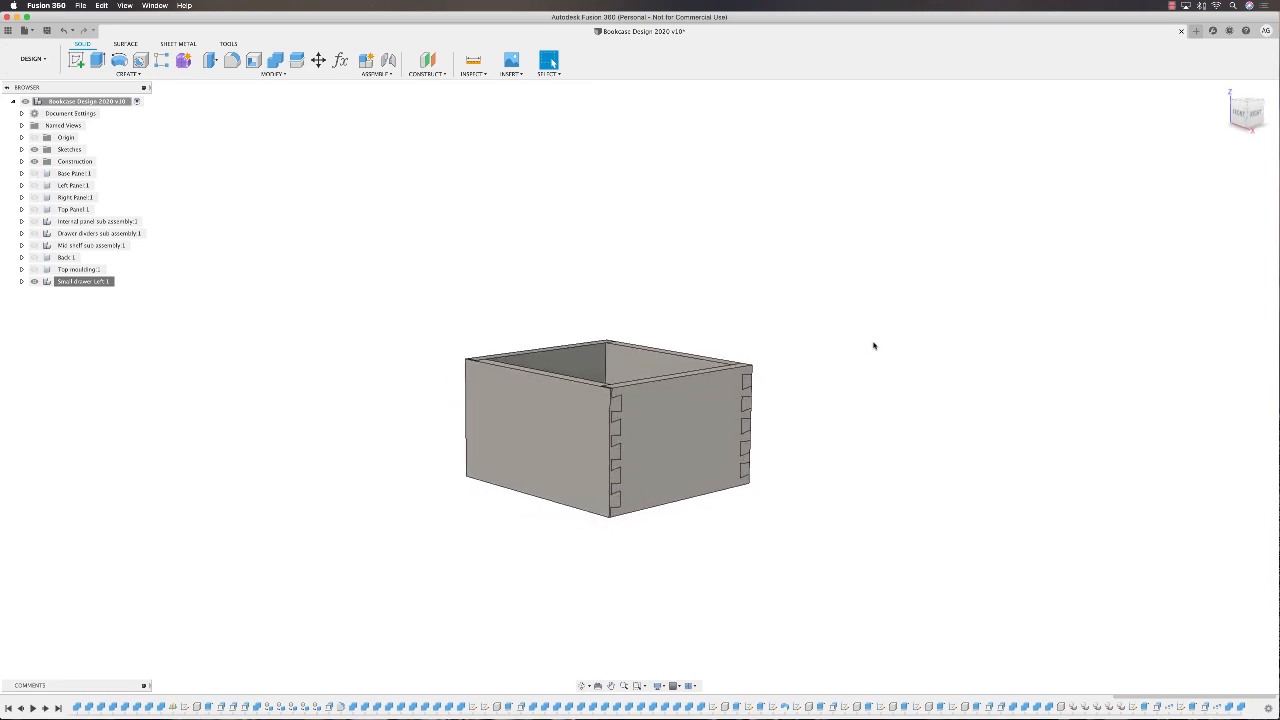
mouse_move(688, 281)
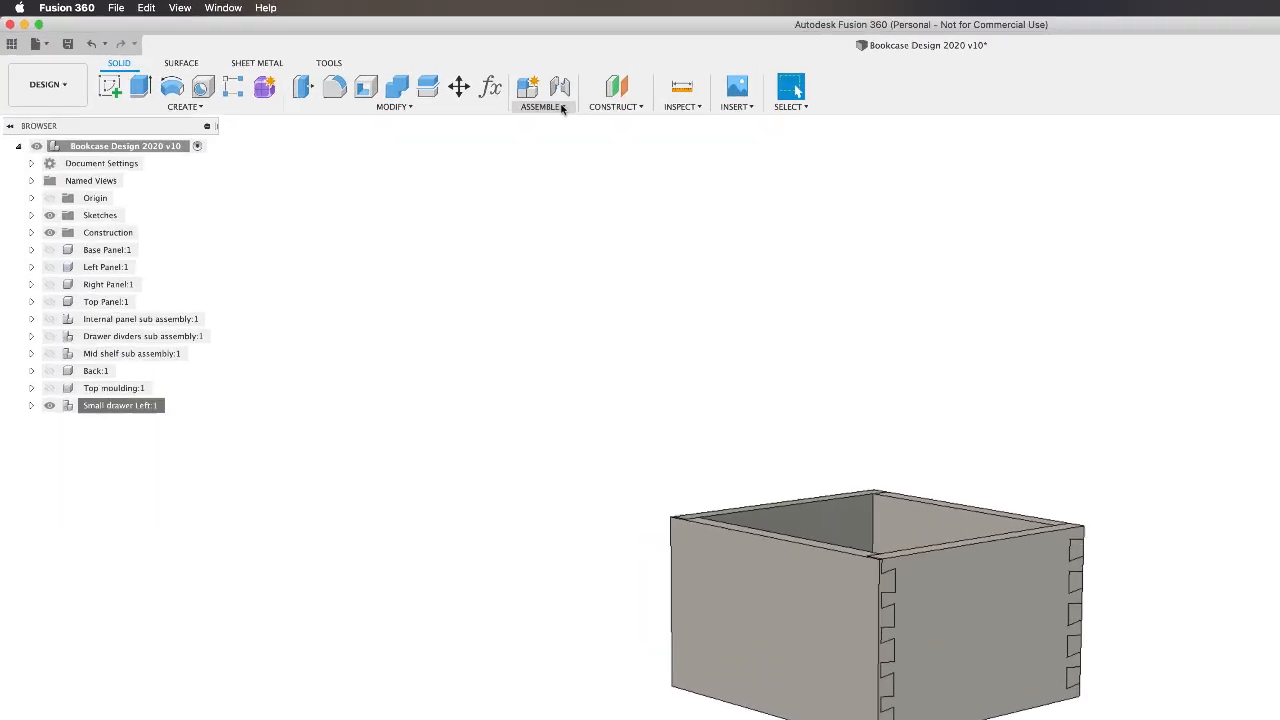
Revert the pulled-apart small drawer panels so the dovetailed box is whole again
click(540, 107)
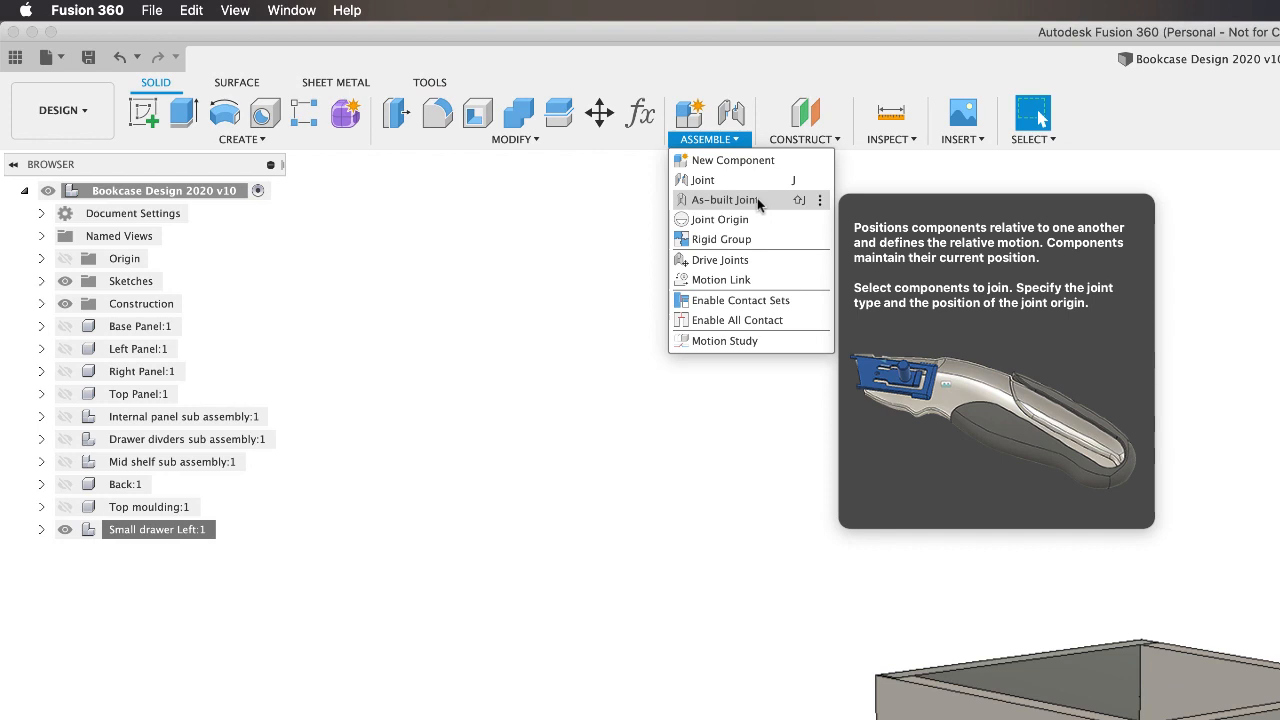
mouse_move(730, 192)
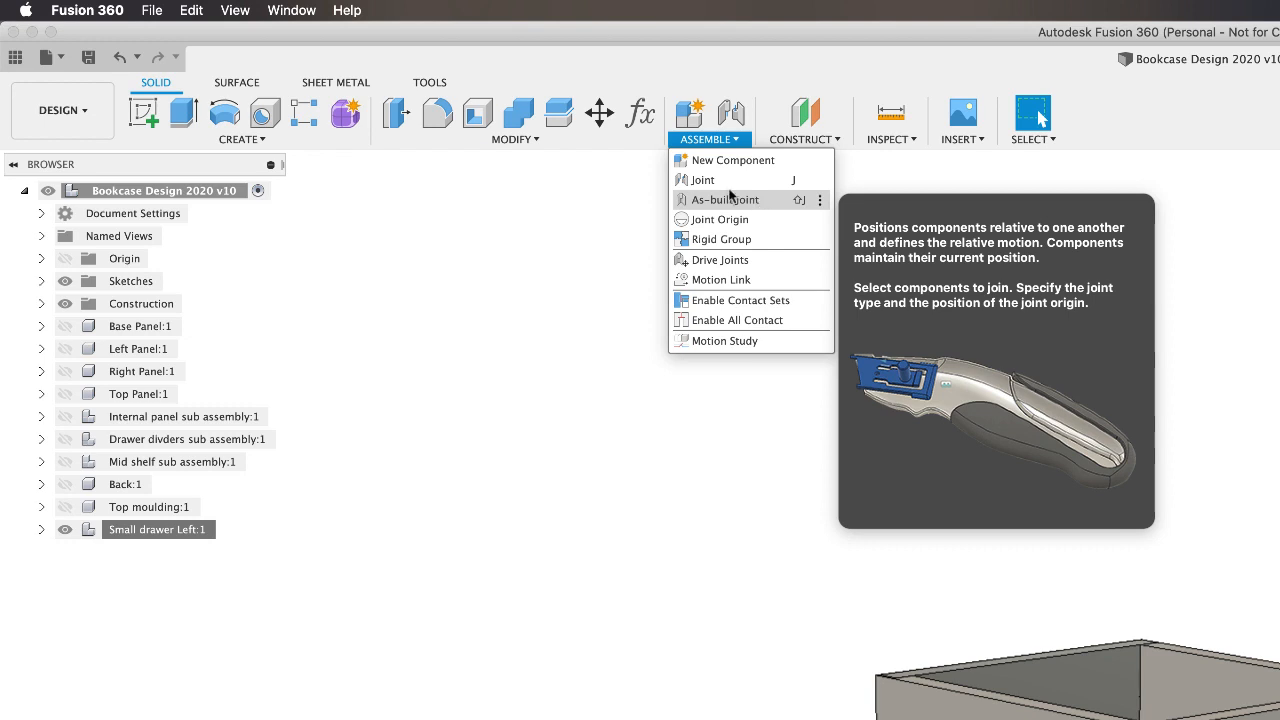
mouse_move(702, 180)
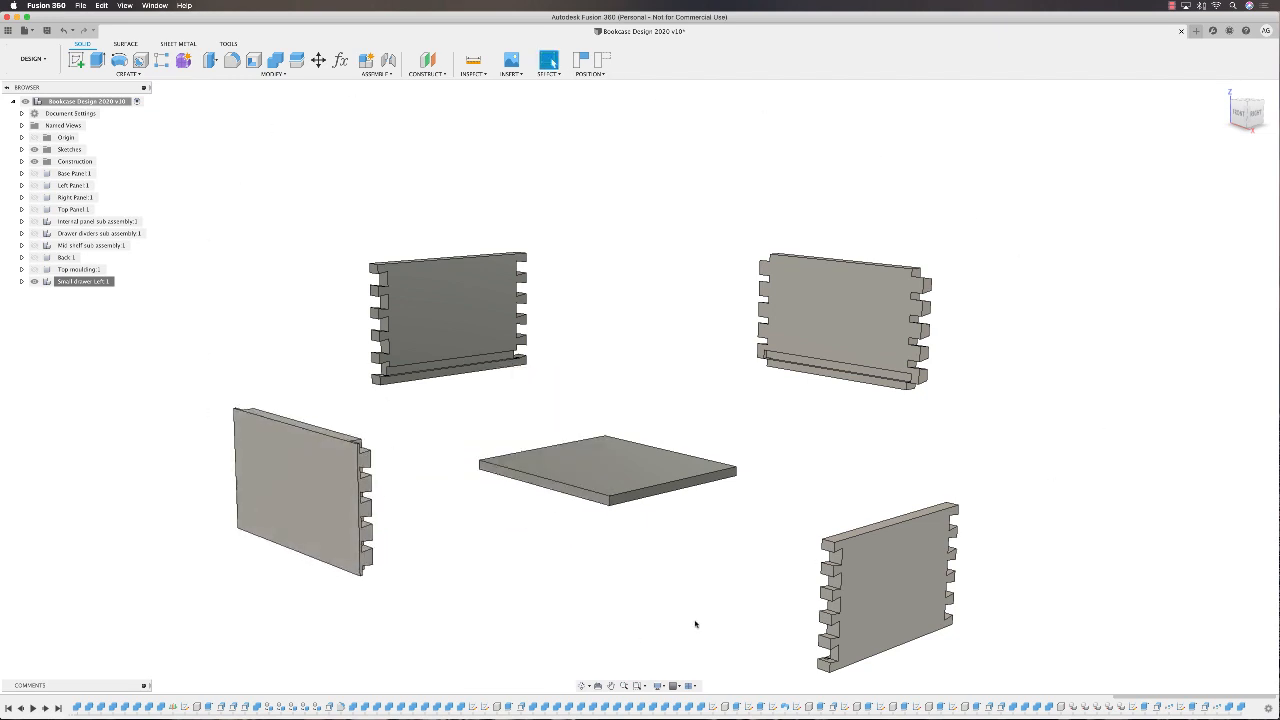
click(376, 63)
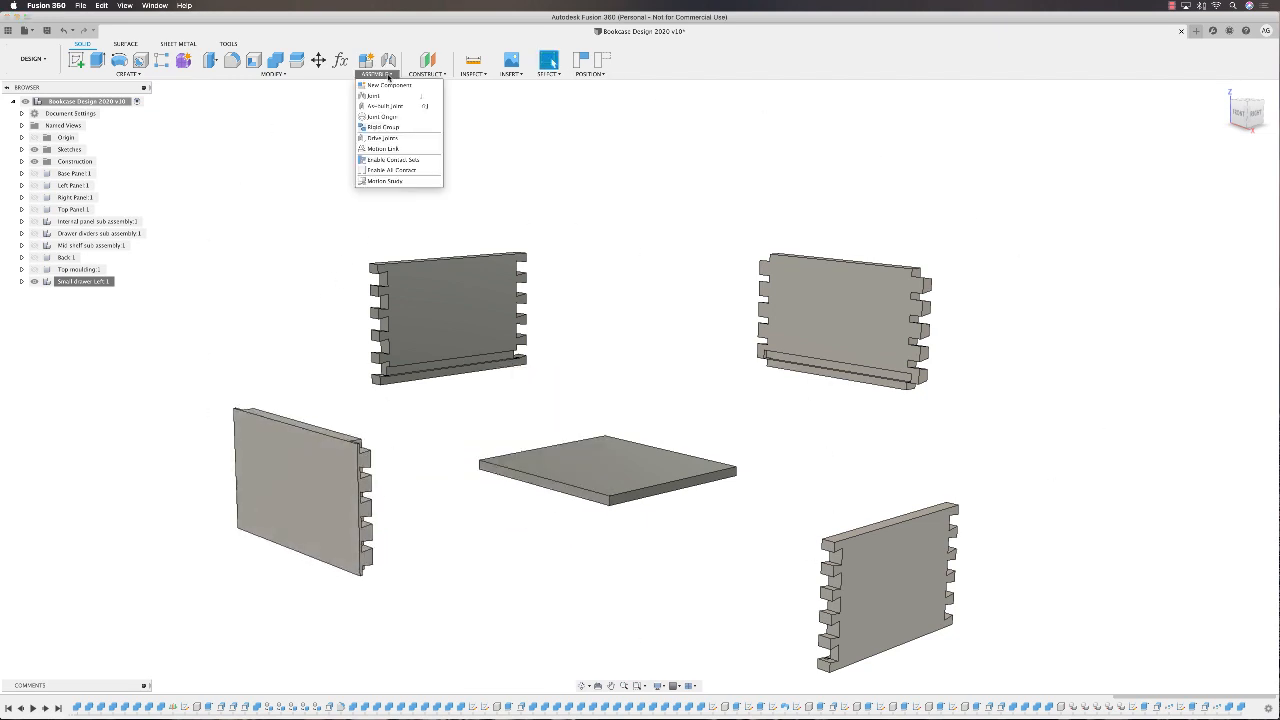
mouse_move(373, 95)
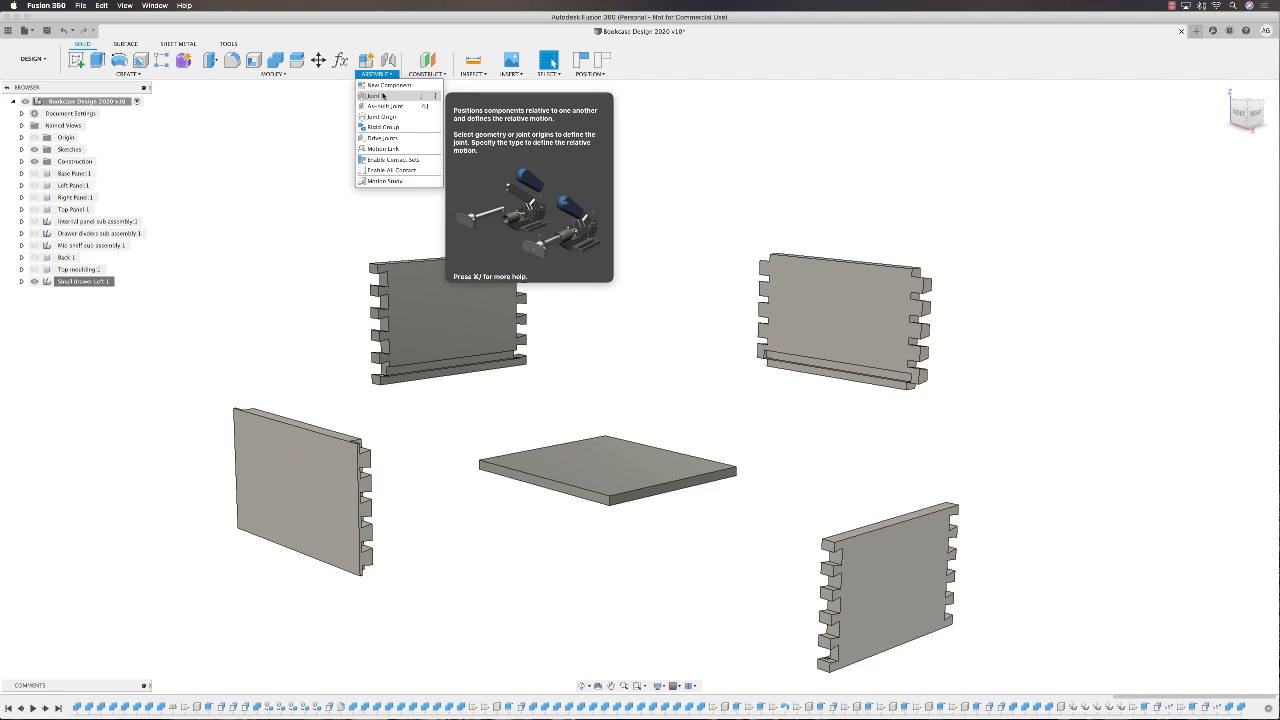
click(591, 73)
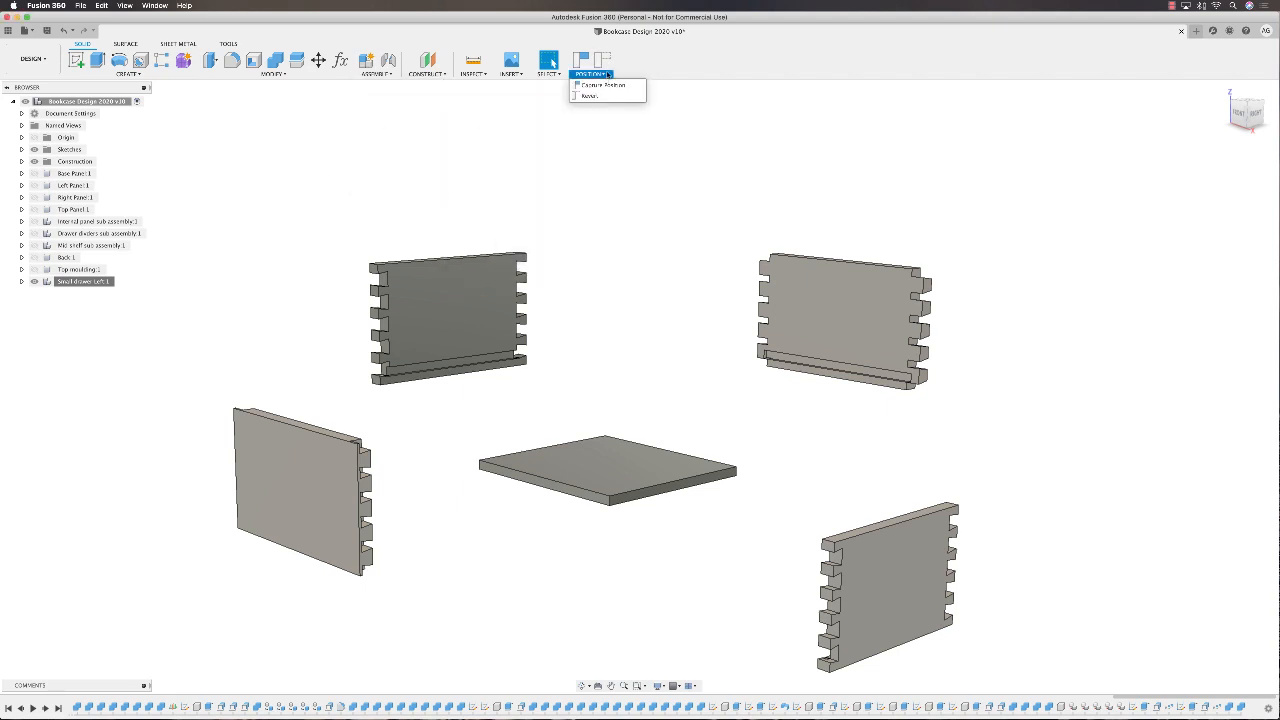
click(590, 96)
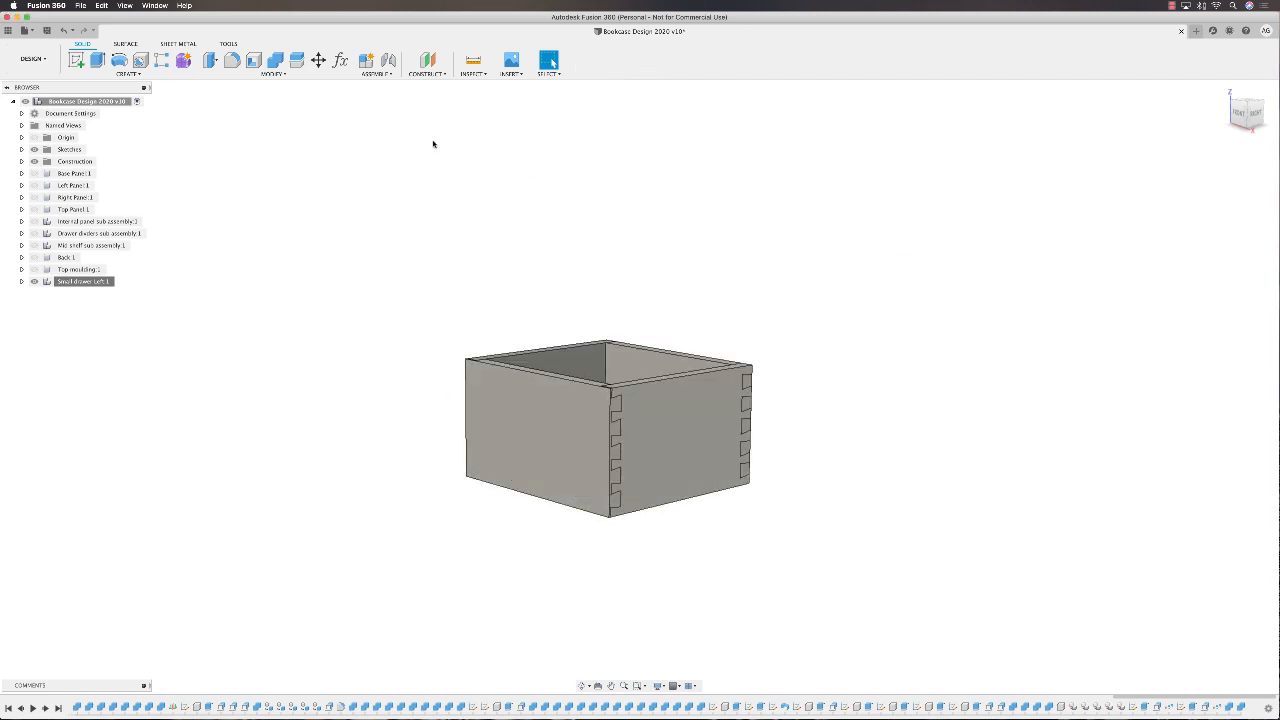
Start an As-built Joint and review its motion types, from Rigid and Slider to Ball
click(377, 65)
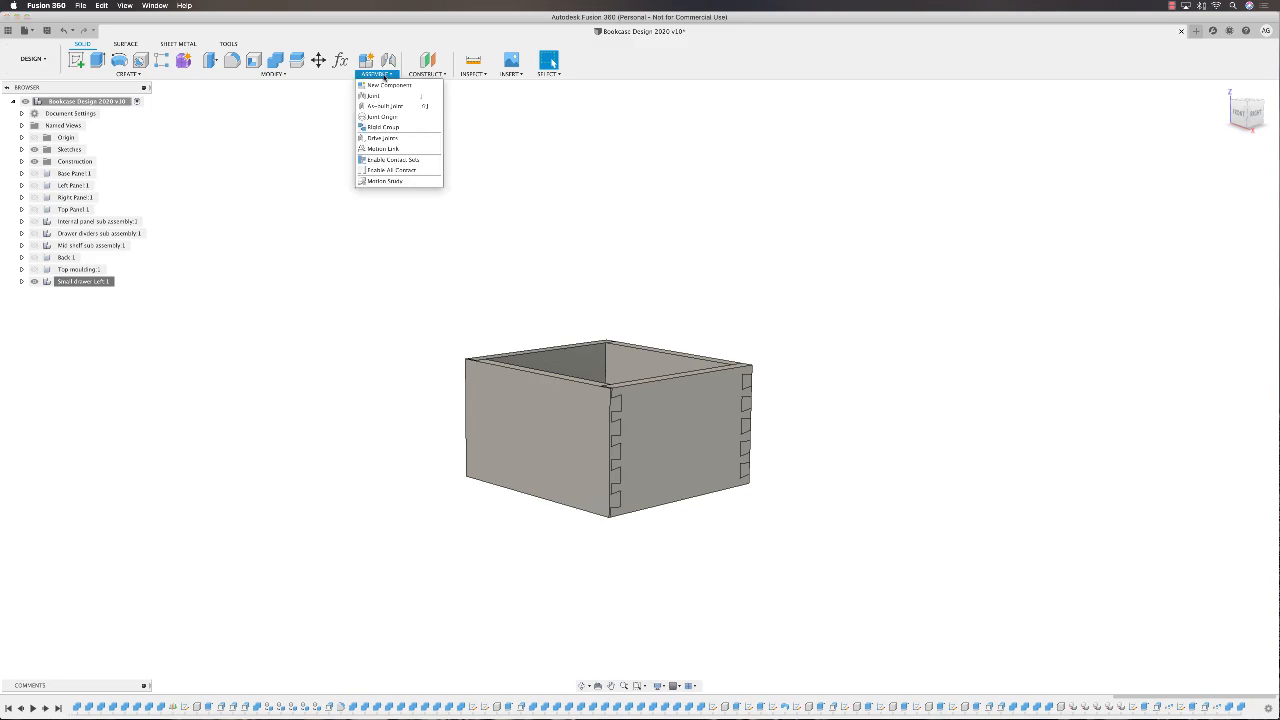
mouse_move(384, 106)
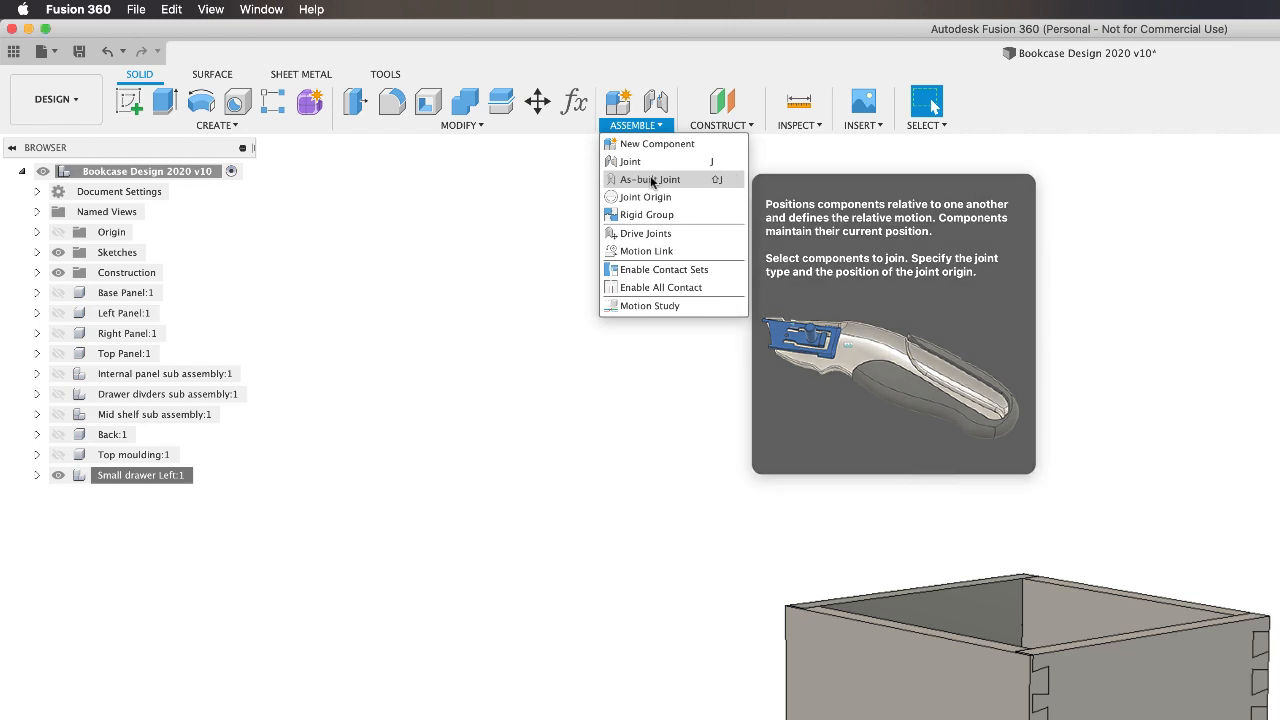
click(650, 179)
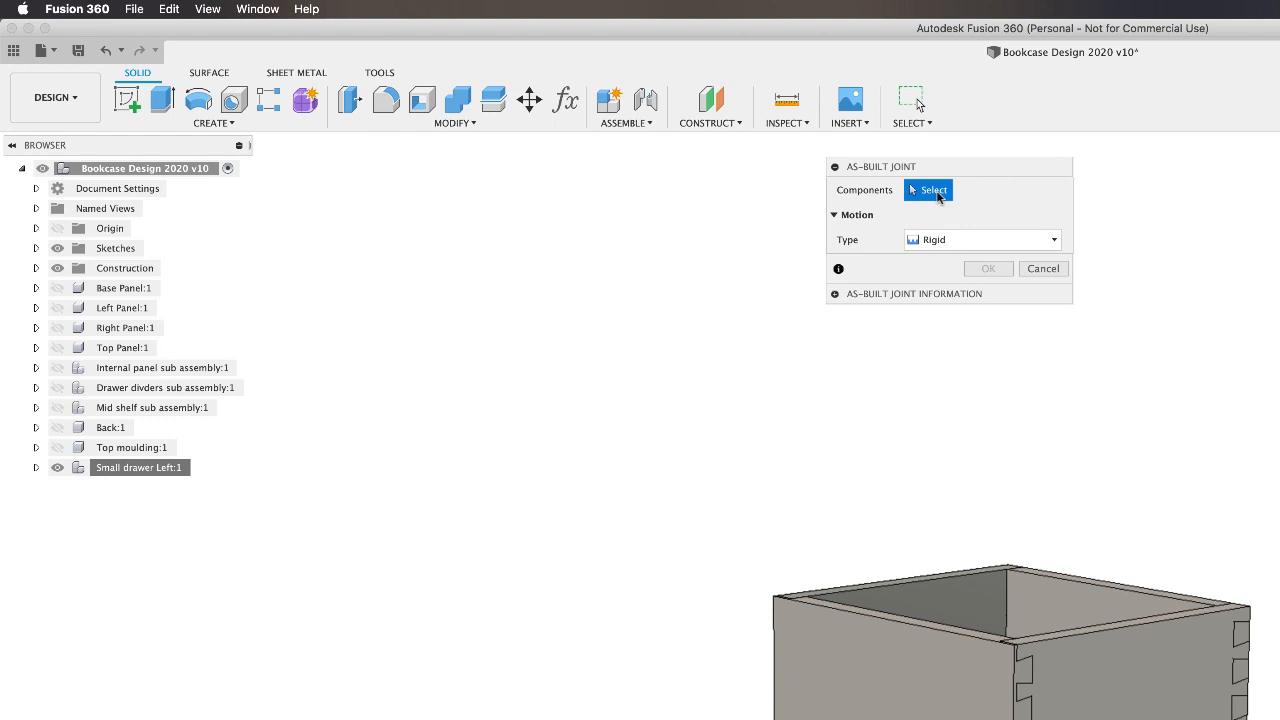
mouse_move(930, 195)
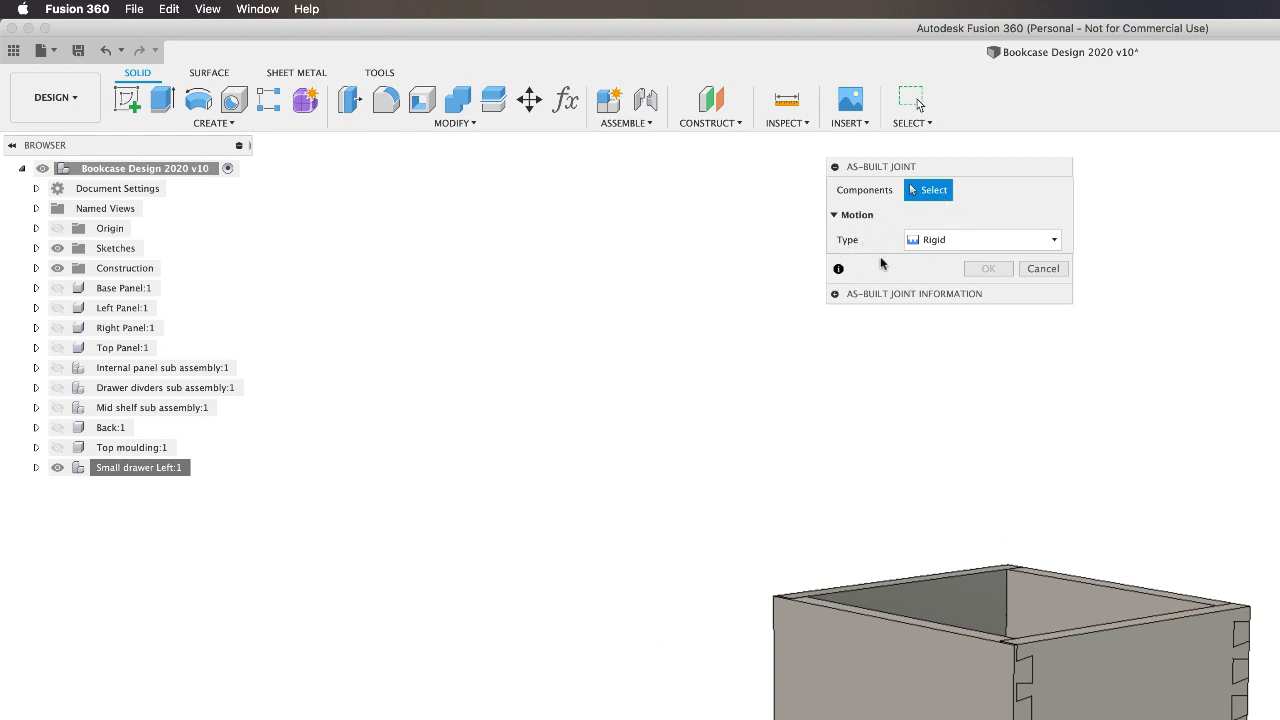
click(1053, 239)
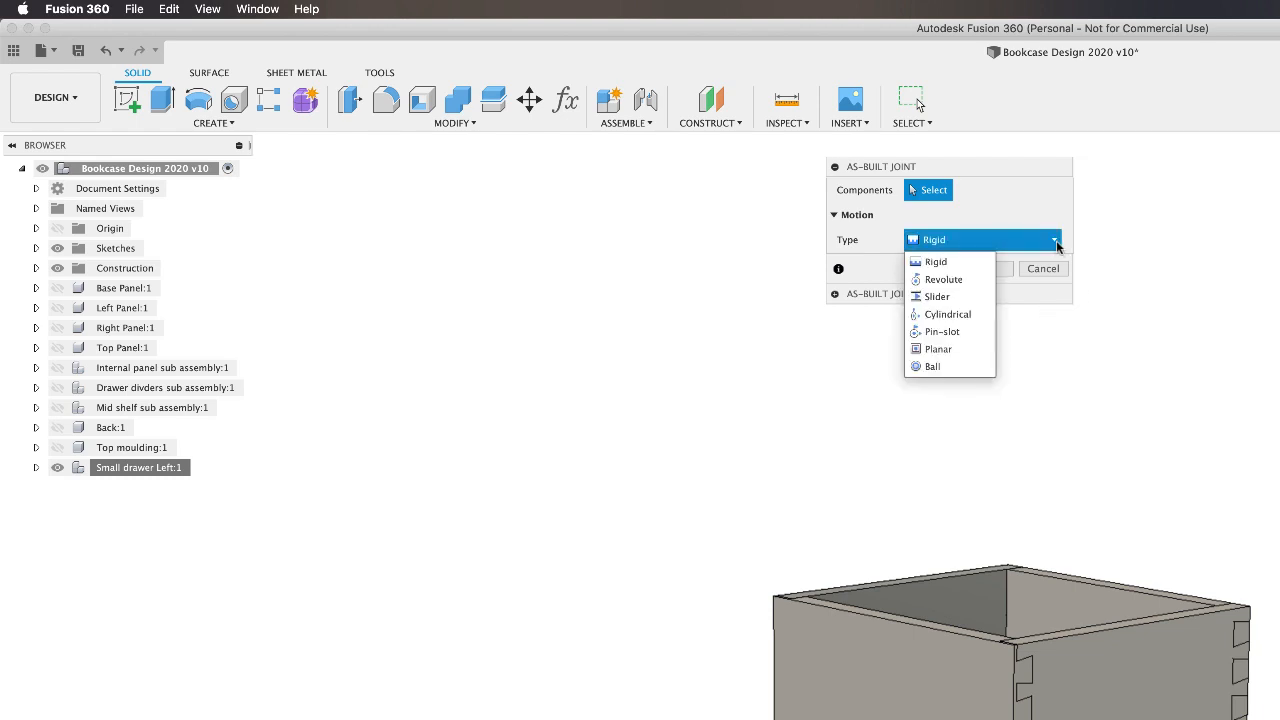
mouse_move(936, 261)
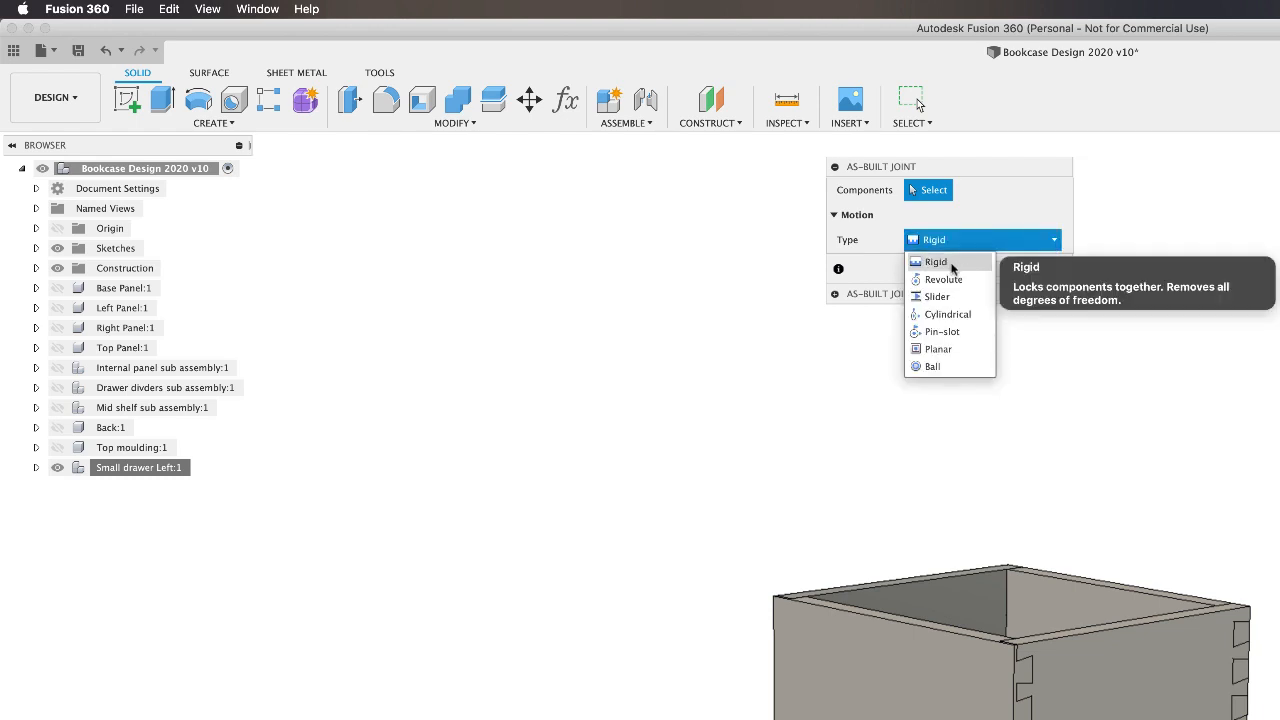
mouse_move(940, 296)
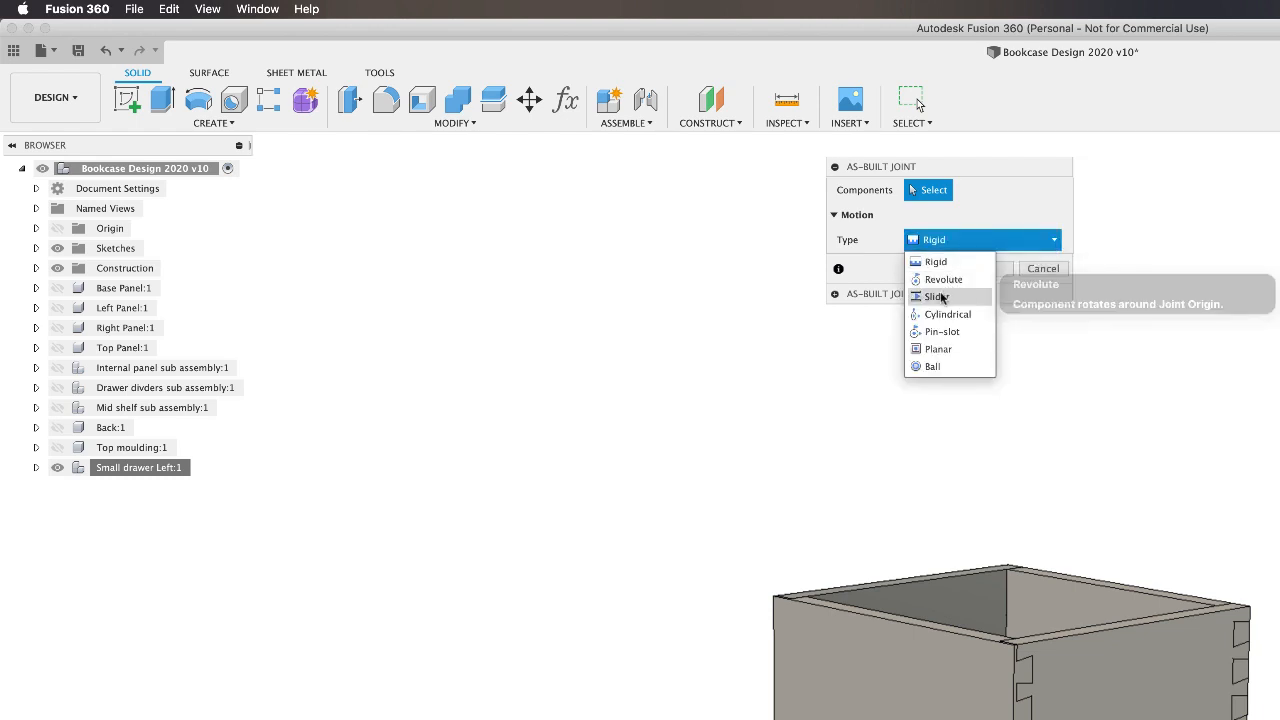
mouse_move(946, 314)
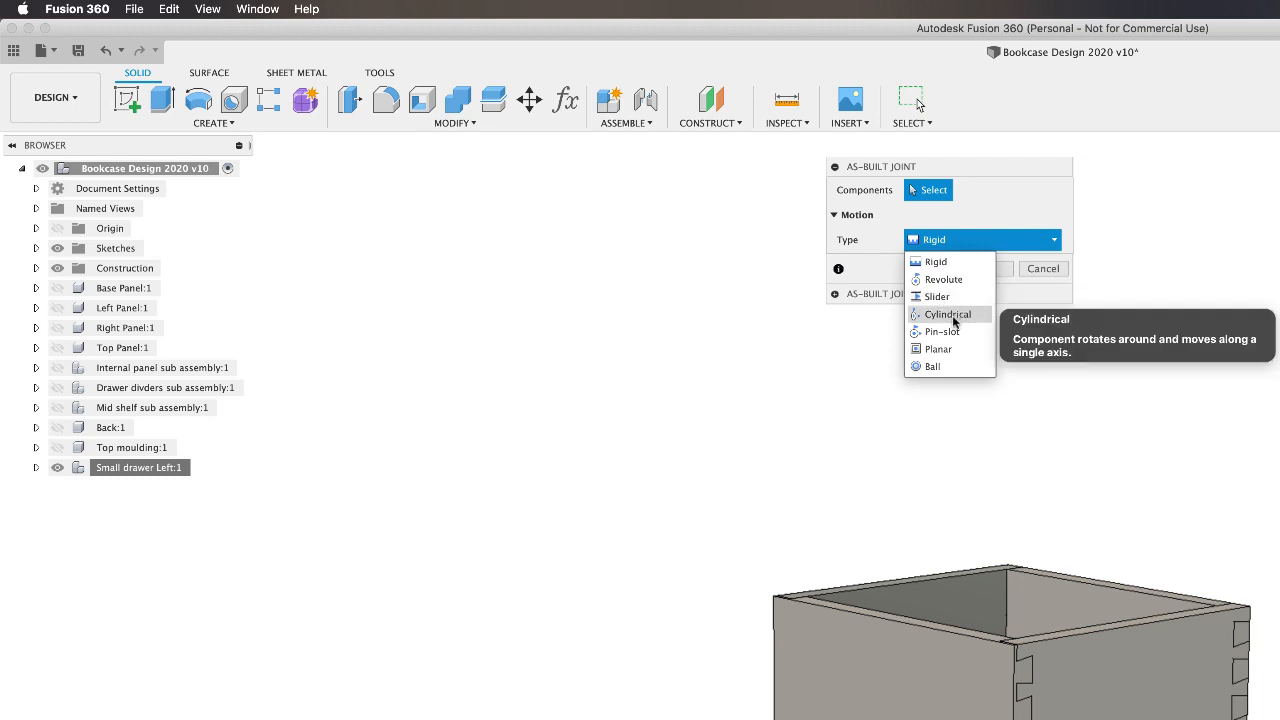
mouse_move(940, 331)
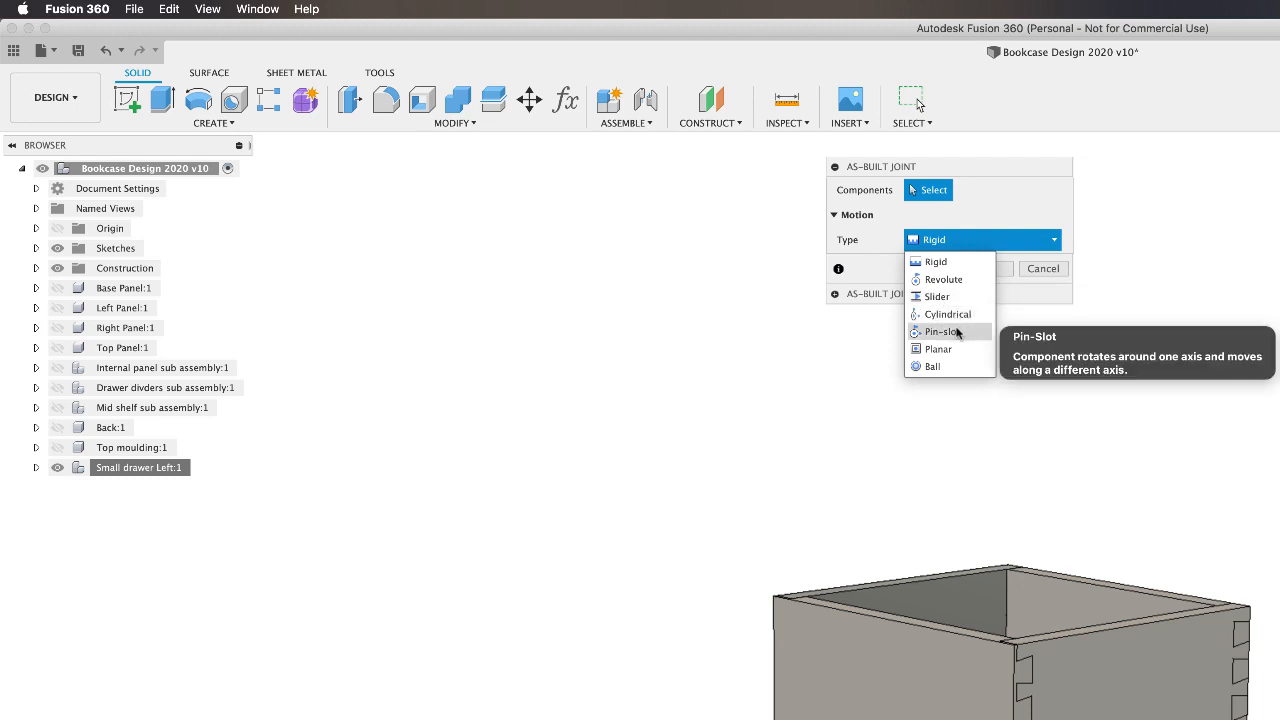
mouse_move(938, 349)
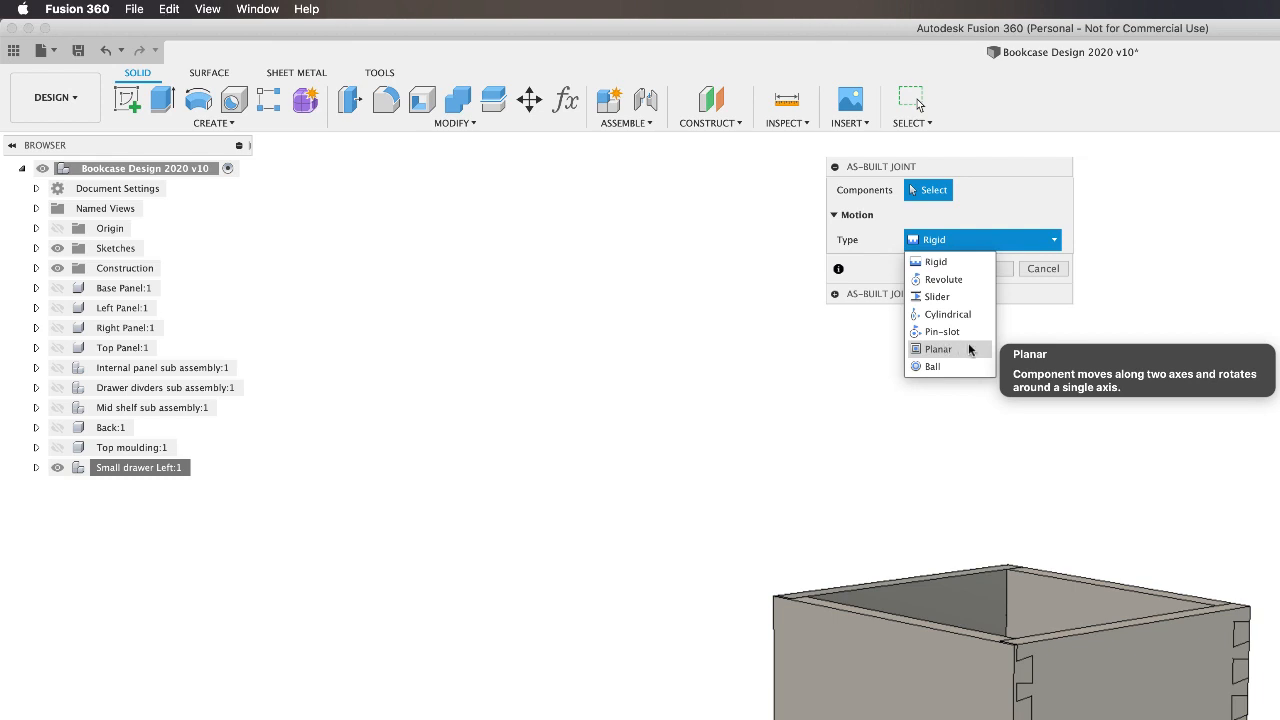
mouse_move(932, 366)
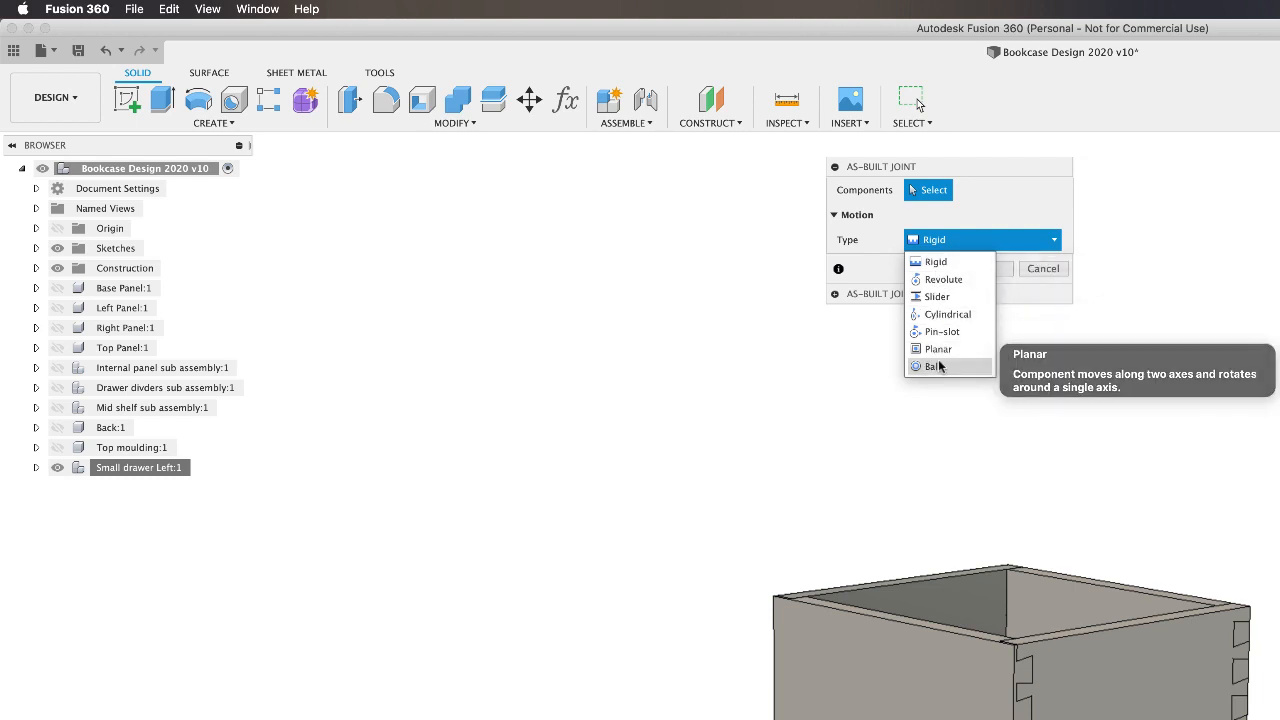
mouse_move(941, 331)
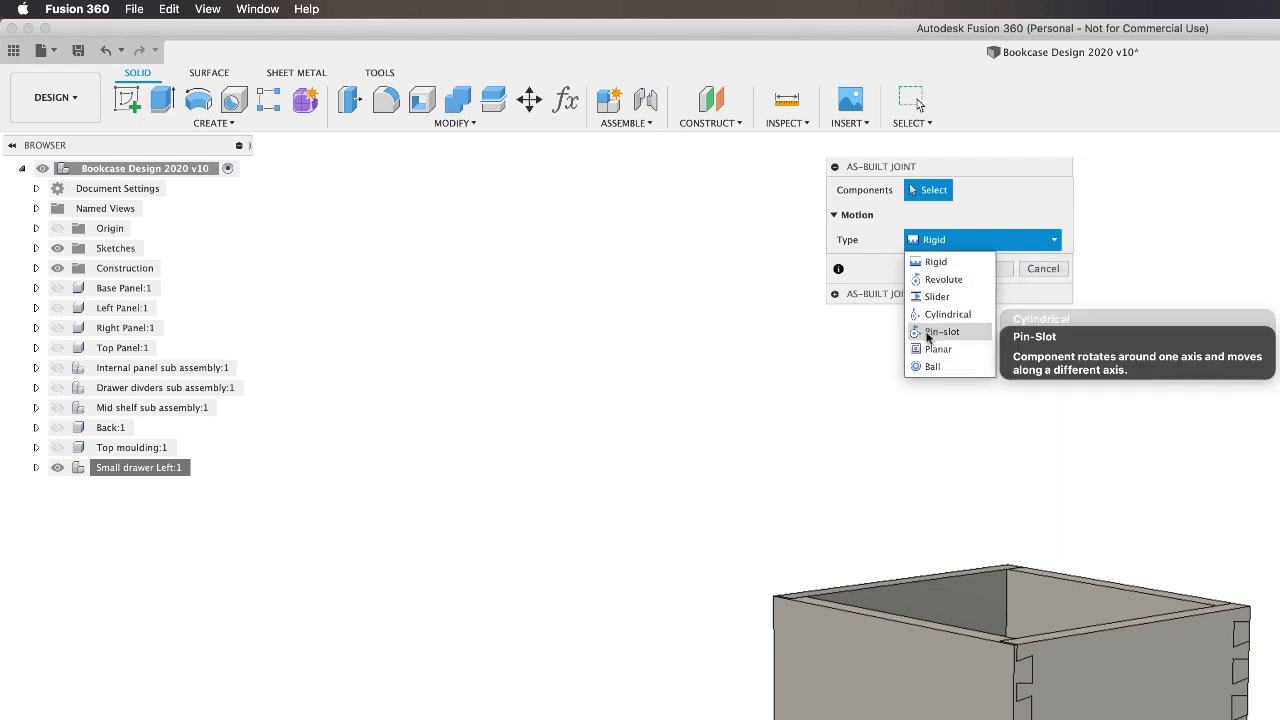
mouse_move(938, 296)
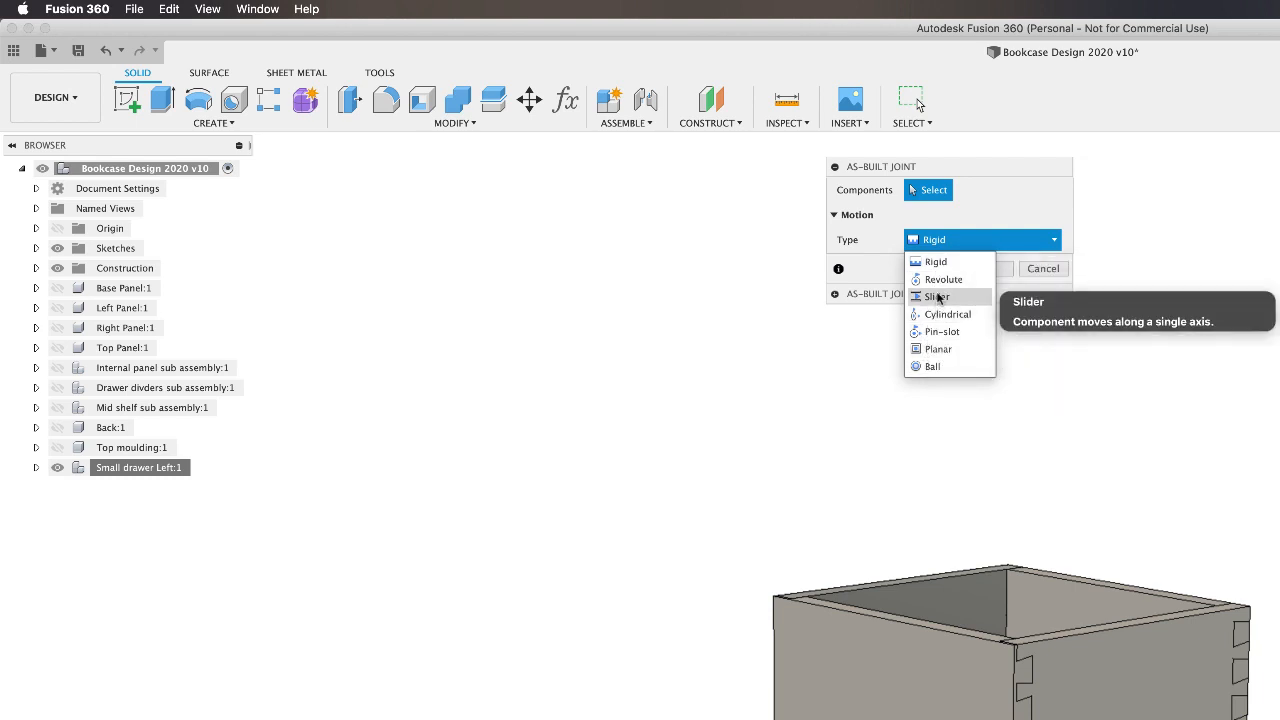
mouse_move(935, 261)
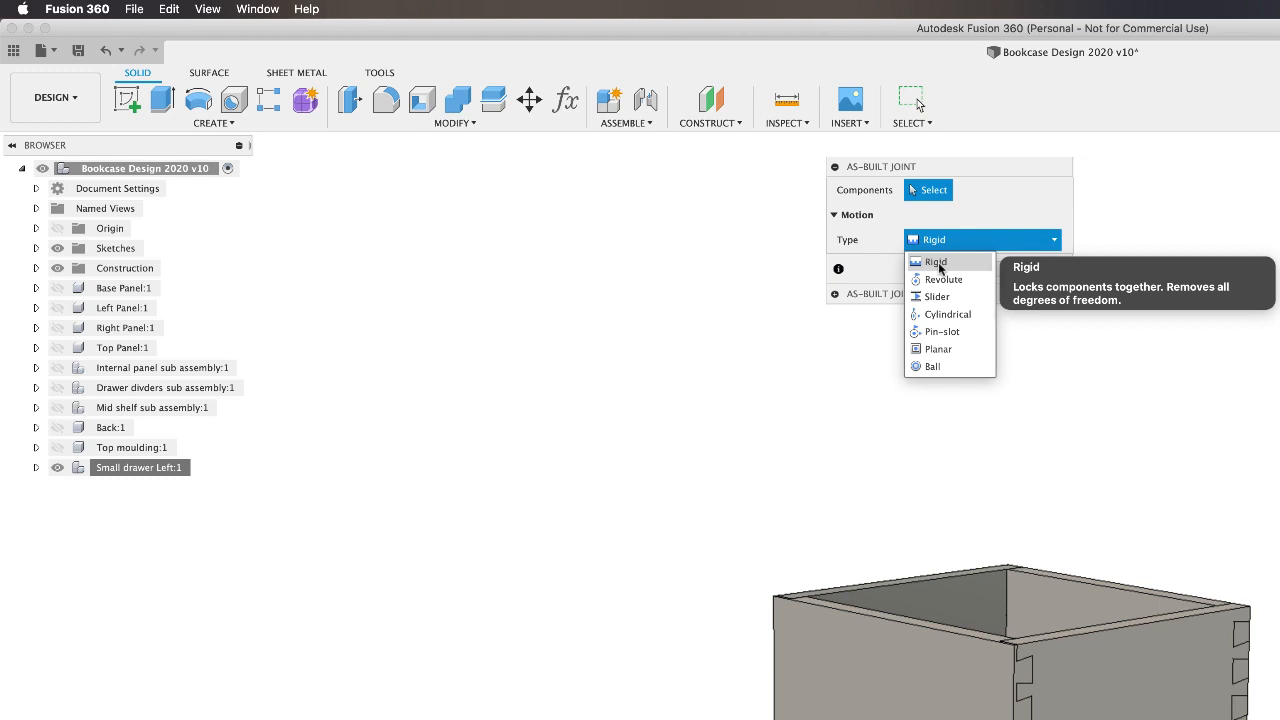
Join two adjoining drawer panels with a Rigid as-built joint
click(934, 261)
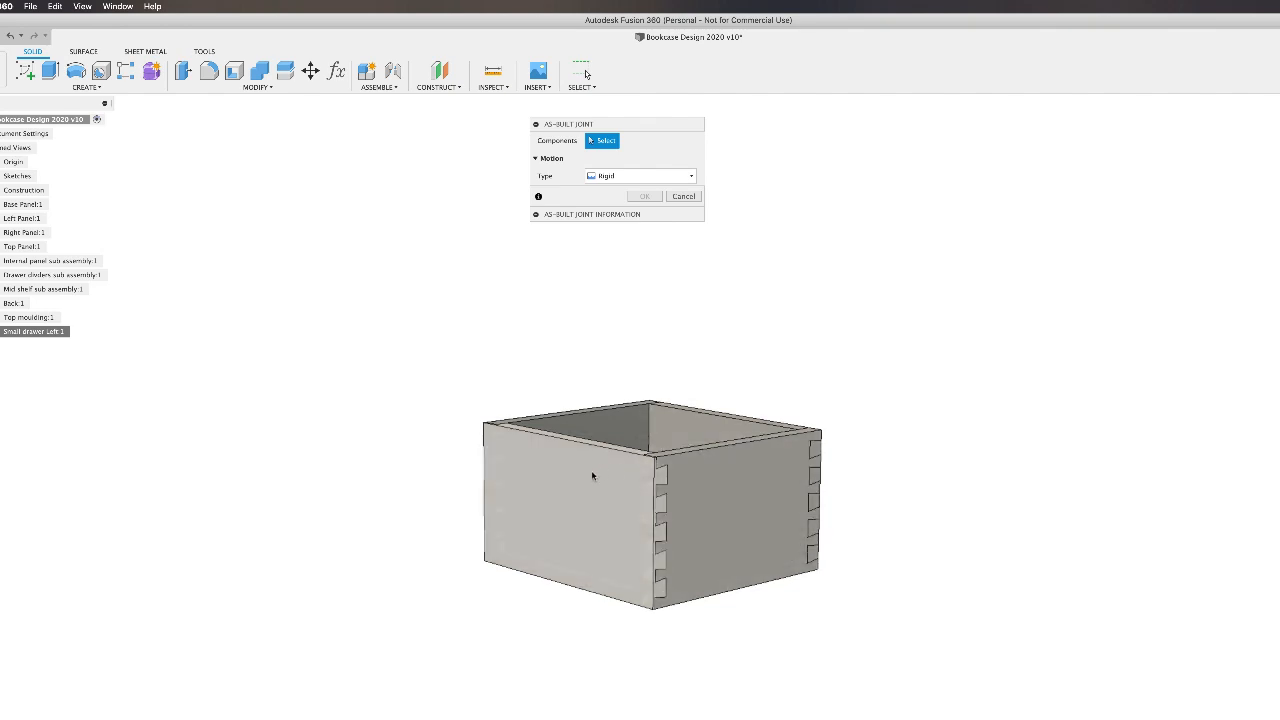
click(560, 490)
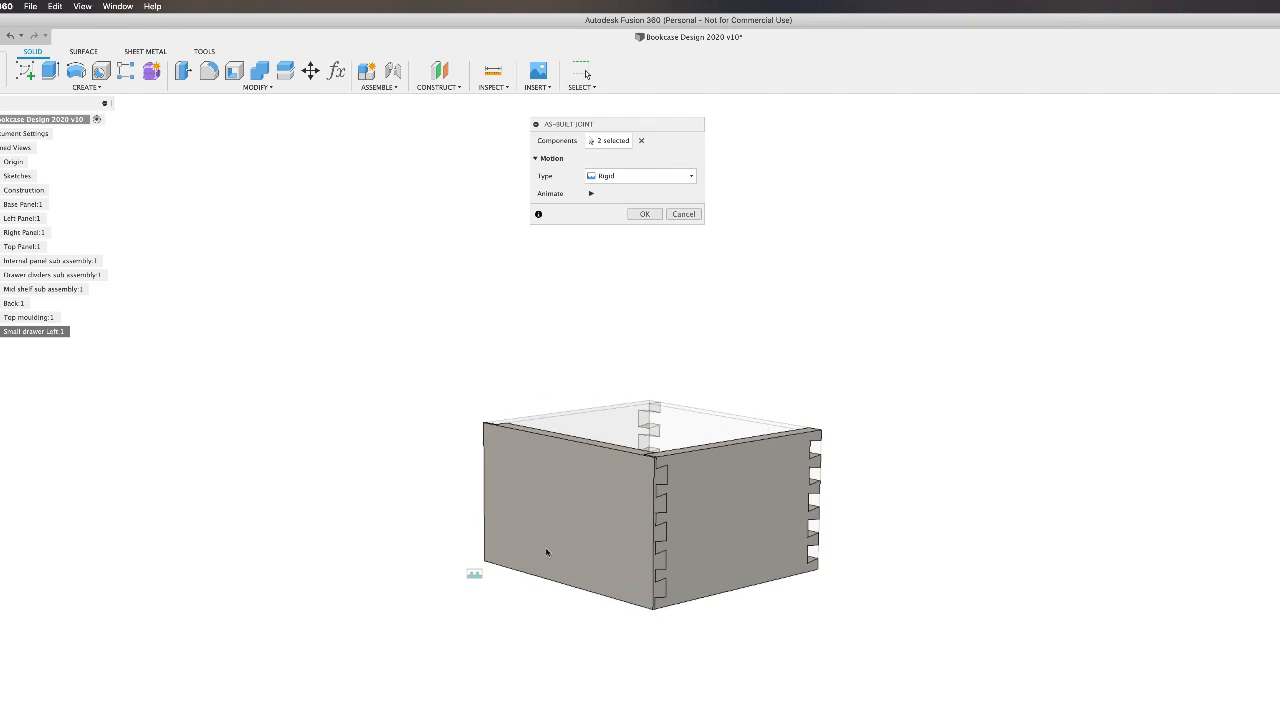
mouse_move(485, 585)
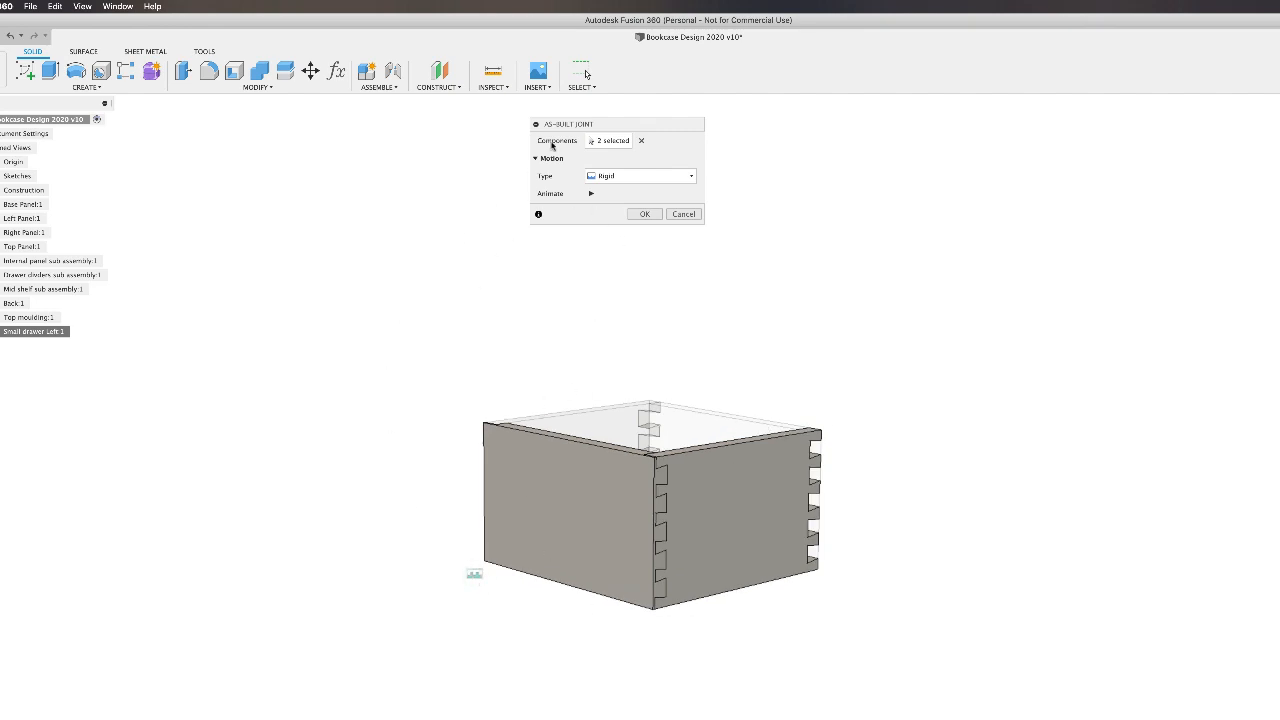
mouse_move(685, 525)
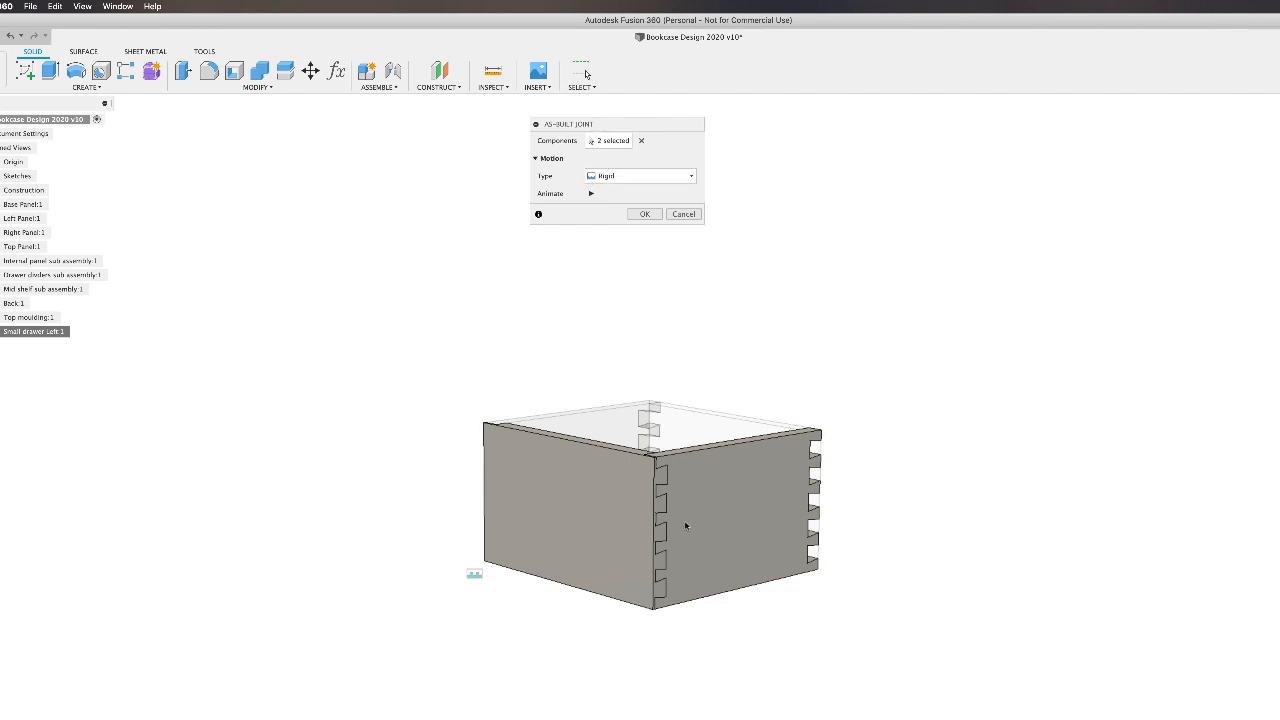
mouse_move(597, 576)
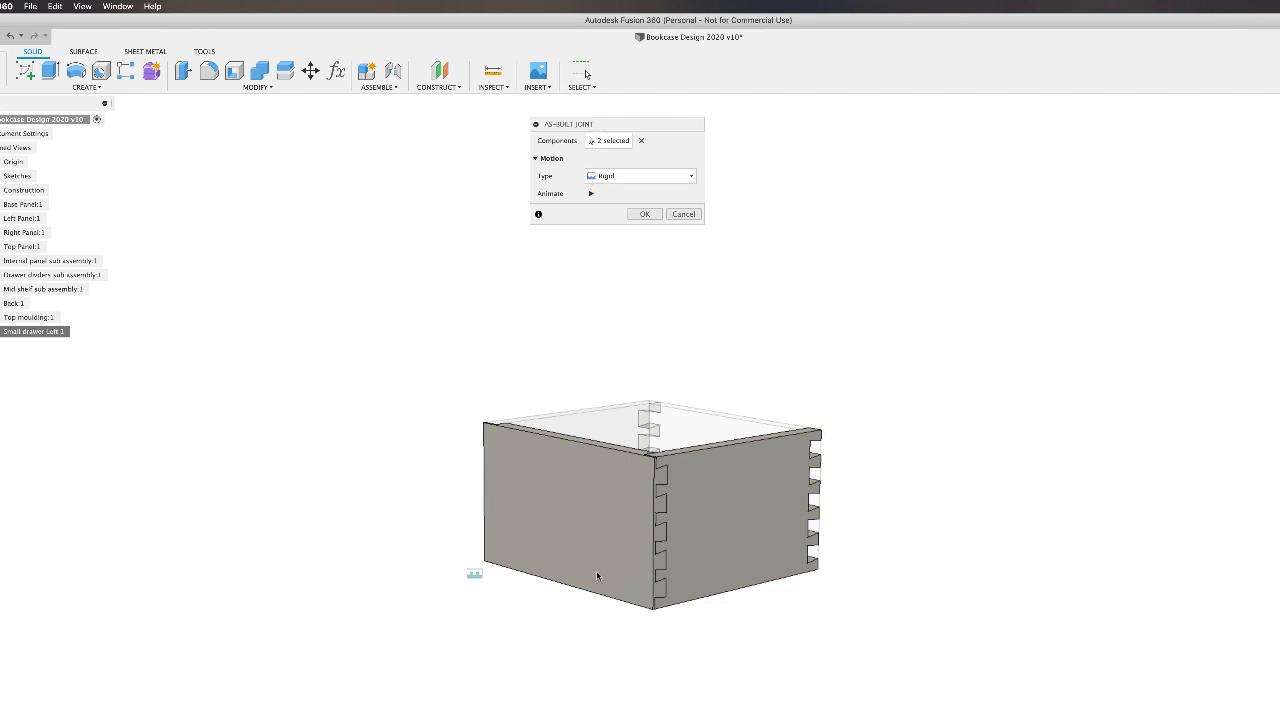
mouse_move(644, 214)
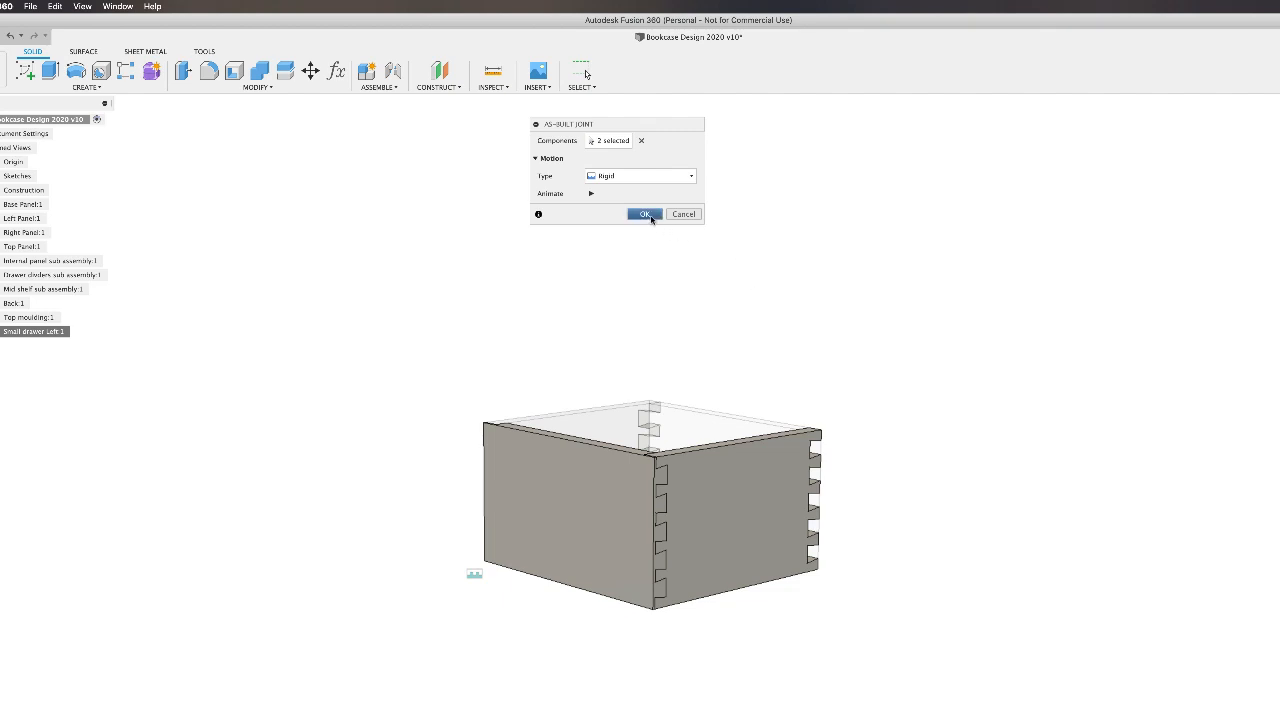
click(644, 214)
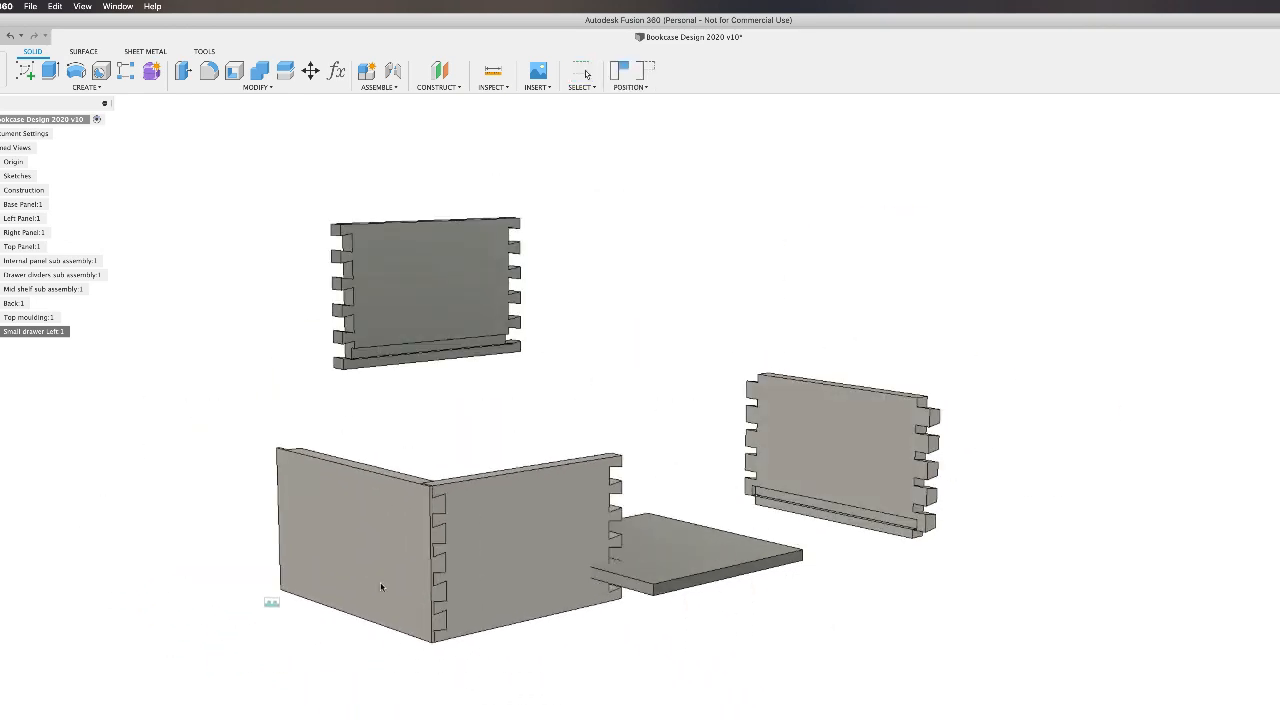
Revert the separated drawer pieces to their box positions, keeping the rigid-joined panels linked
click(630, 75)
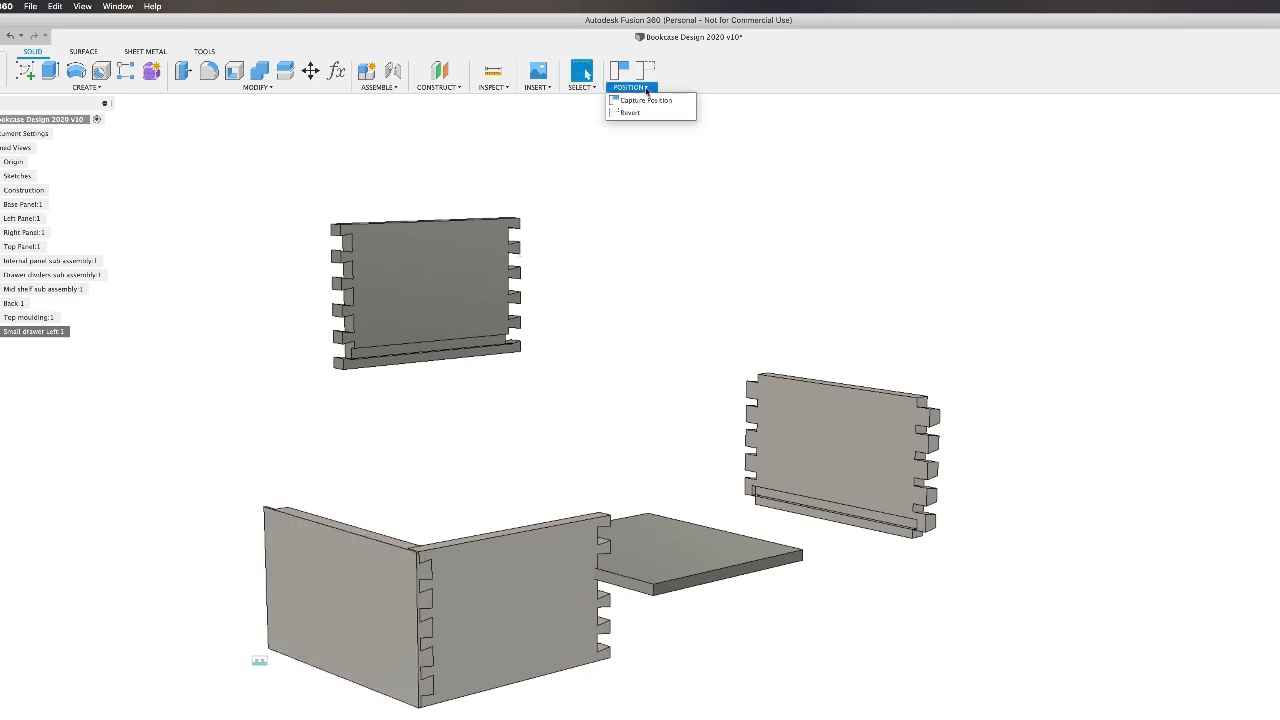
click(629, 111)
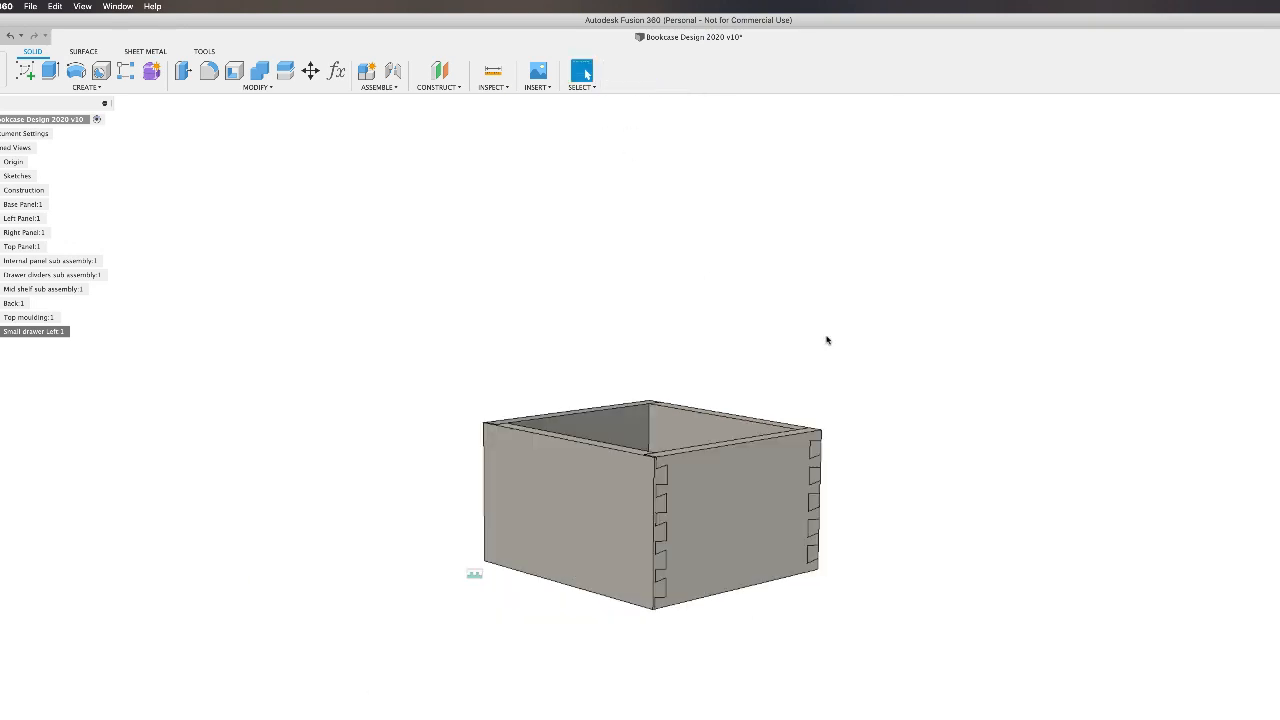
mouse_move(653, 525)
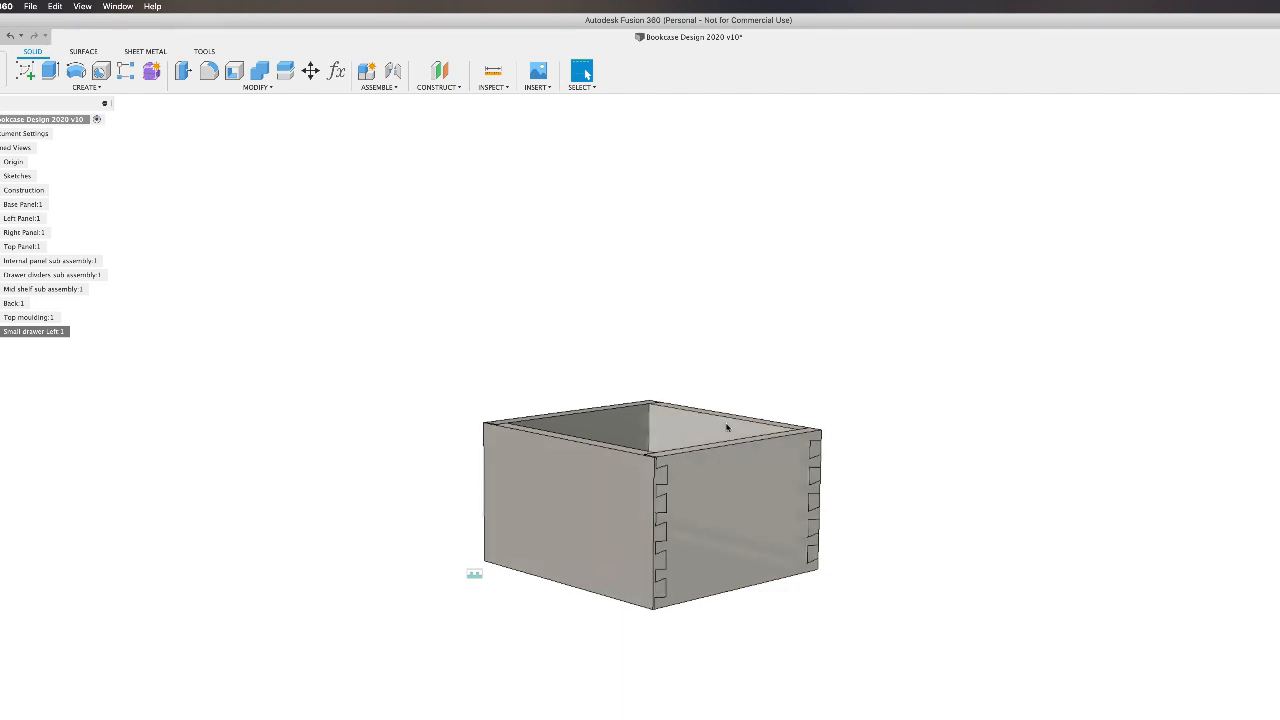
Create further rigid as-built joints between adjoining drawer panels
click(378, 87)
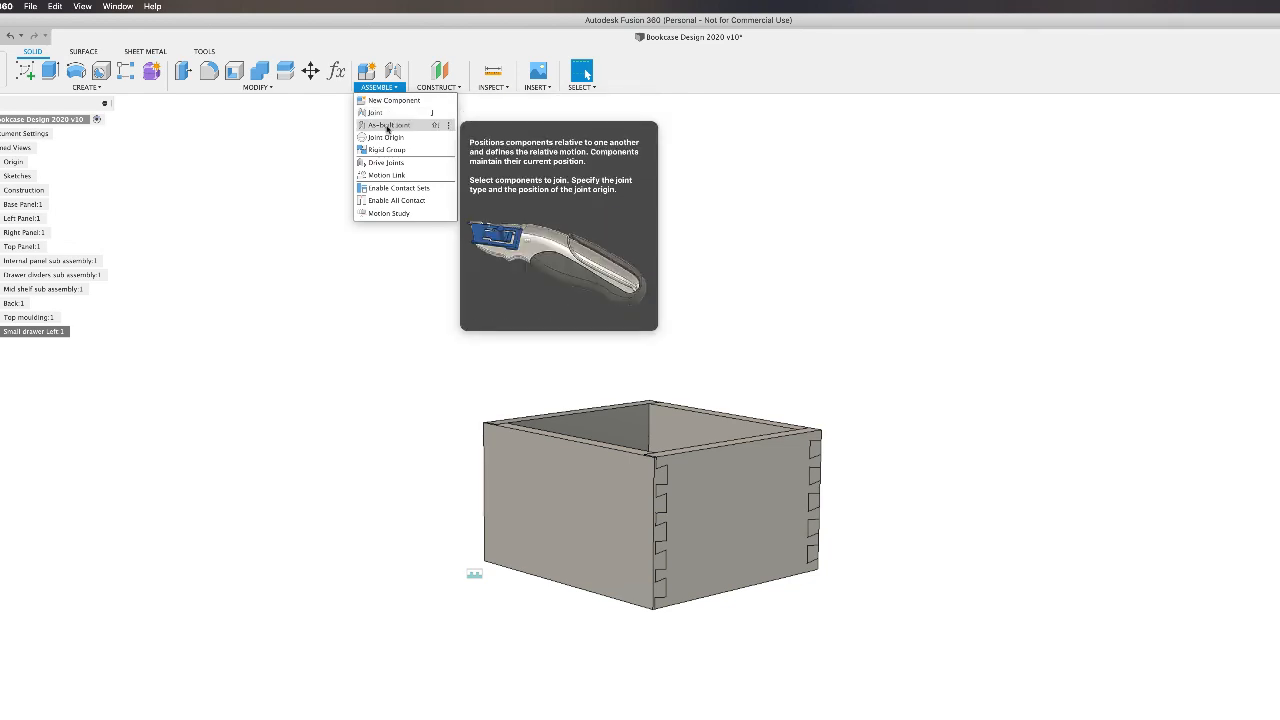
click(390, 124)
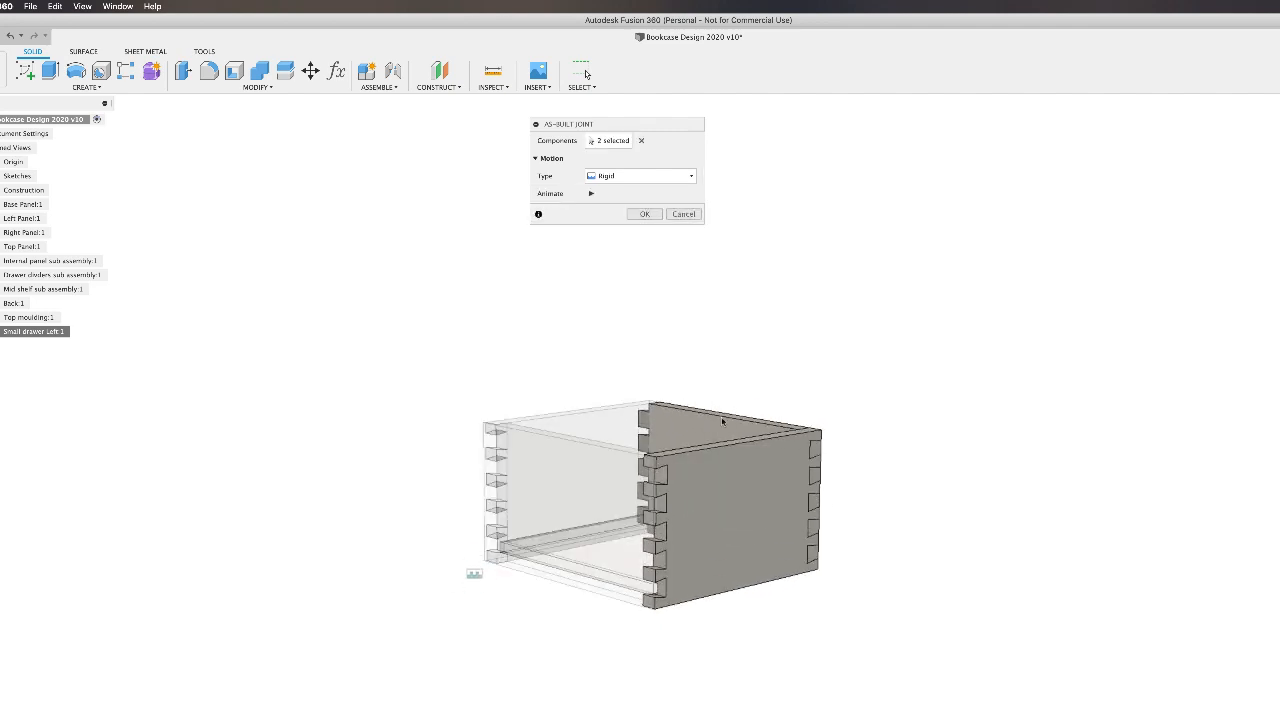
mouse_move(621, 283)
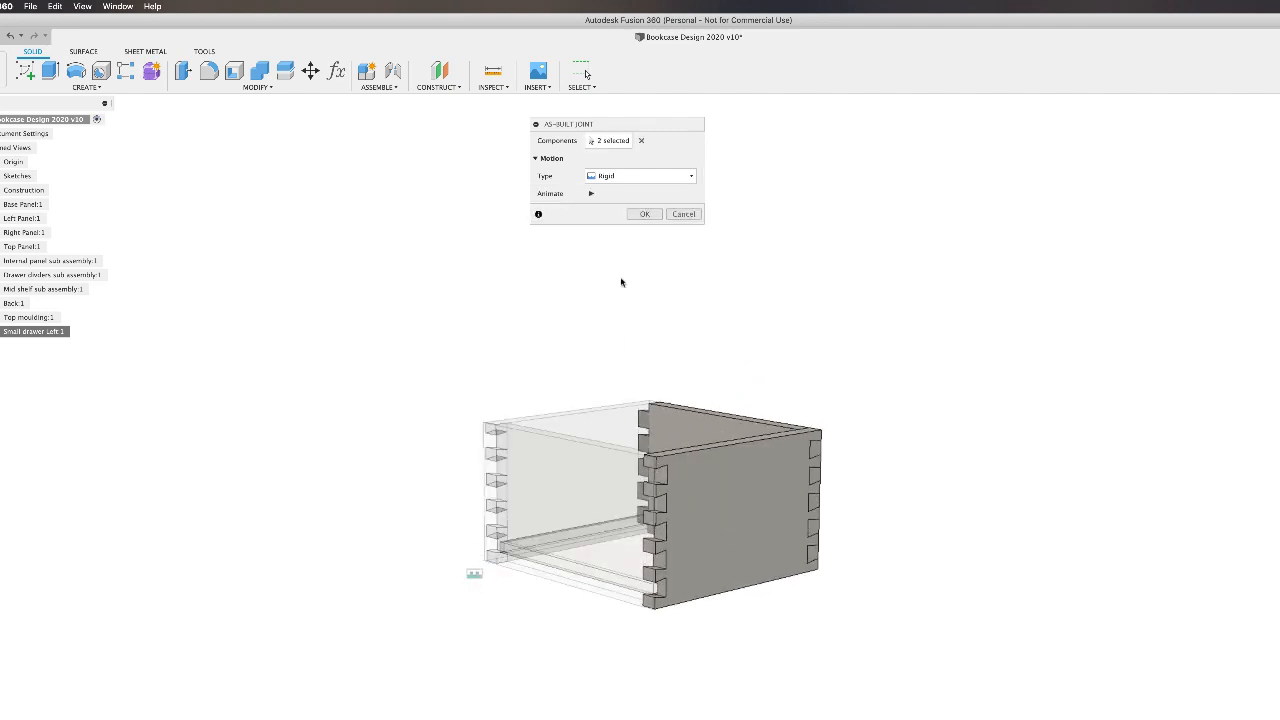
click(644, 213)
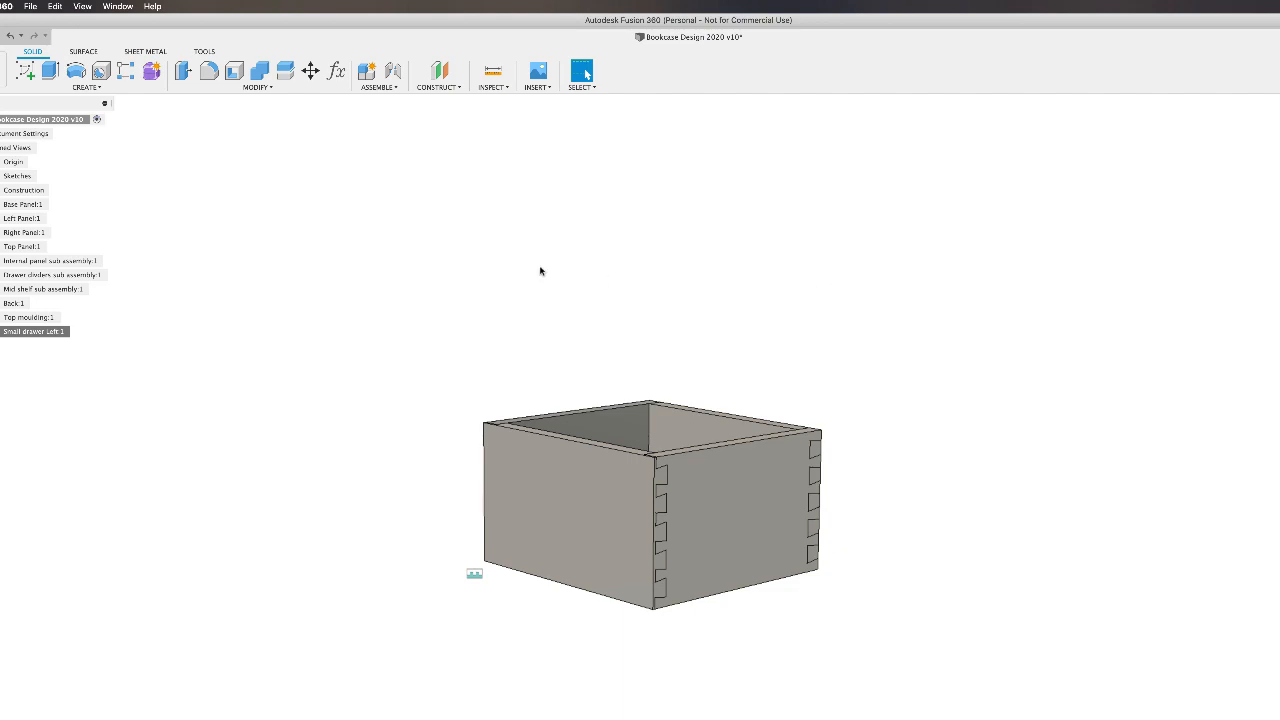
right_click(540, 270)
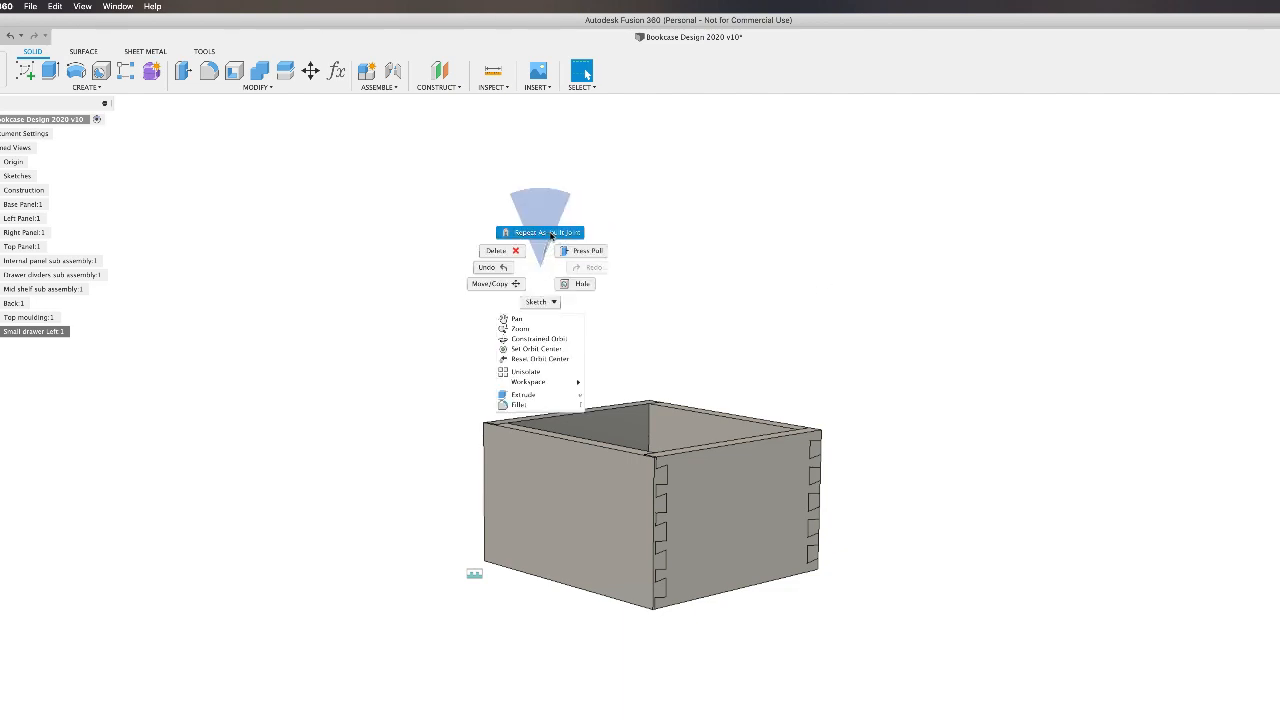
click(540, 232)
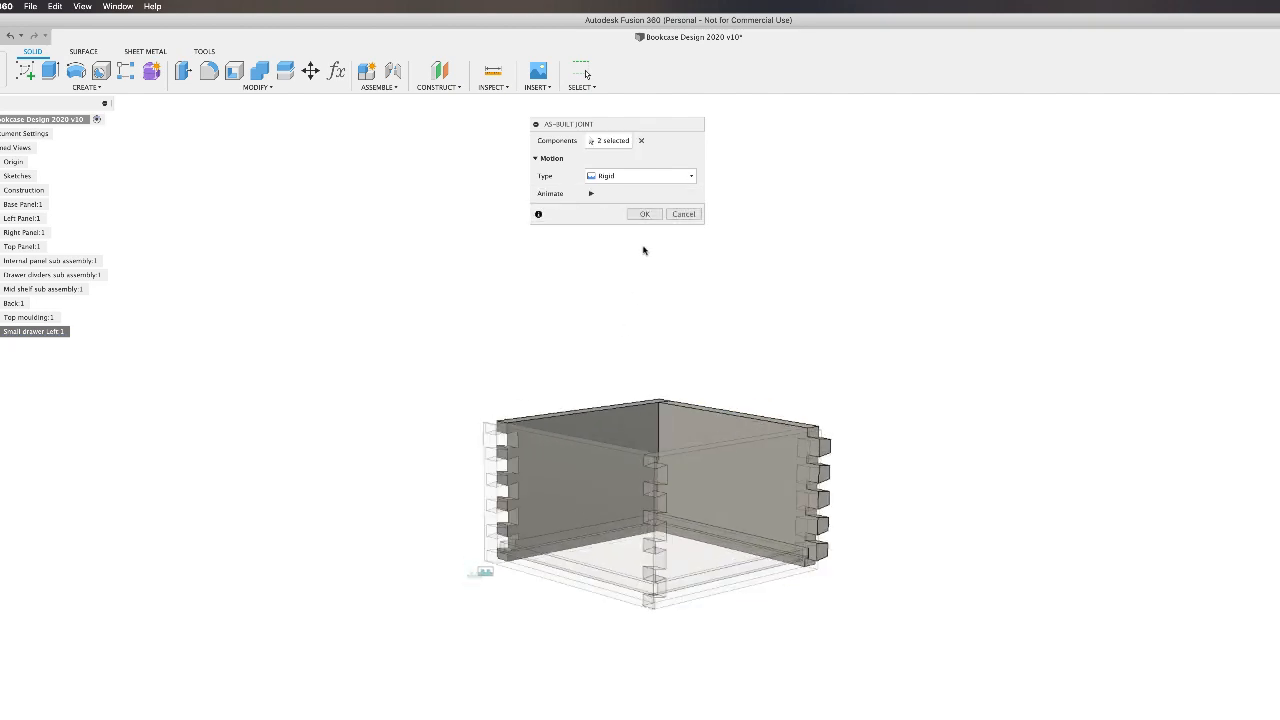
click(644, 213)
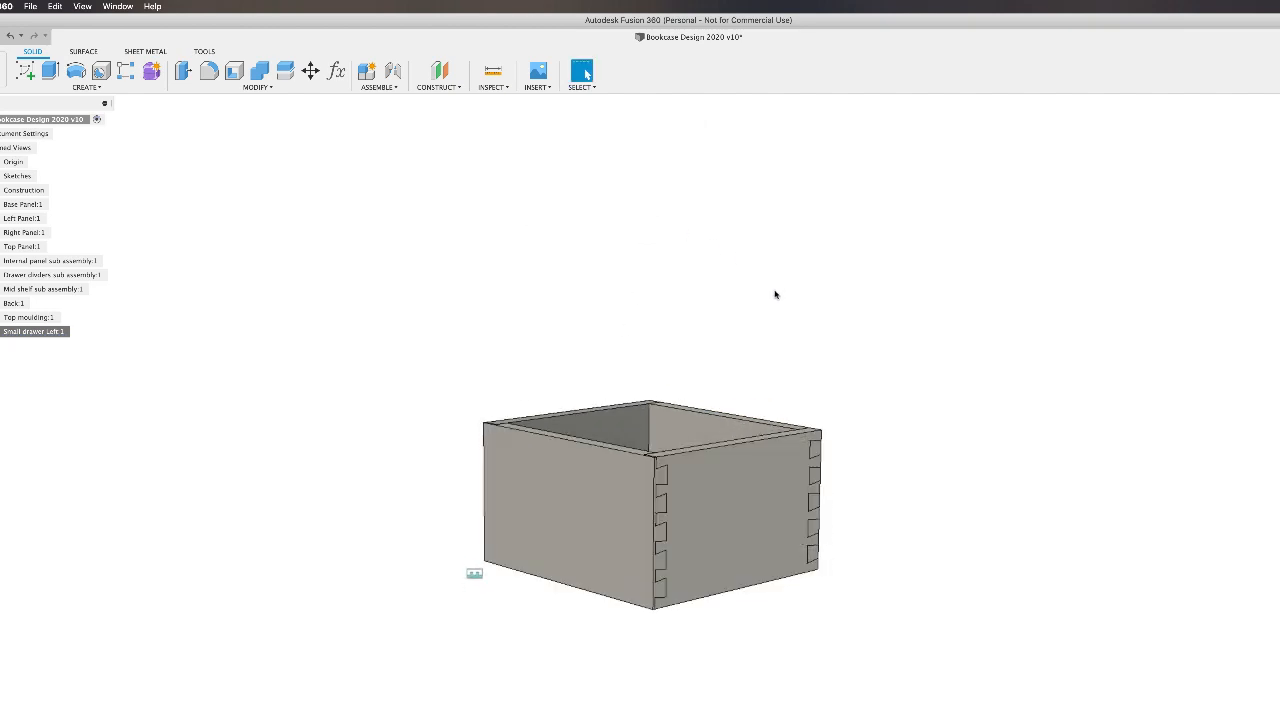
Repeat rigid as-built joints for the remaining drawer parts, including the drawer front
right_click(422, 280)
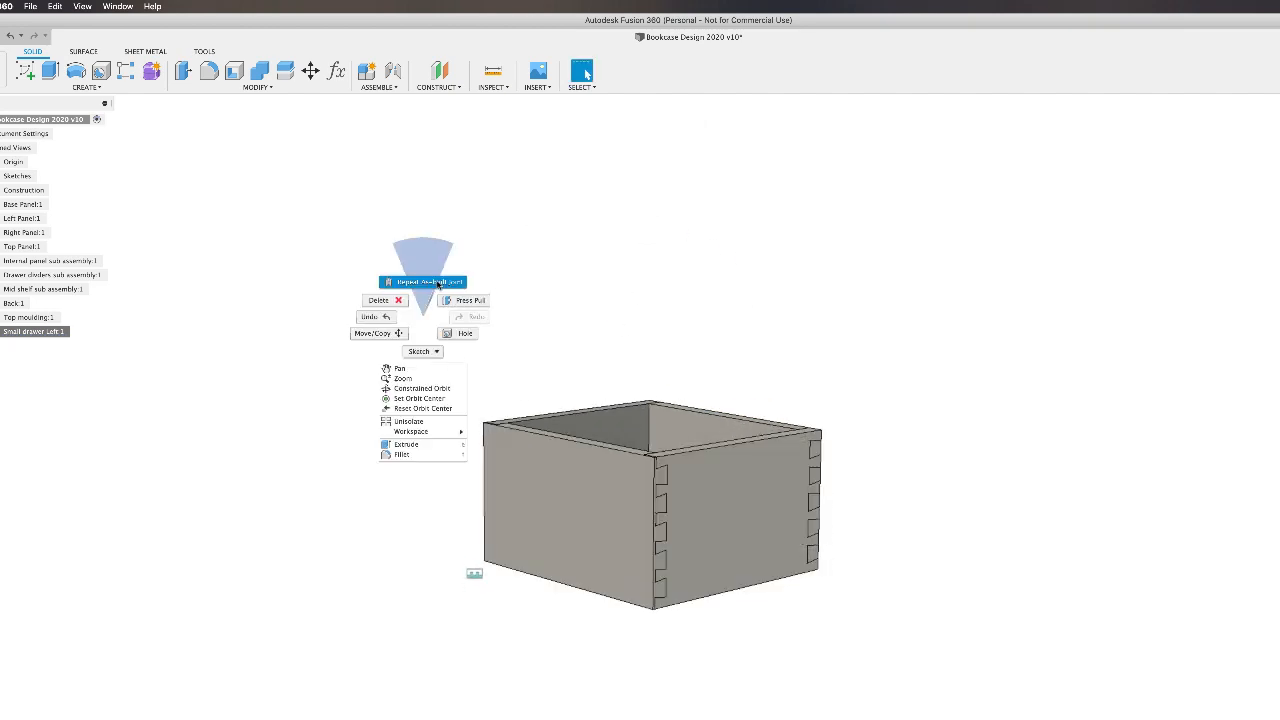
click(421, 281)
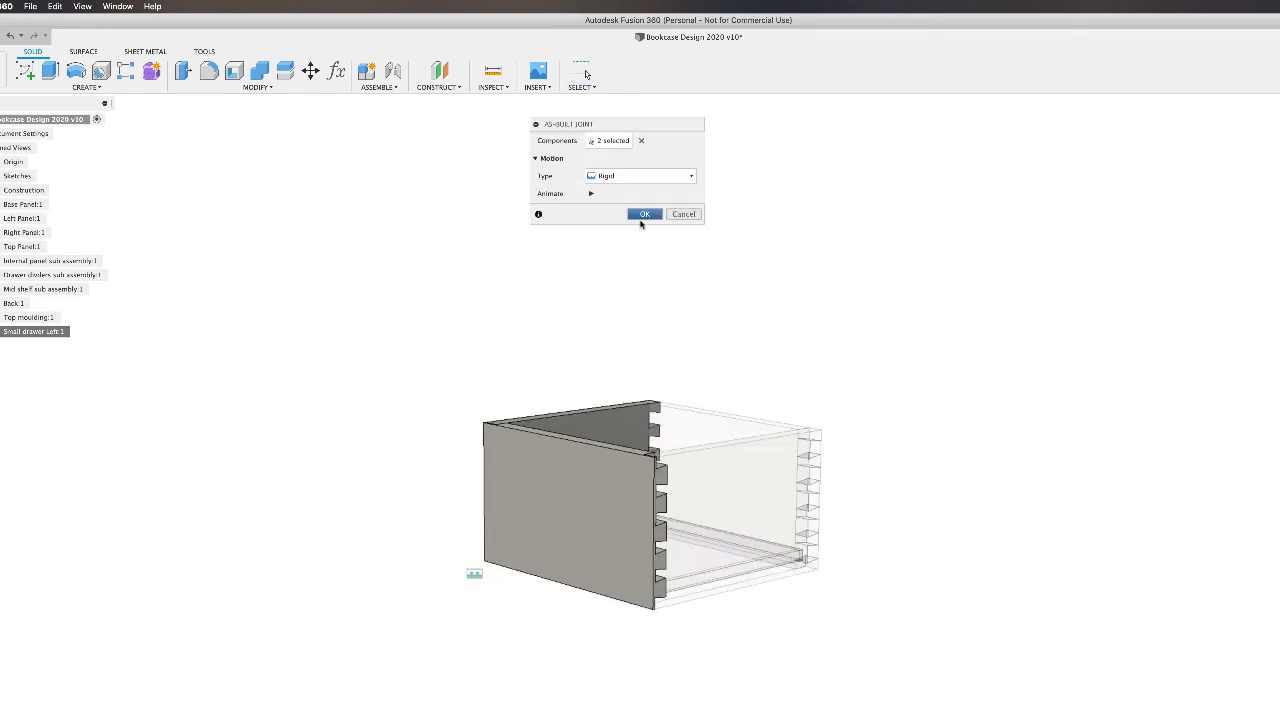
click(644, 214)
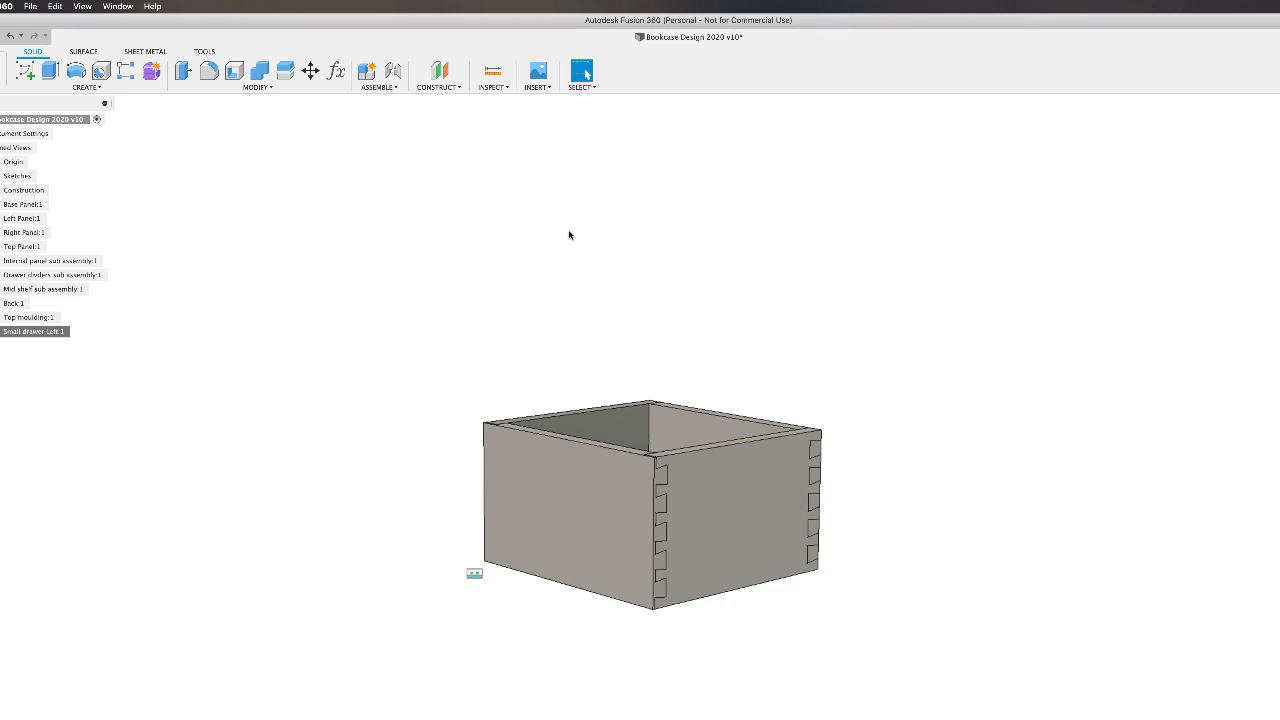
right_click(570, 235)
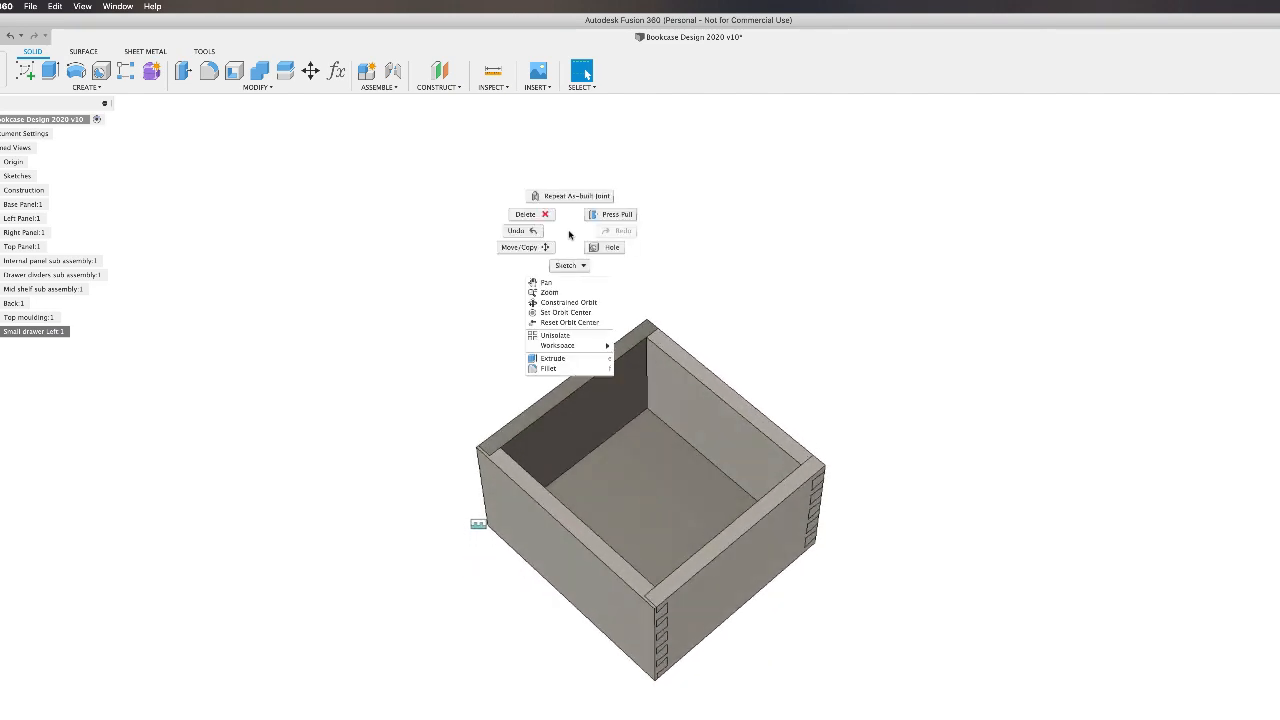
click(569, 195)
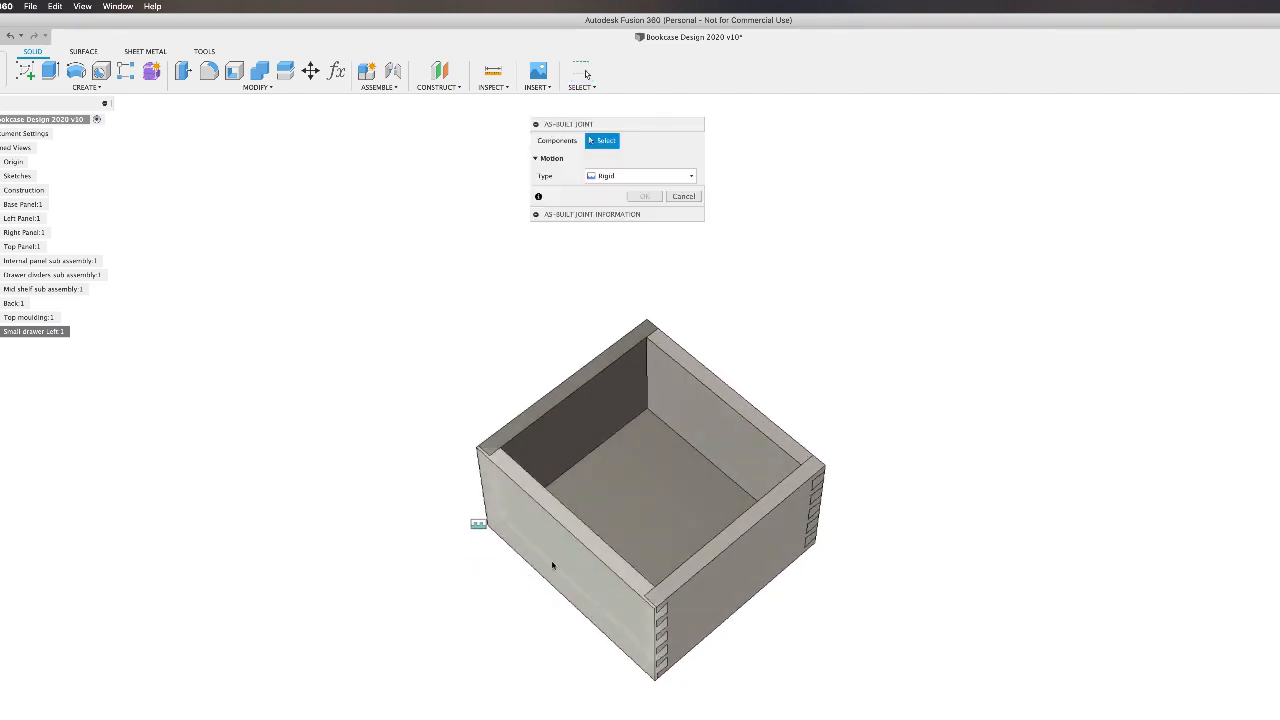
click(560, 525)
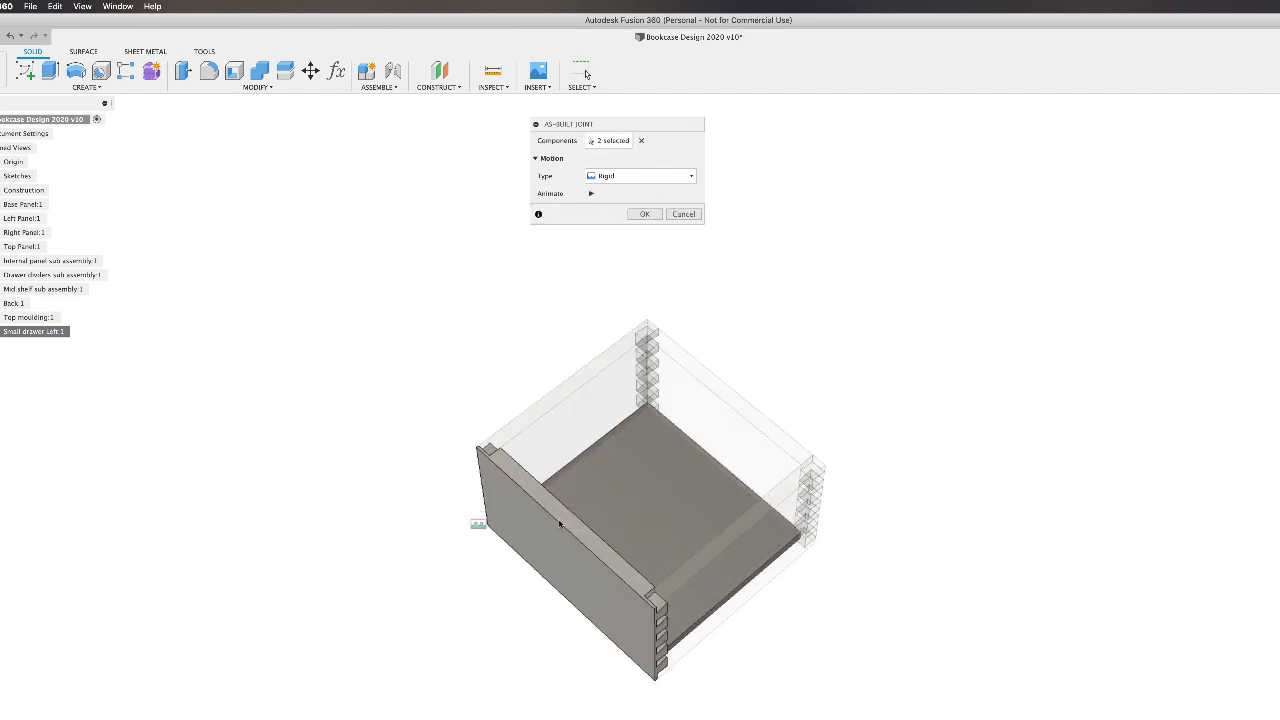
click(644, 213)
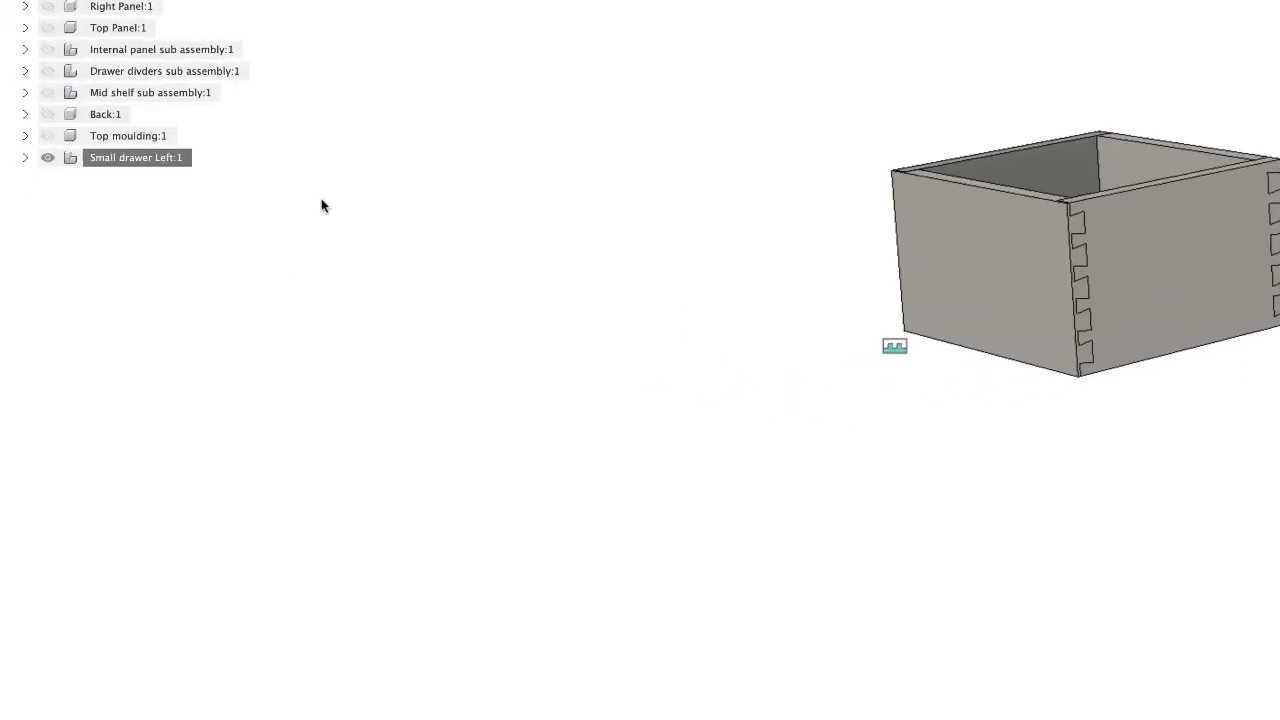
Unisolate Small drawer Left:1 so the full bookcase is visible again
right_click(136, 157)
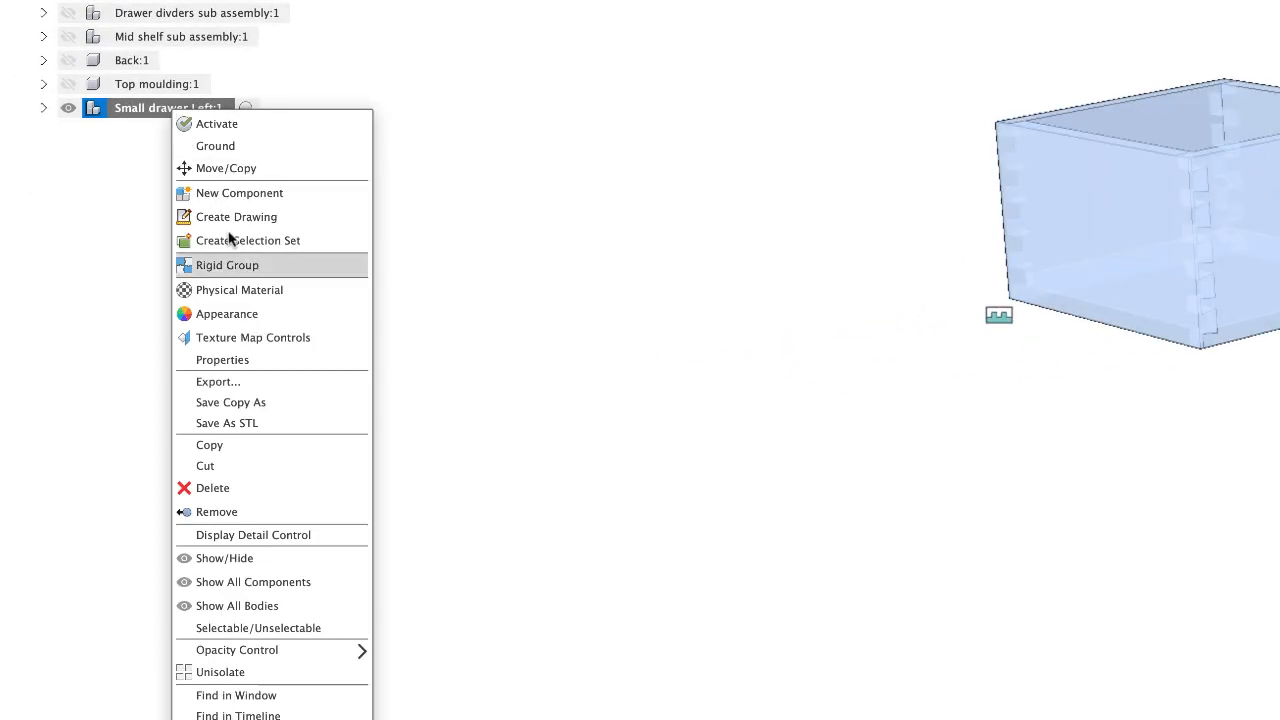
click(253, 582)
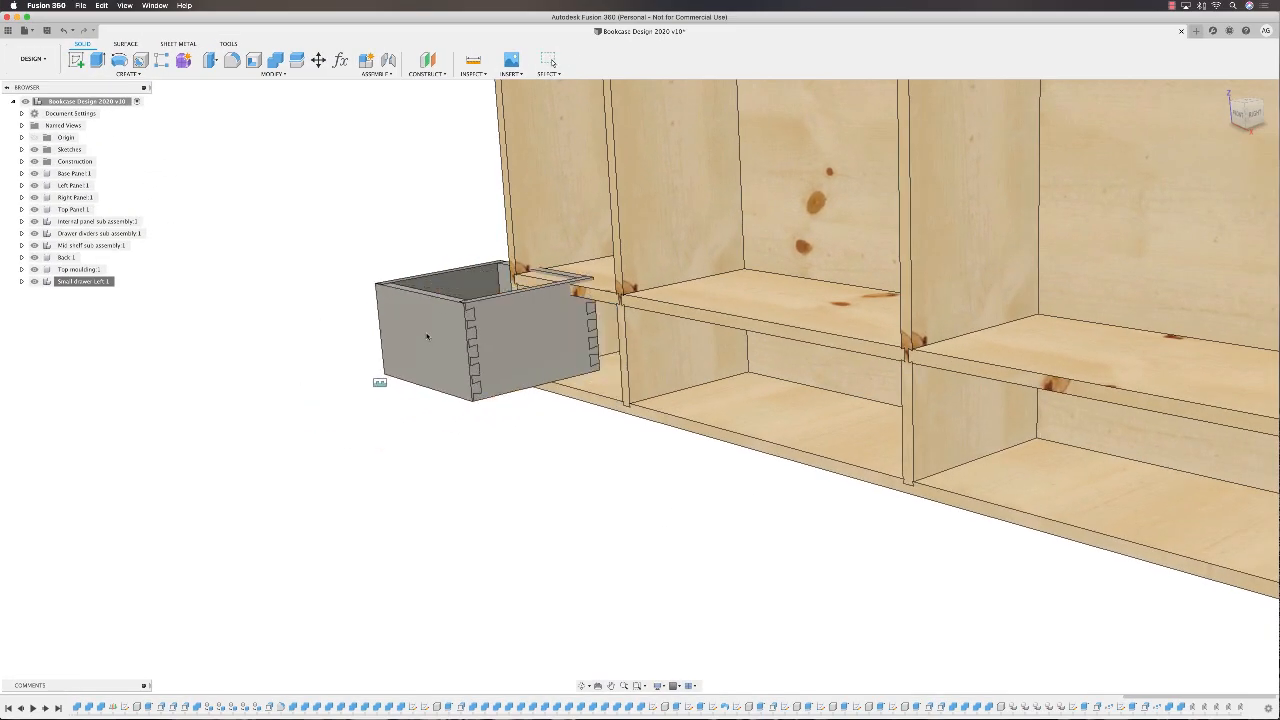
Drag the small drawer around to confirm it moves as one piece, then revert its position
drag(470, 330, 280, 395)
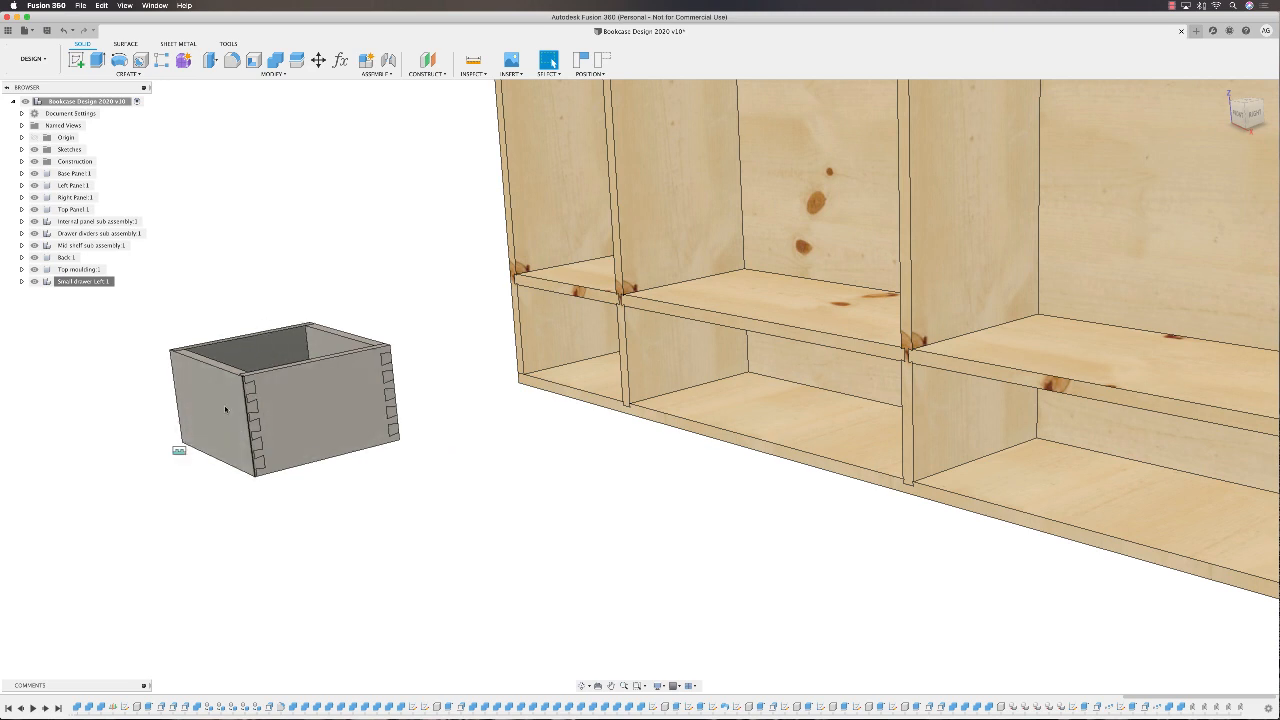
drag(280, 400, 615, 370)
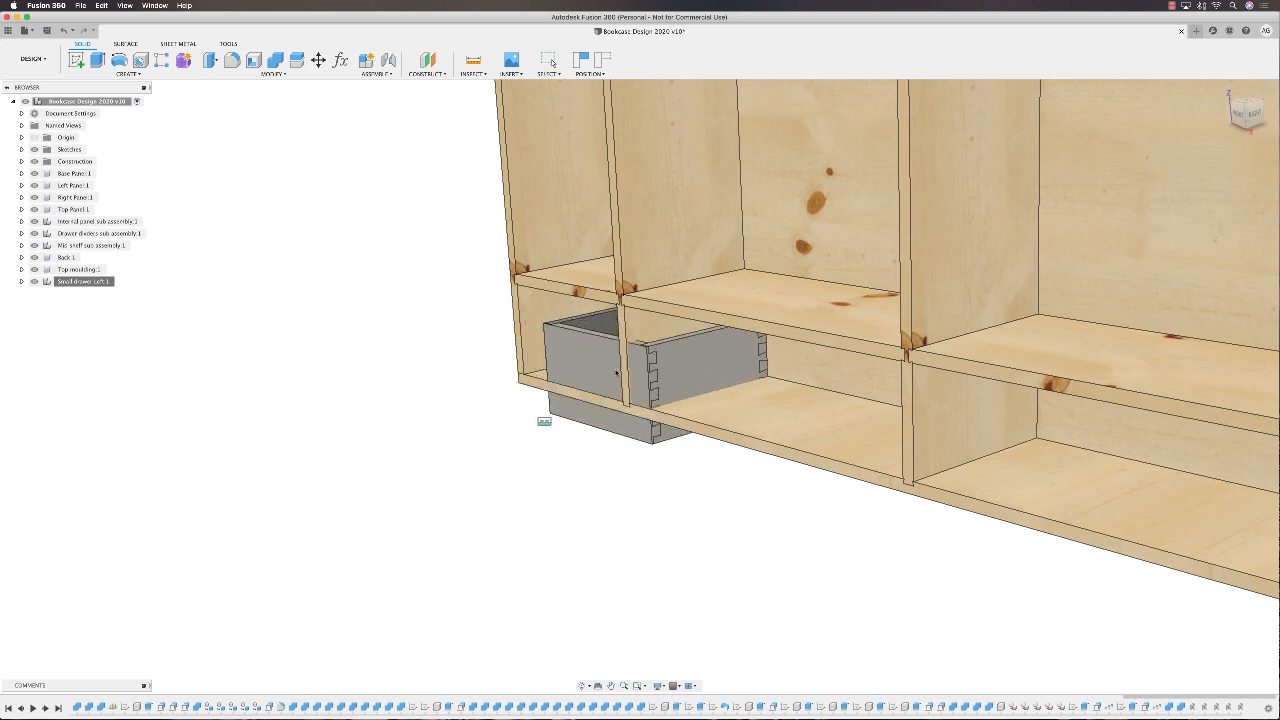
drag(590, 360, 555, 350)
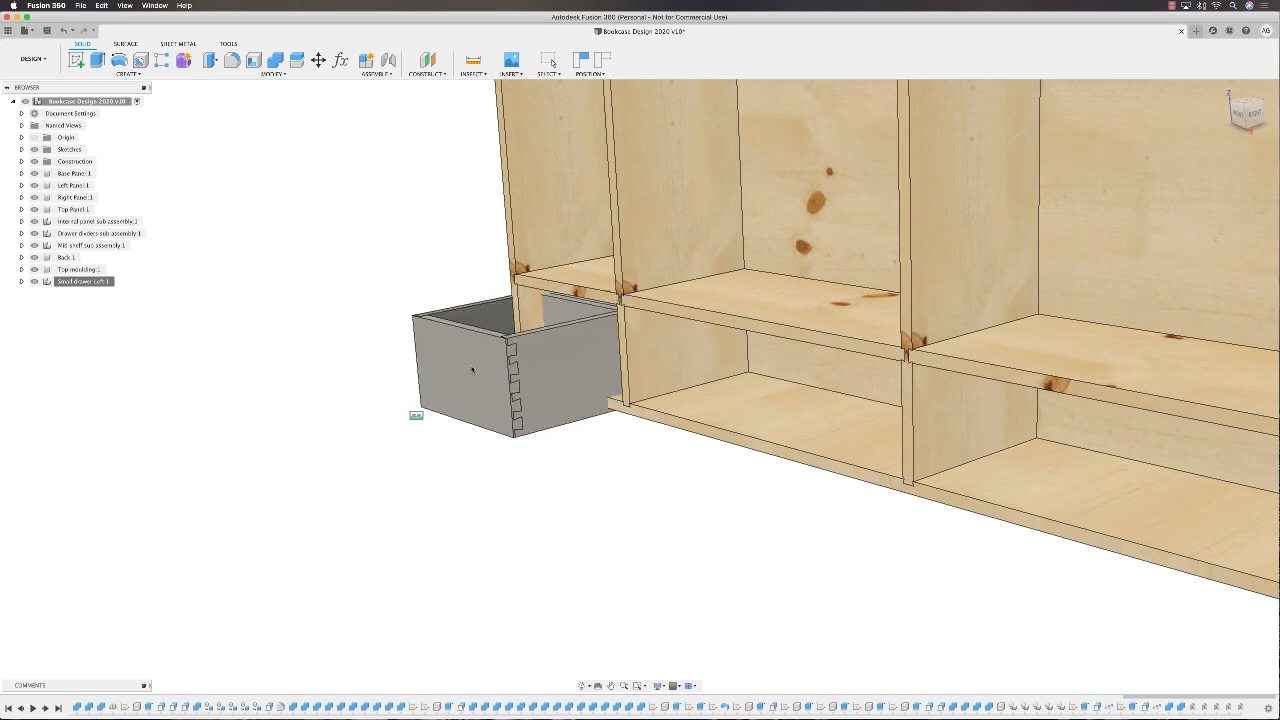
drag(472, 370, 518, 343)
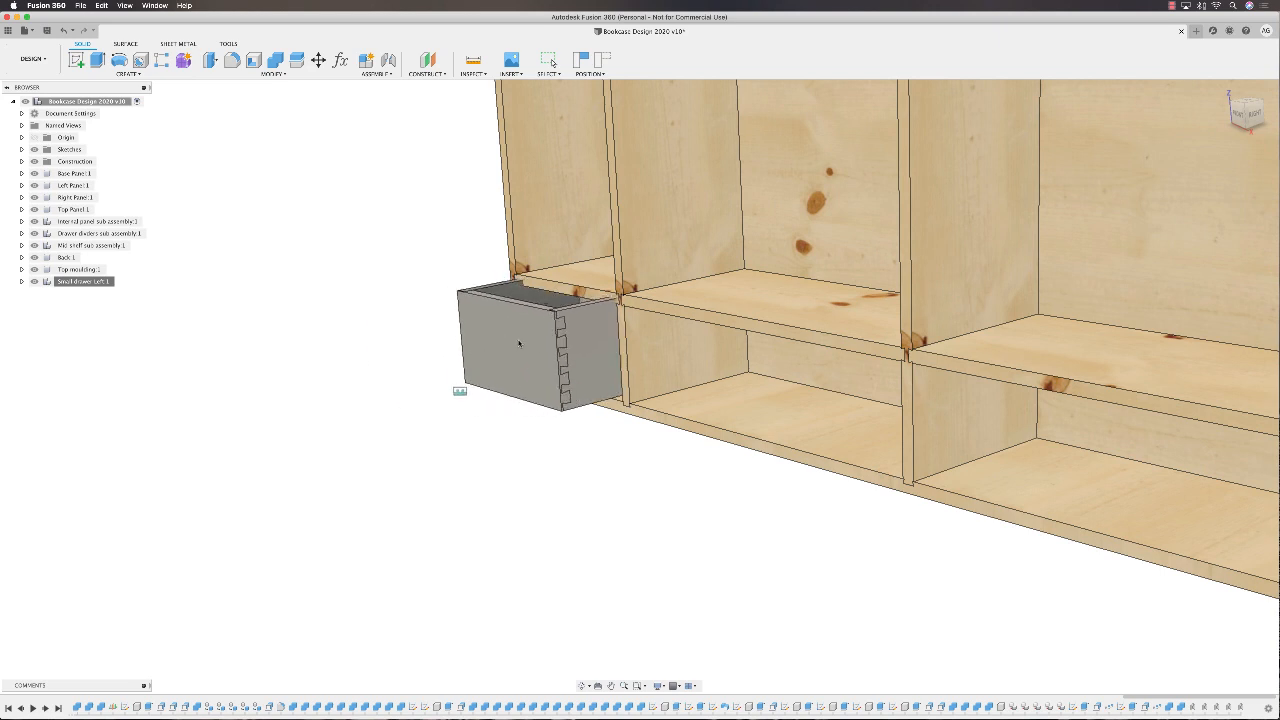
drag(520, 345, 490, 355)
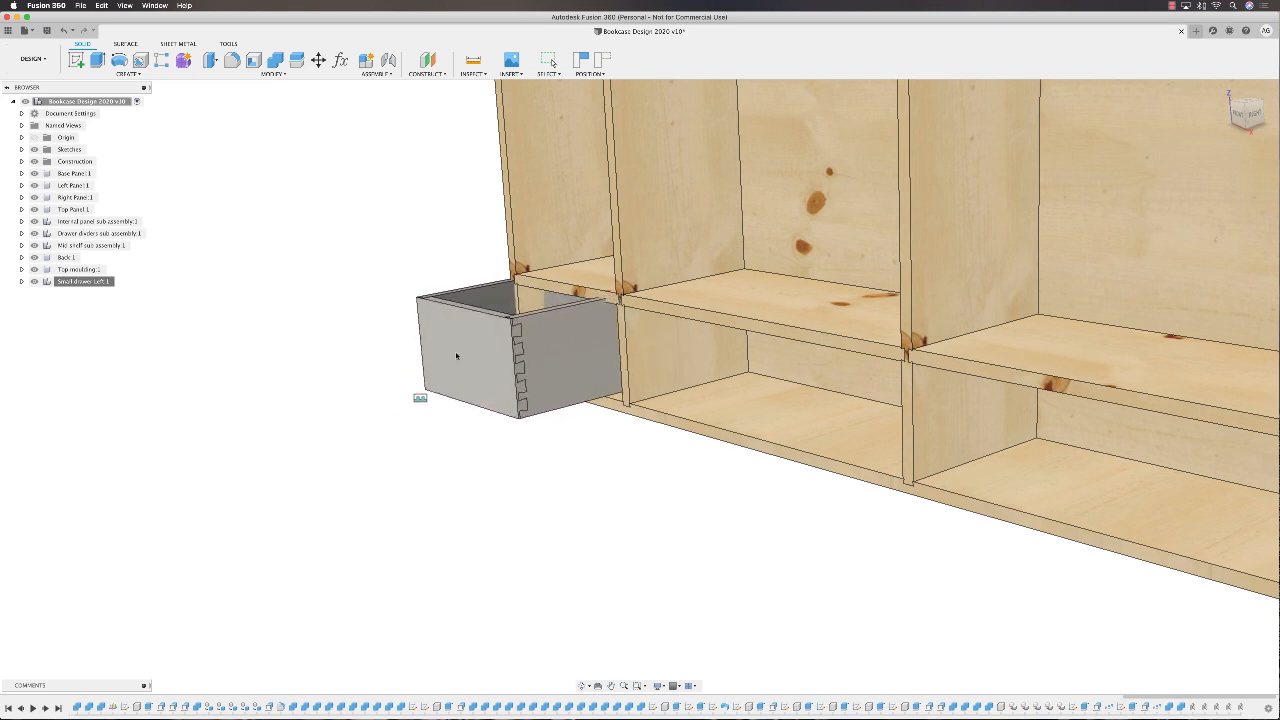
click(589, 73)
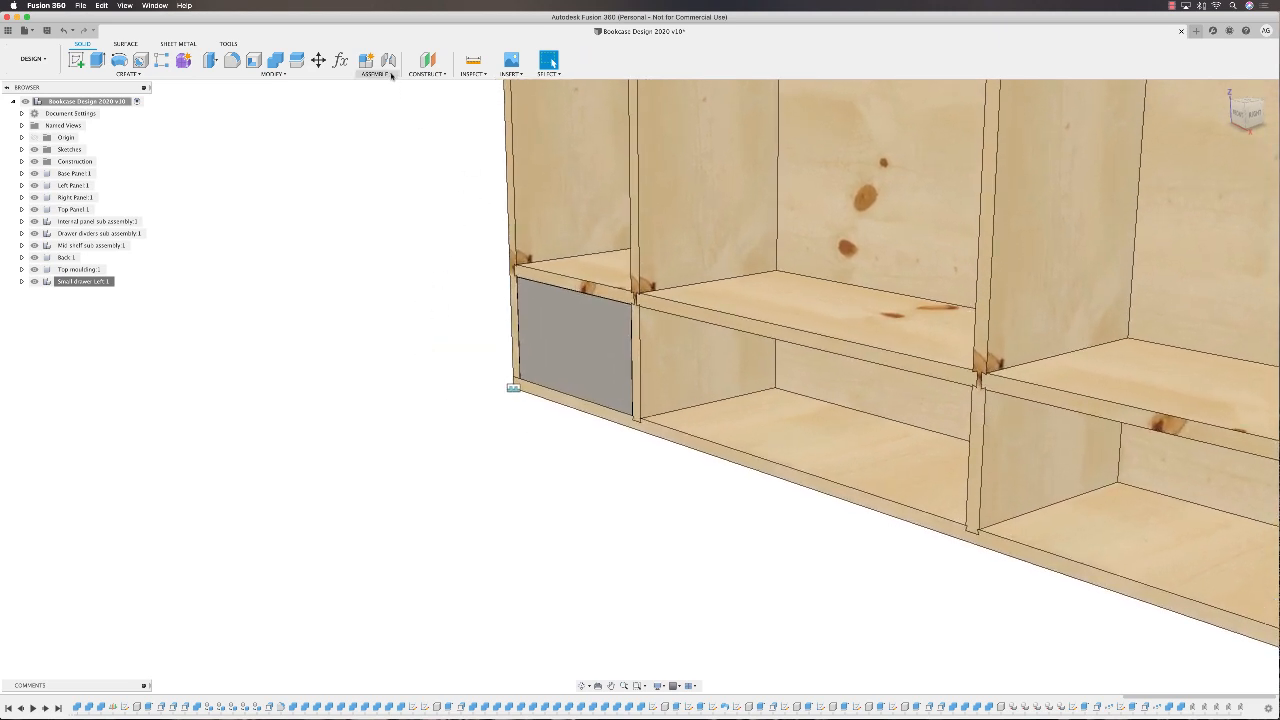
click(373, 67)
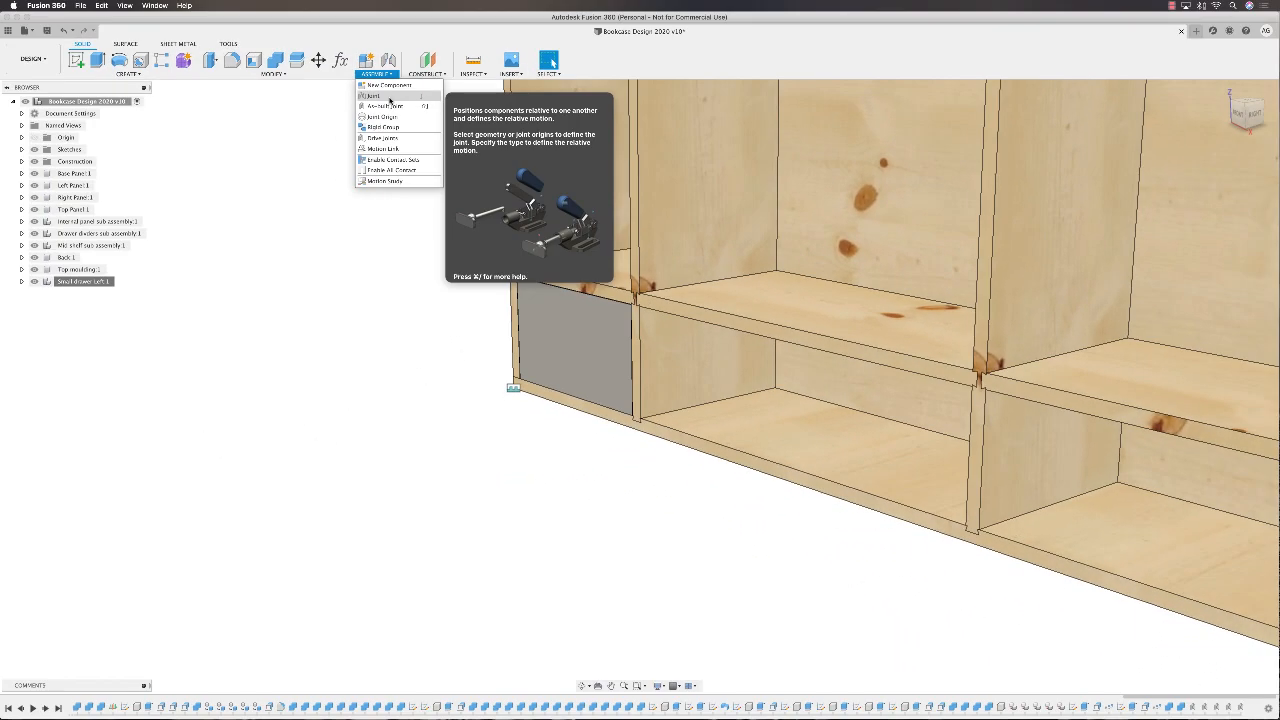
mouse_move(385, 106)
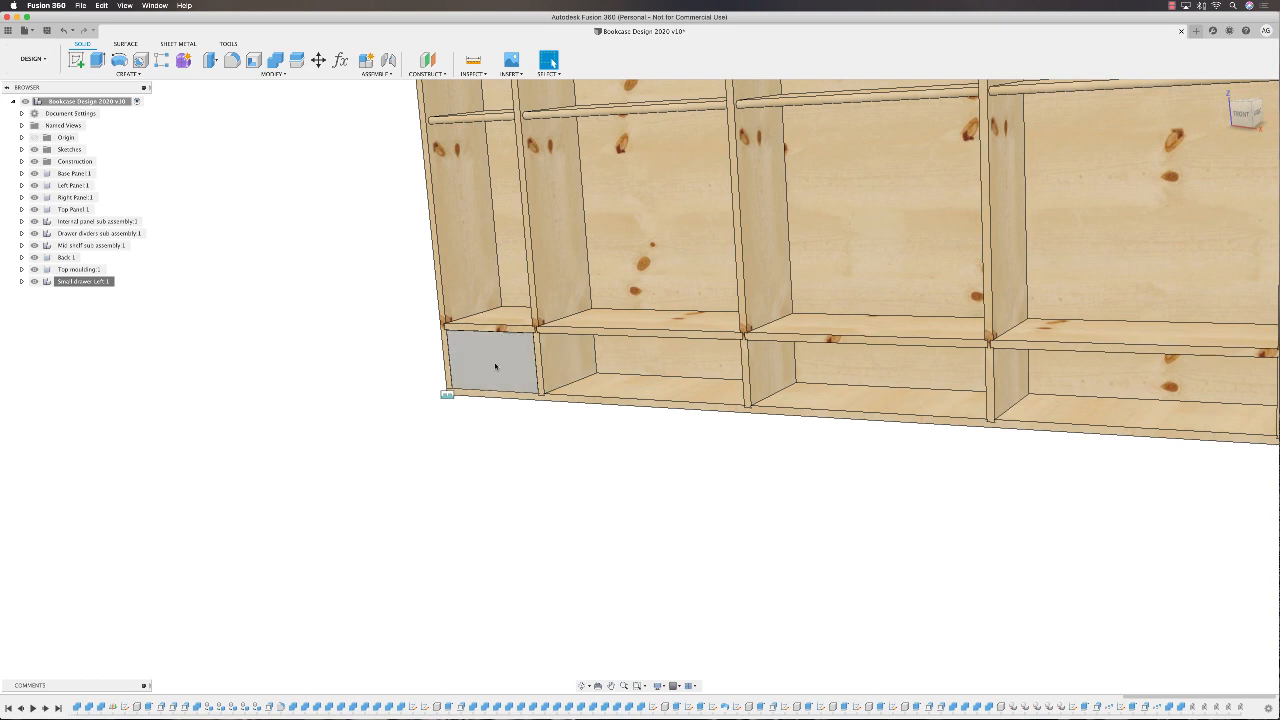
mouse_move(588, 414)
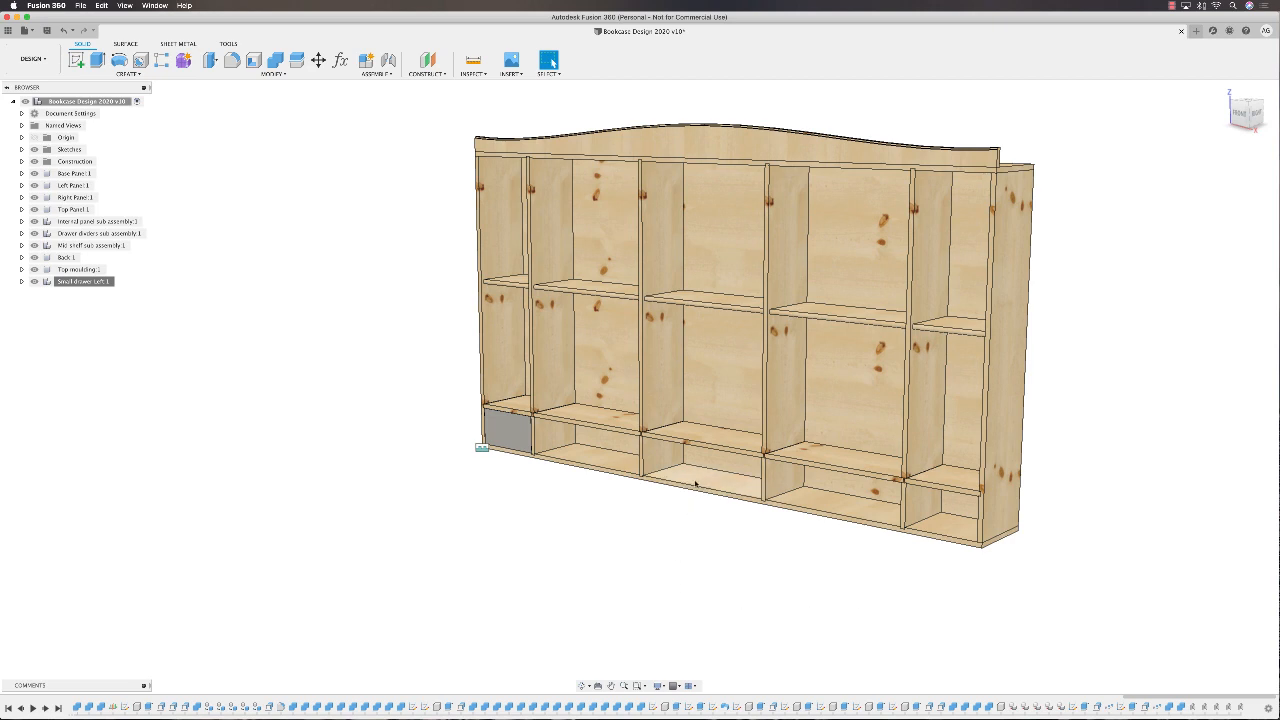
mouse_move(963, 651)
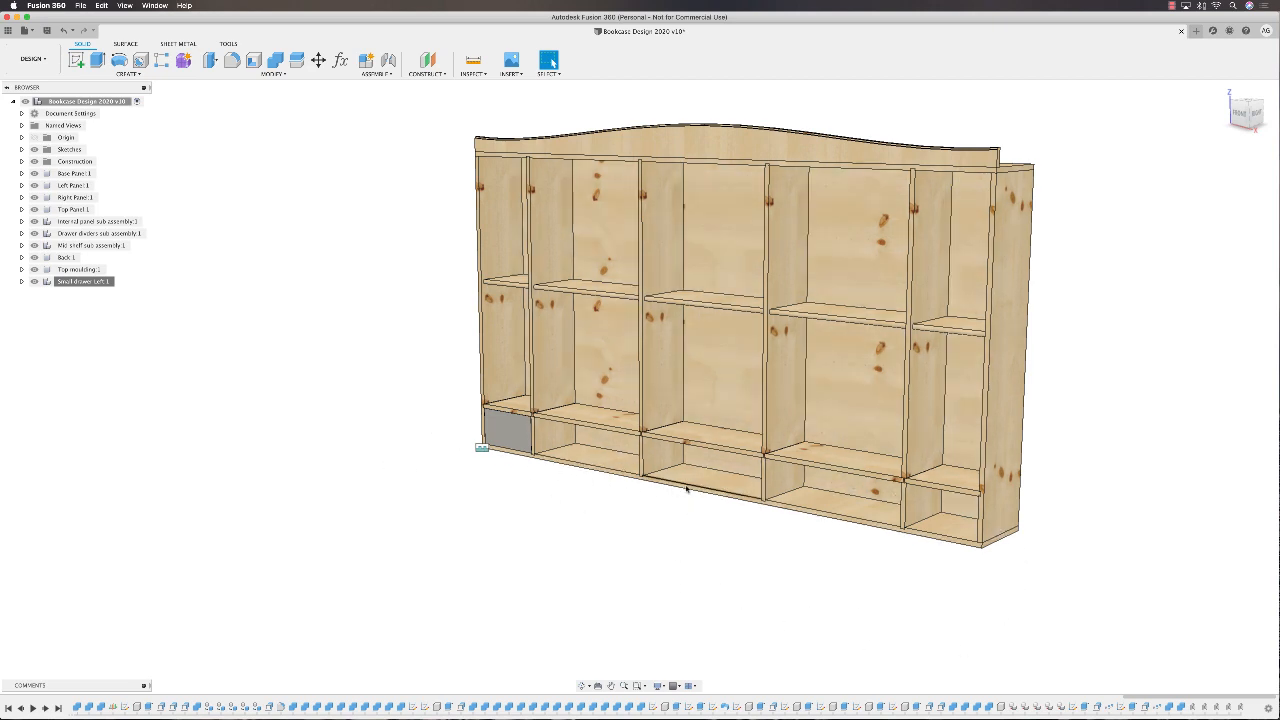
mouse_move(950, 570)
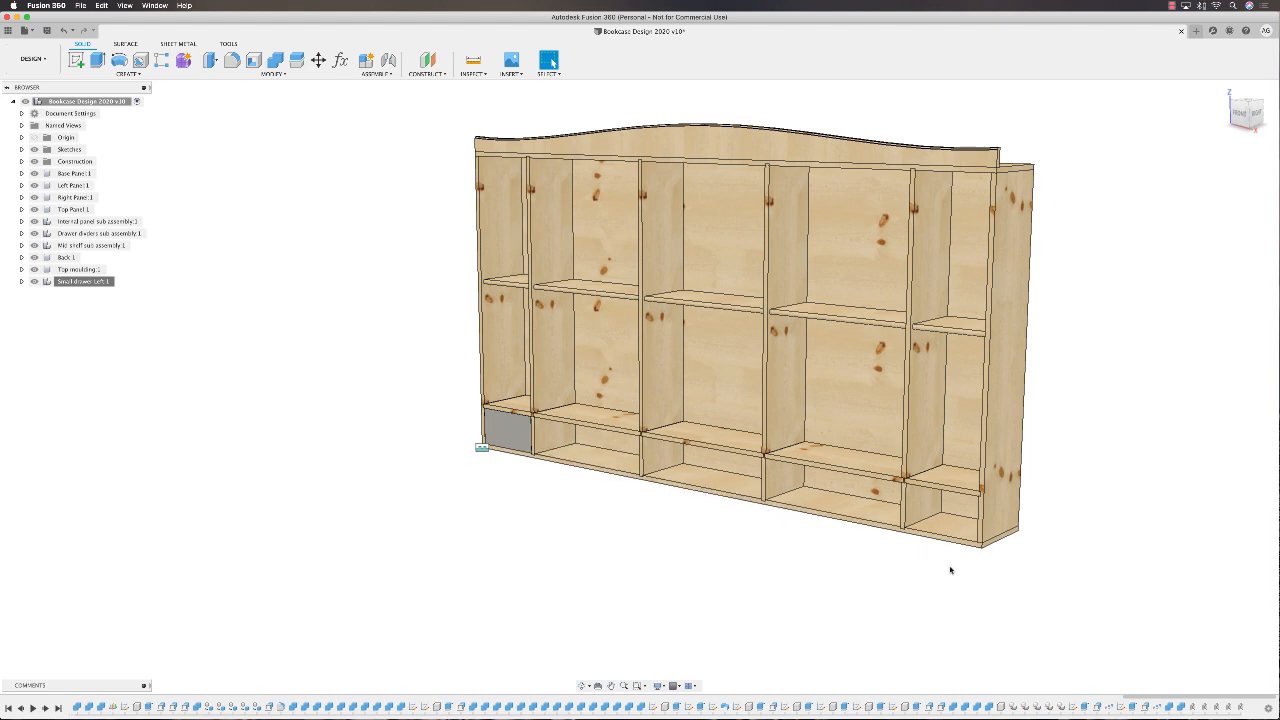
mouse_move(626, 489)
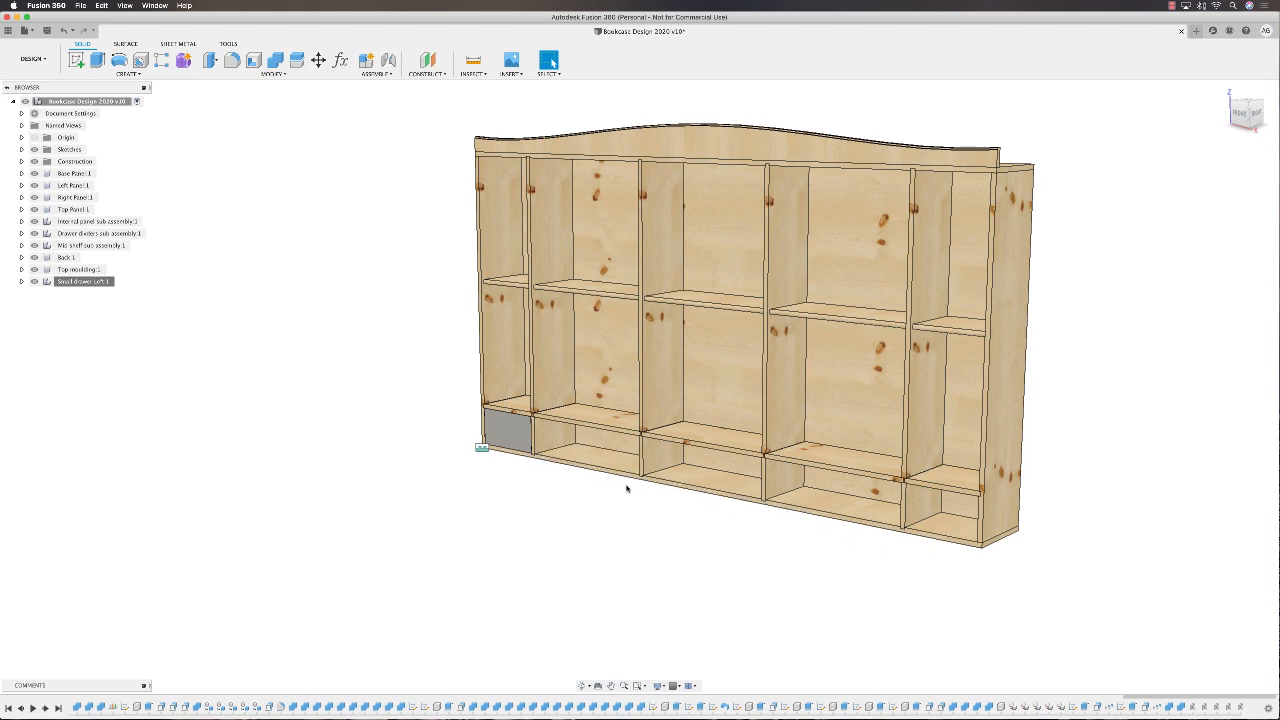
mouse_move(610, 503)
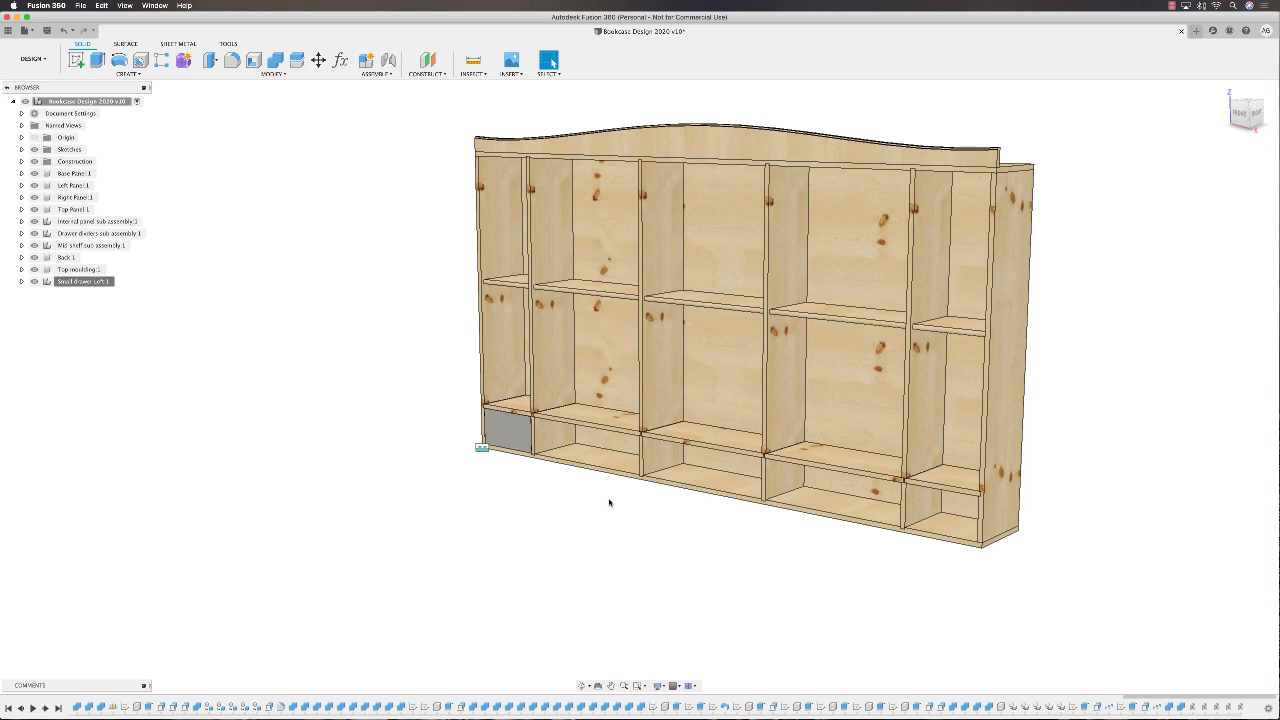
mouse_move(592, 472)
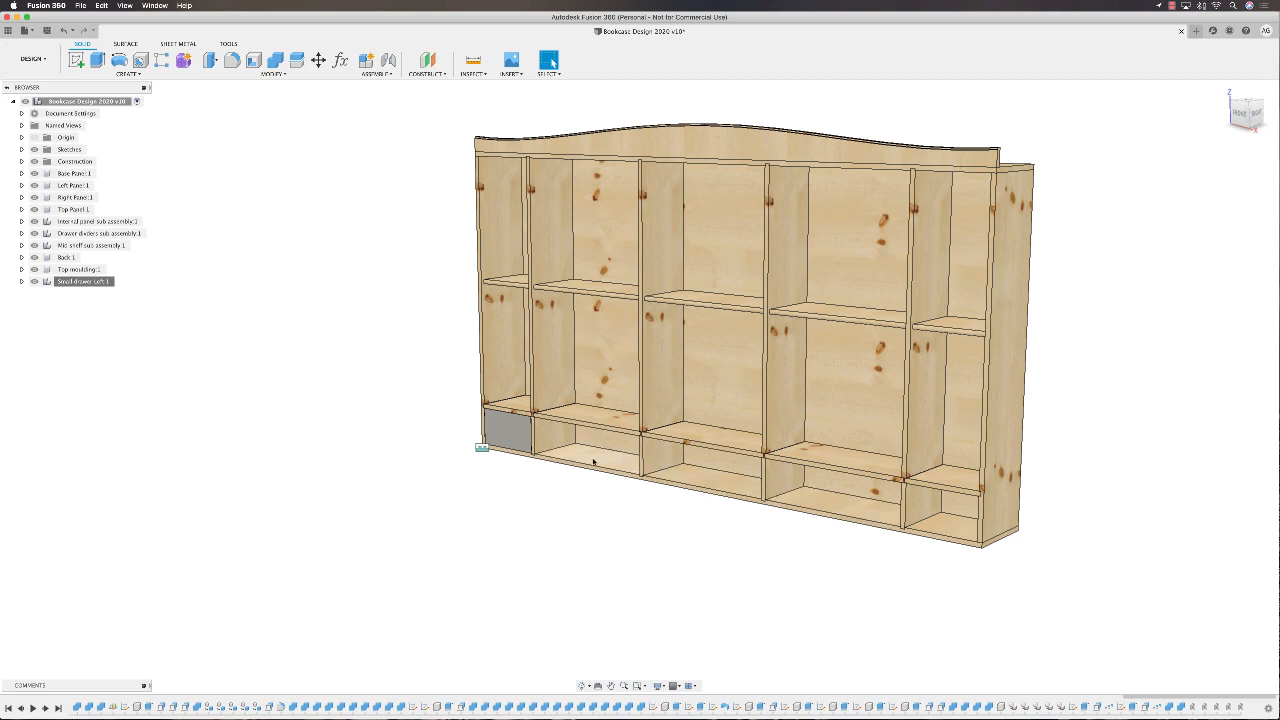
mouse_move(551, 505)
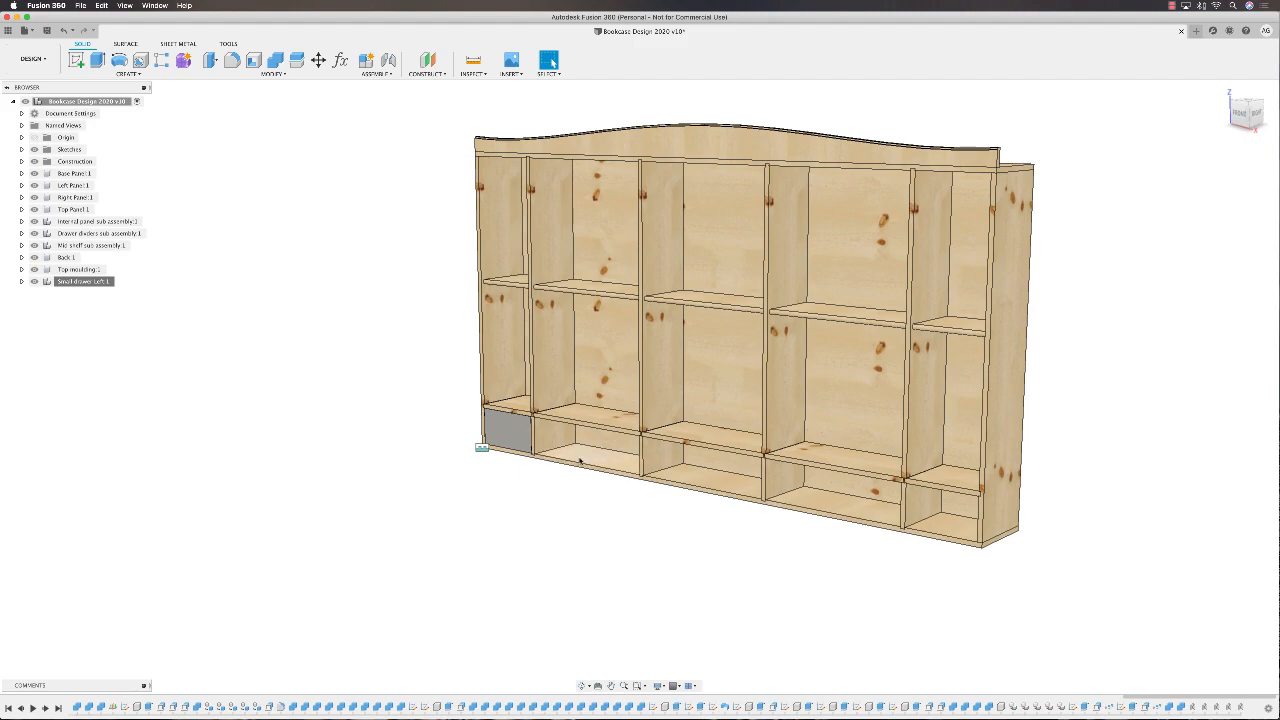
mouse_move(455, 310)
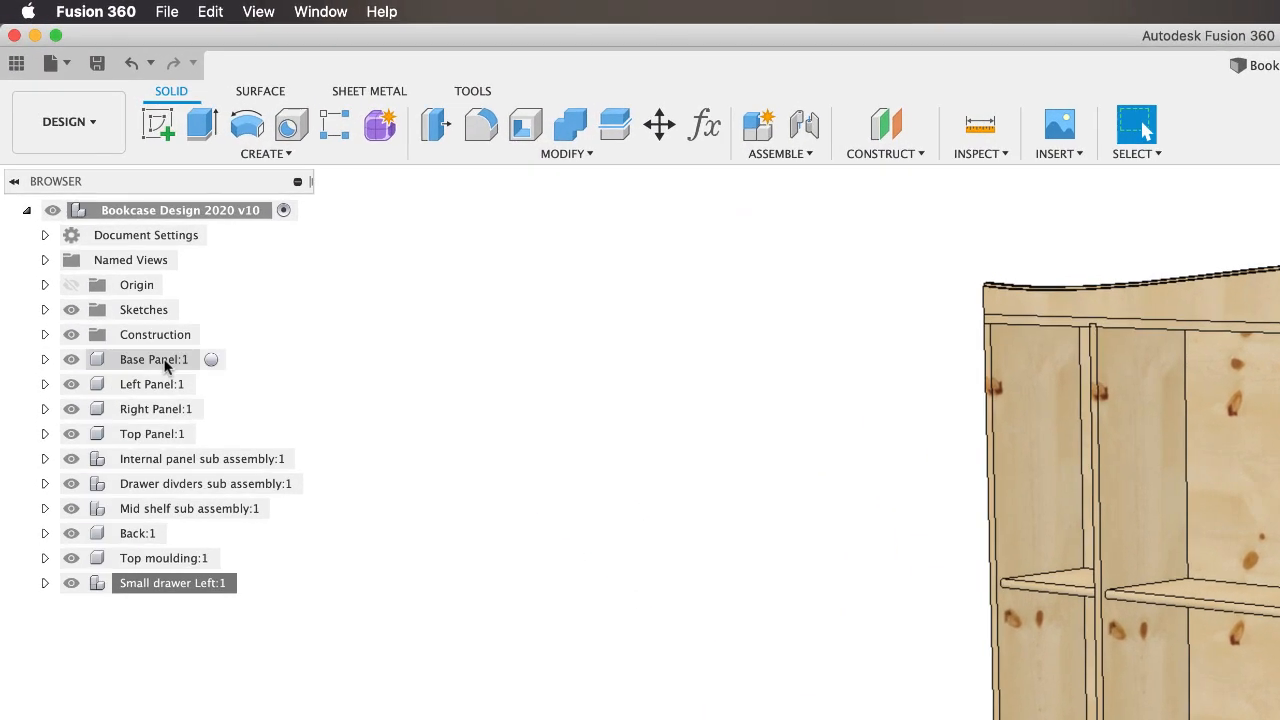
right_click(153, 359)
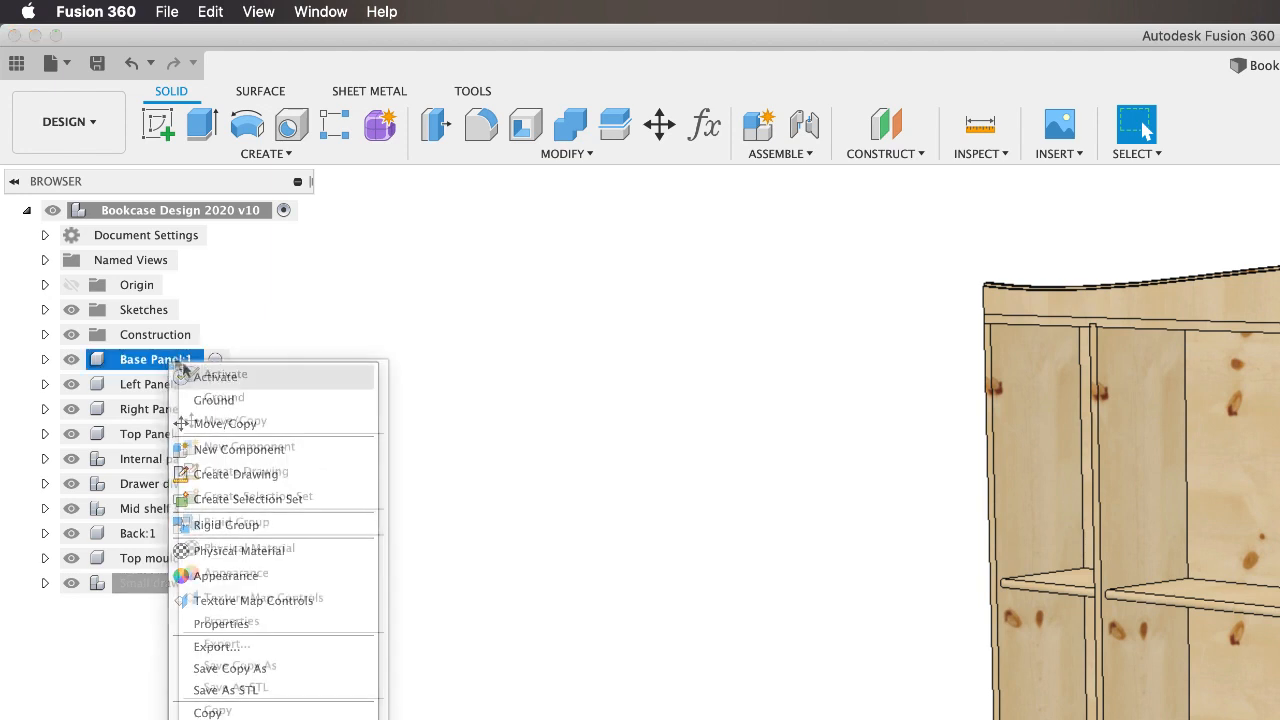
mouse_move(223, 397)
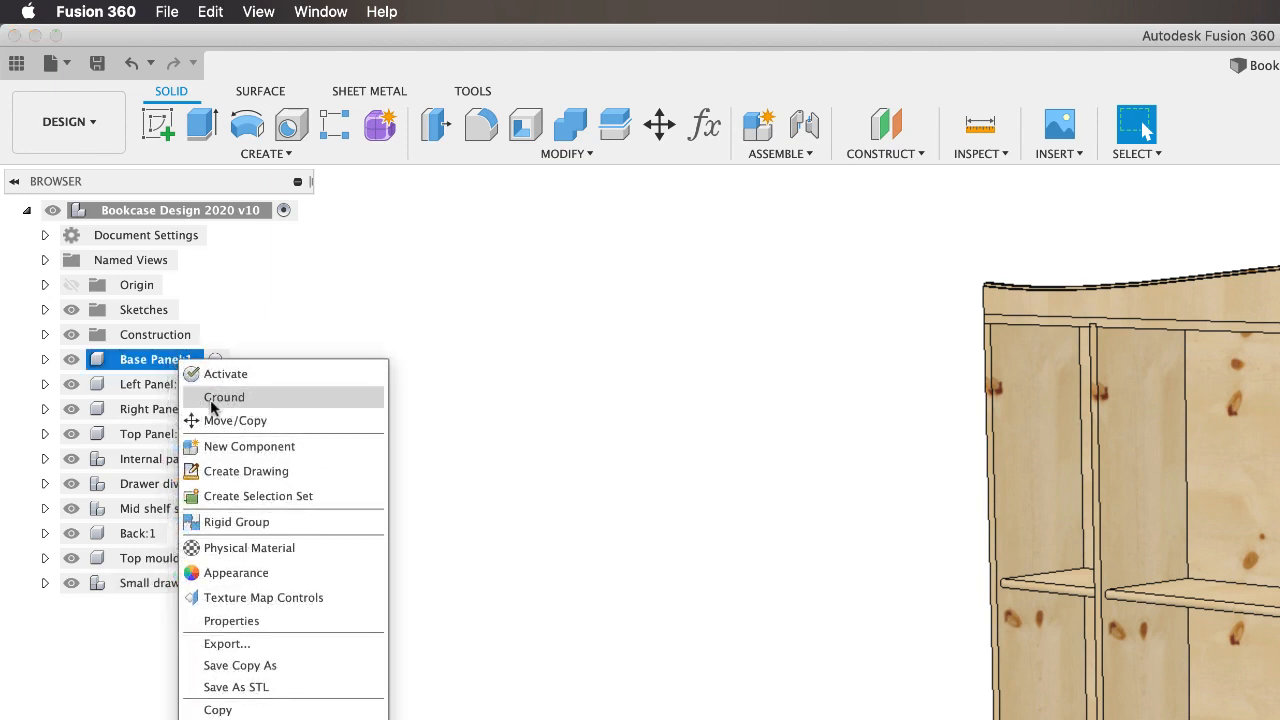
mouse_move(280, 413)
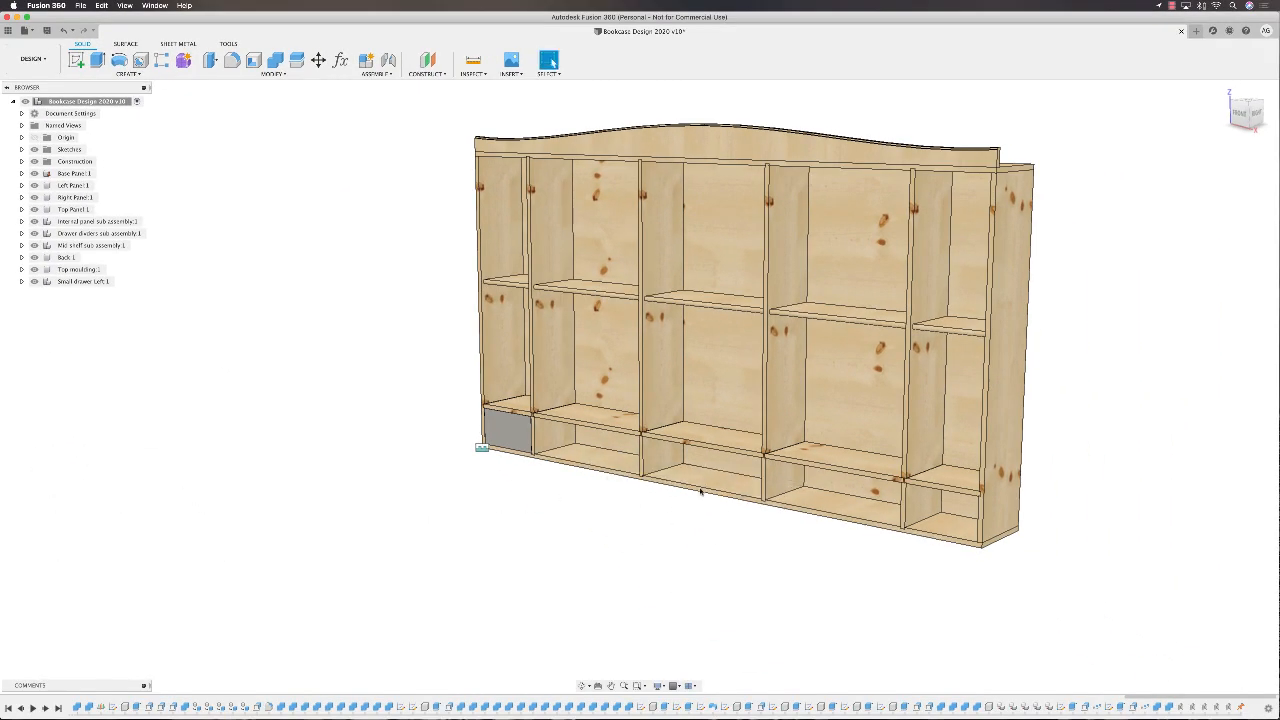
click(590, 460)
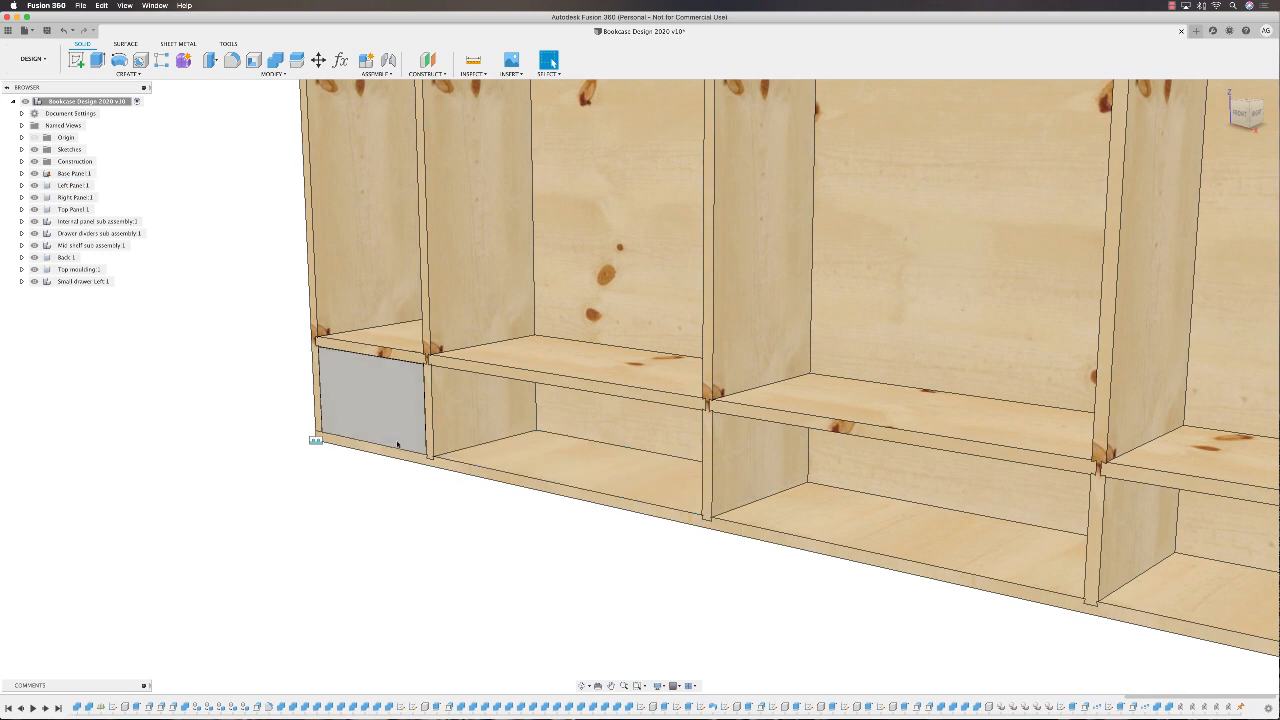
mouse_move(434, 481)
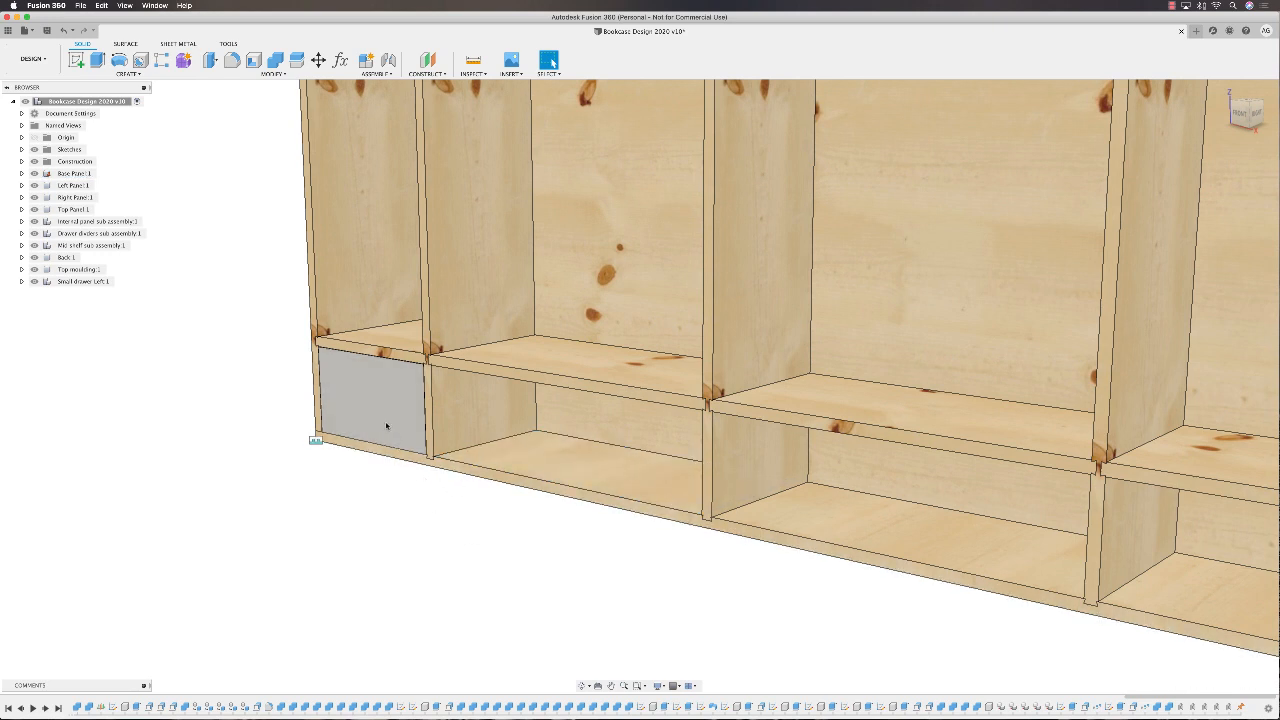
Start an As-built Joint from the Assemble menu and set its type to Slider
click(689, 135)
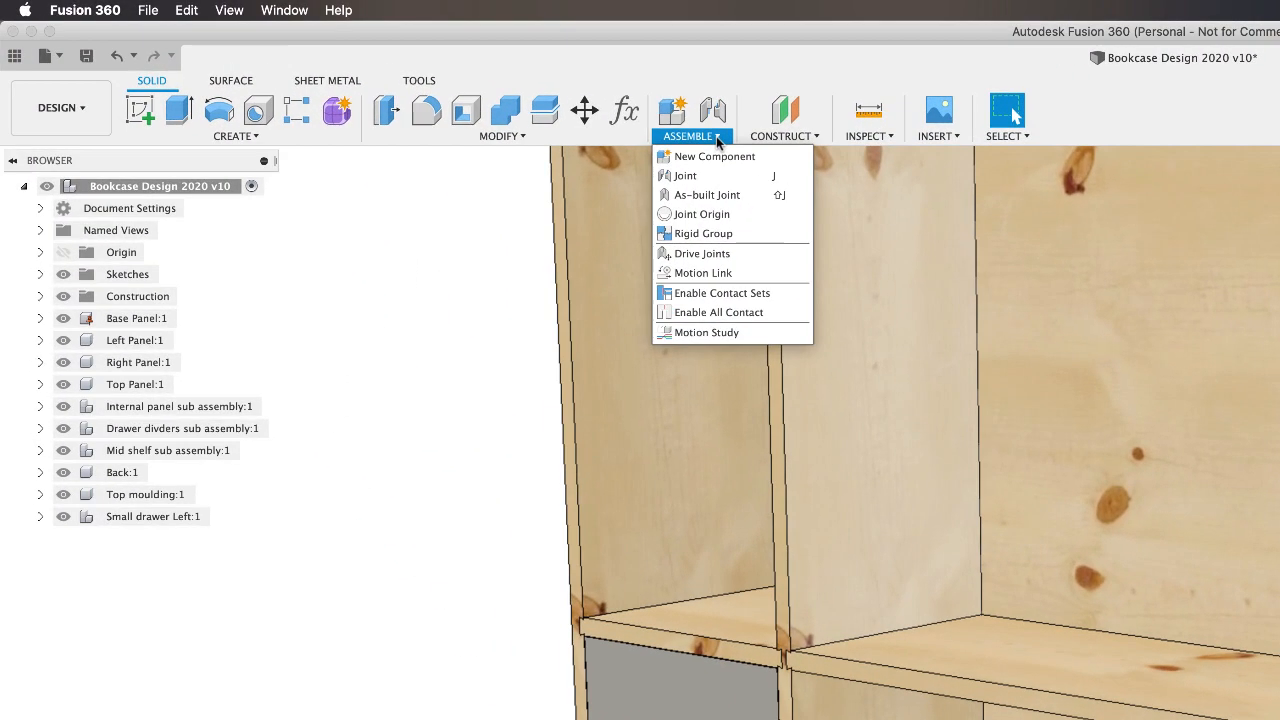
mouse_move(707, 194)
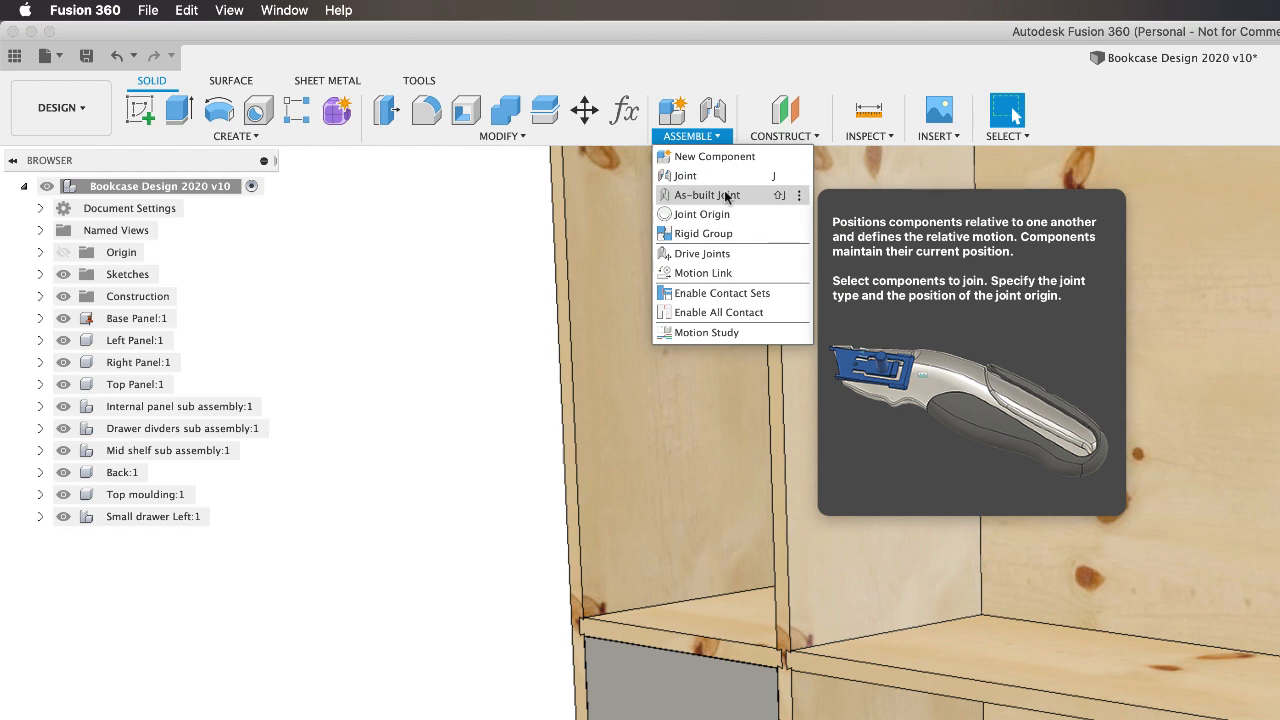
click(705, 195)
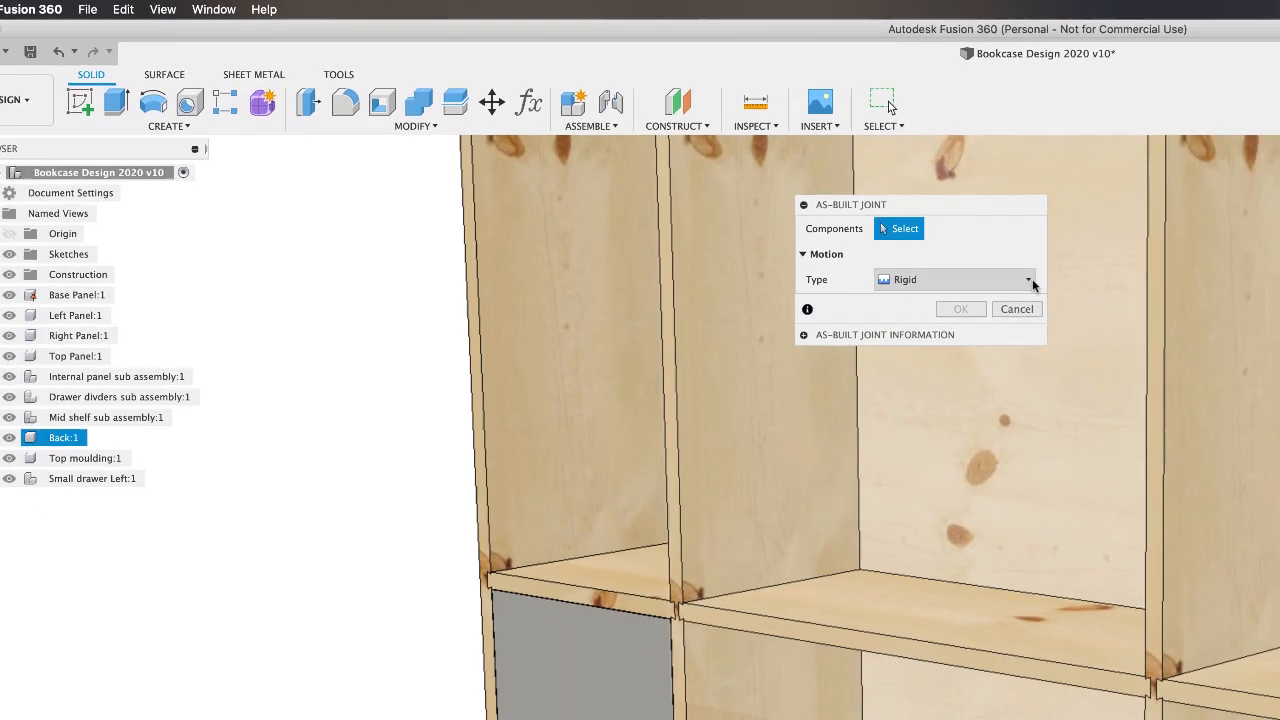
click(1028, 279)
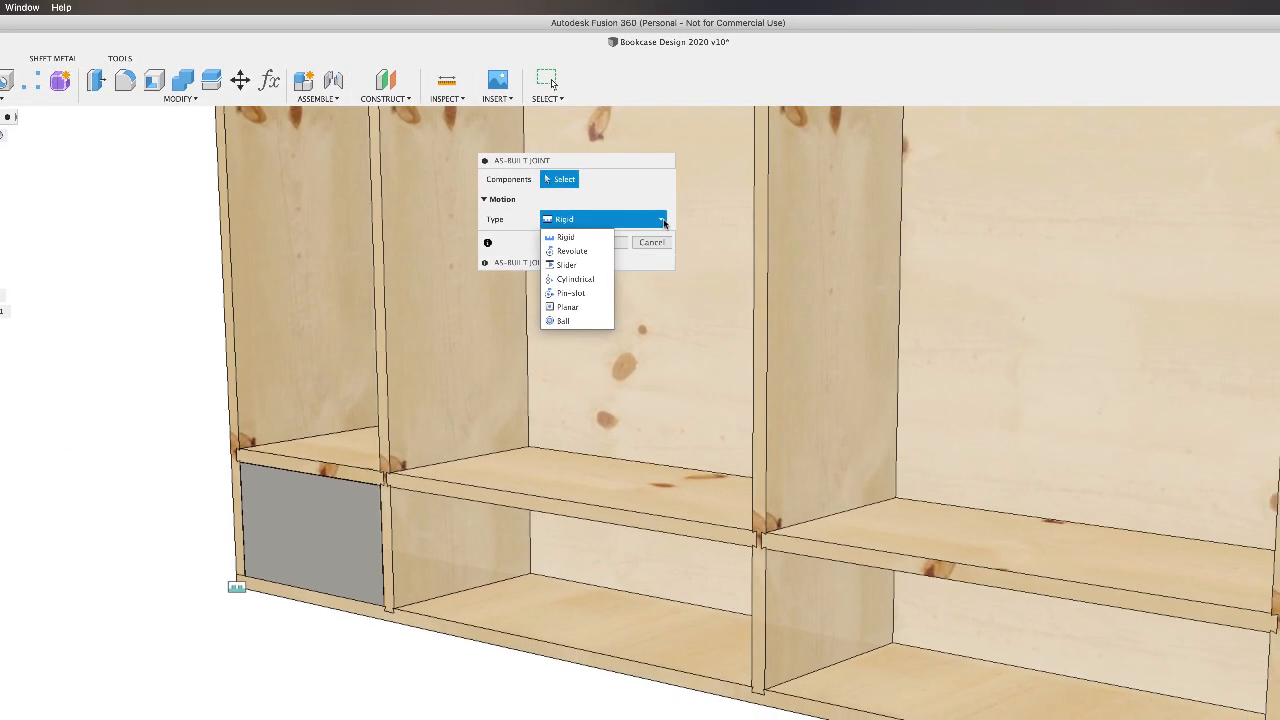
mouse_move(572, 251)
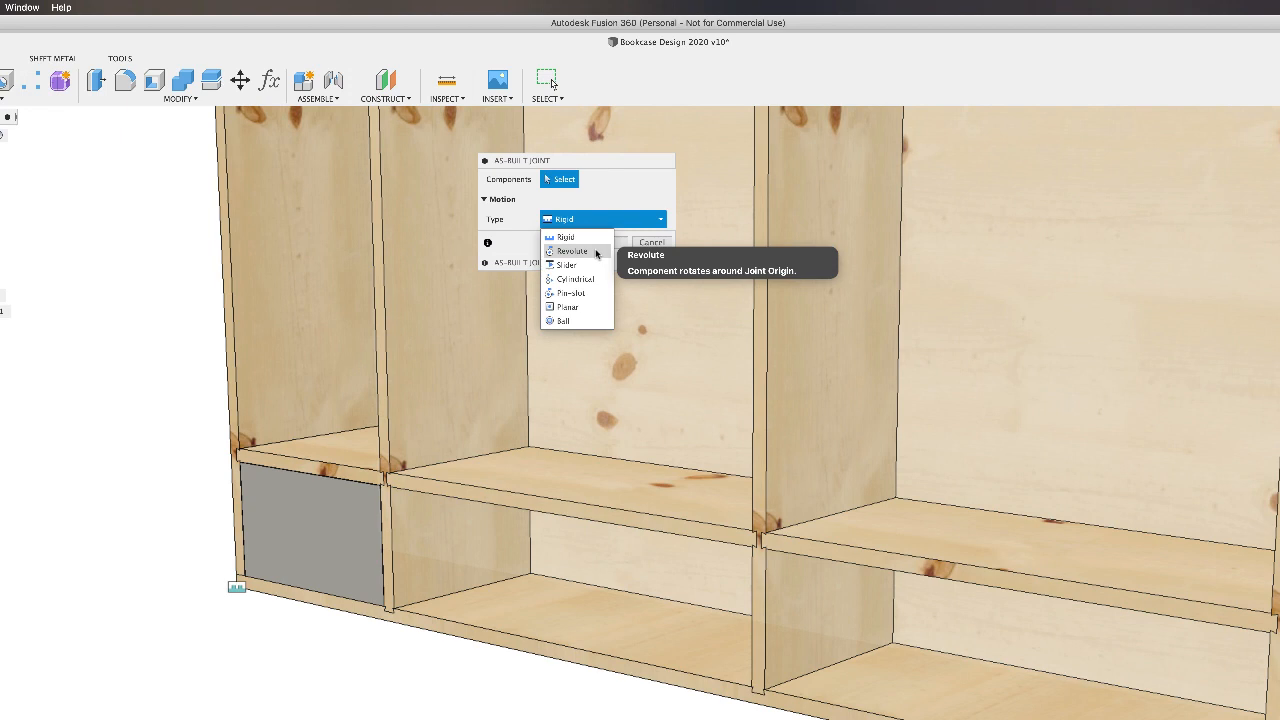
mouse_move(568, 265)
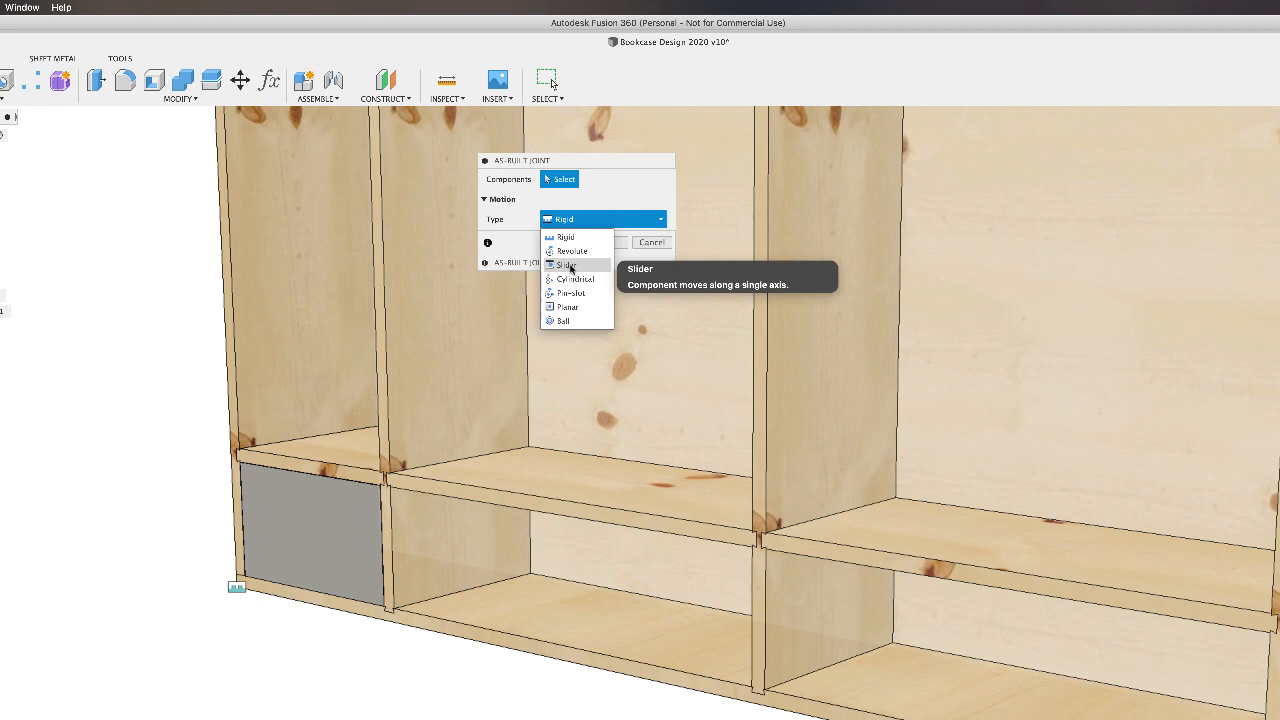
mouse_move(575, 278)
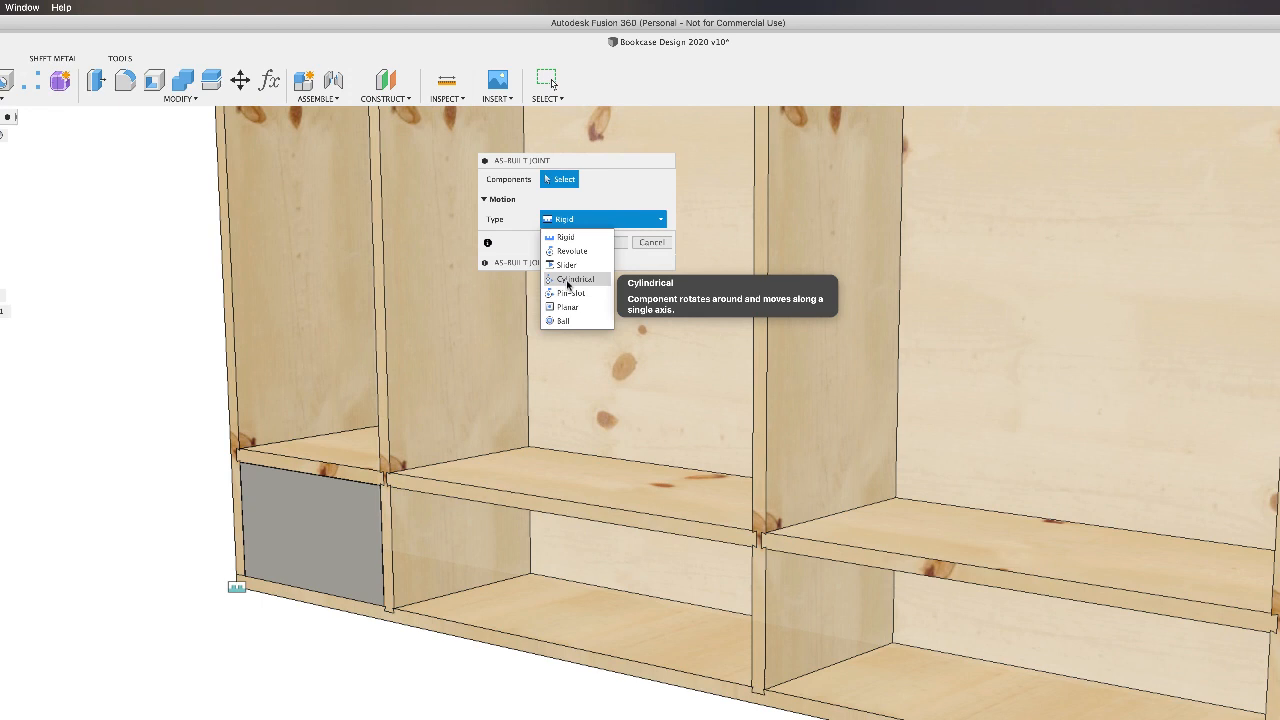
mouse_move(570, 292)
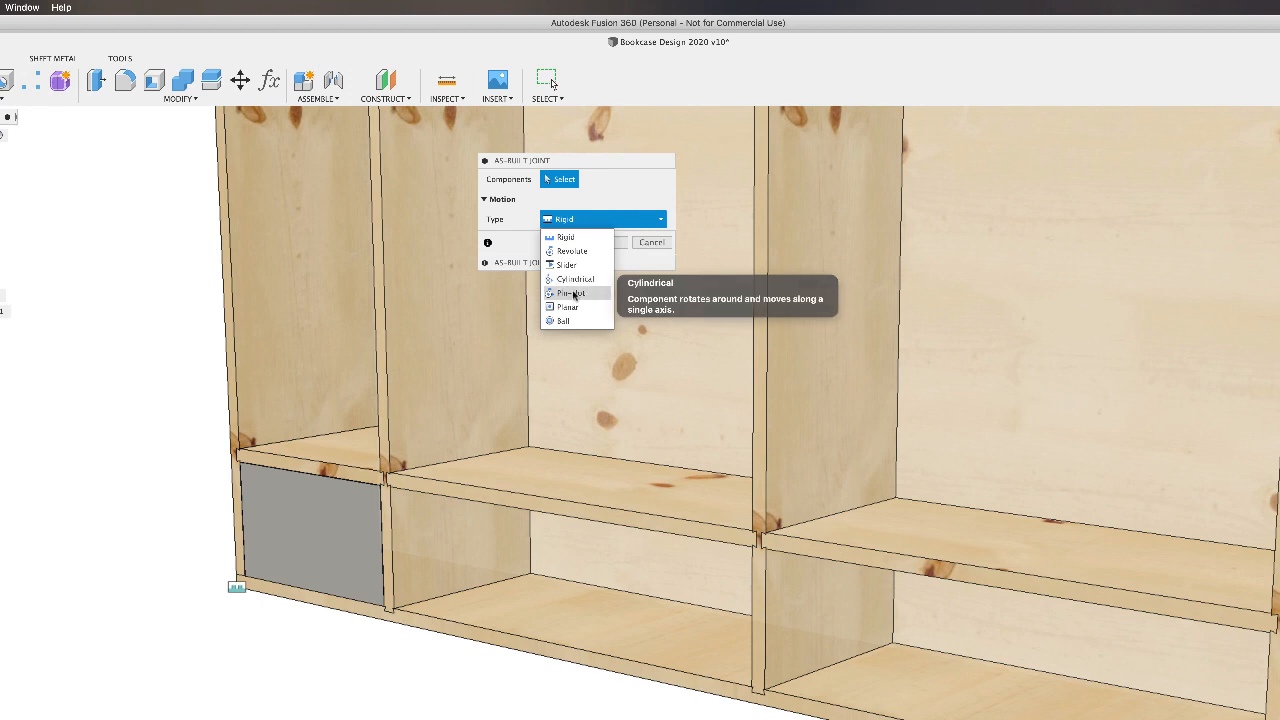
mouse_move(570, 293)
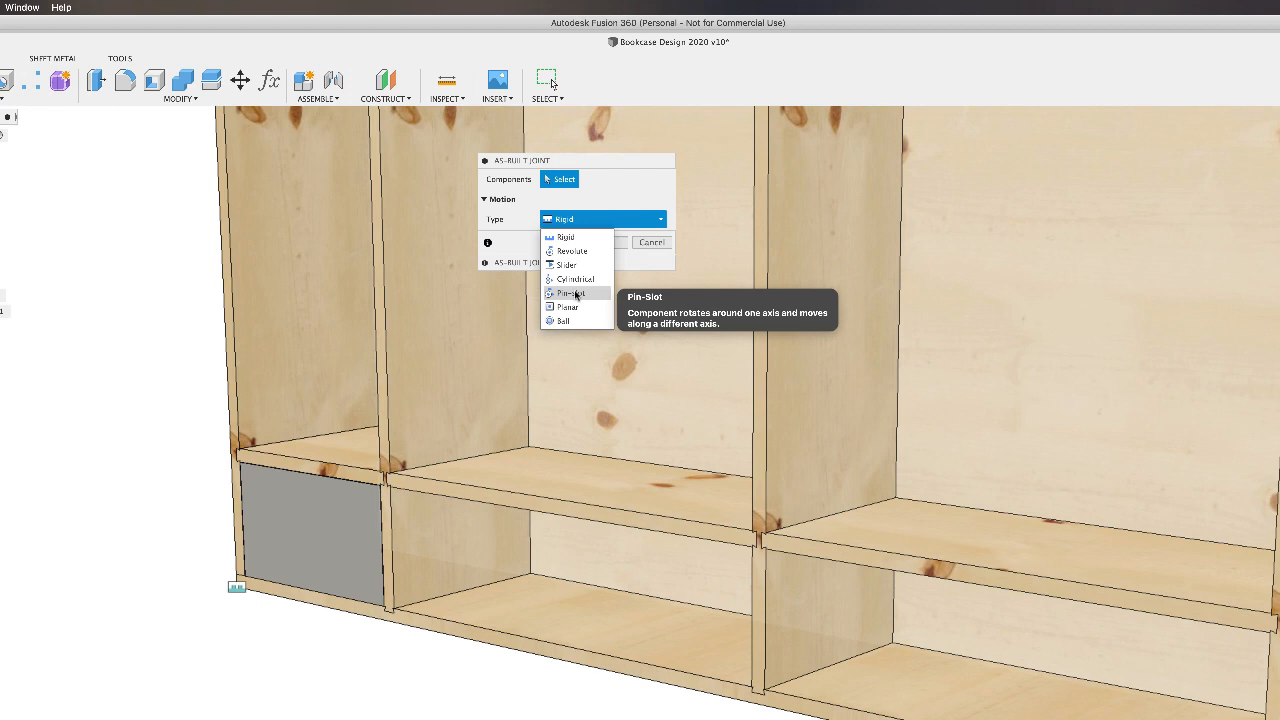
mouse_move(567, 306)
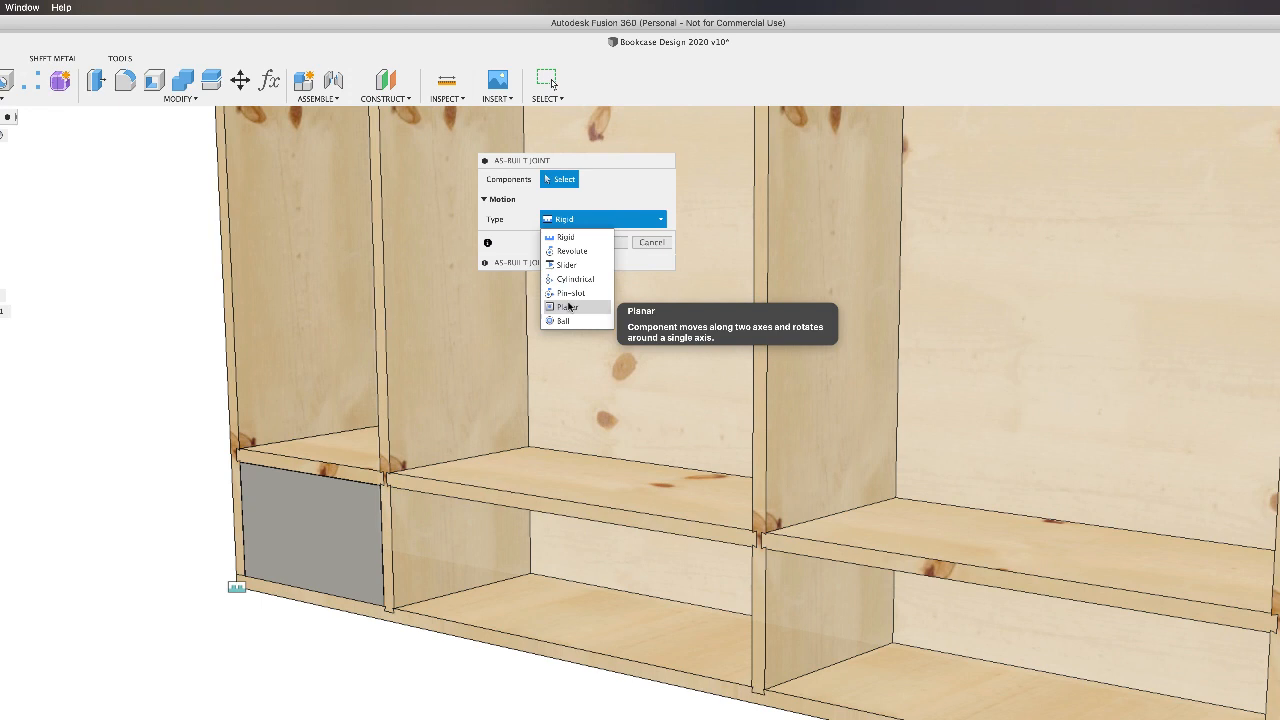
mouse_move(567, 320)
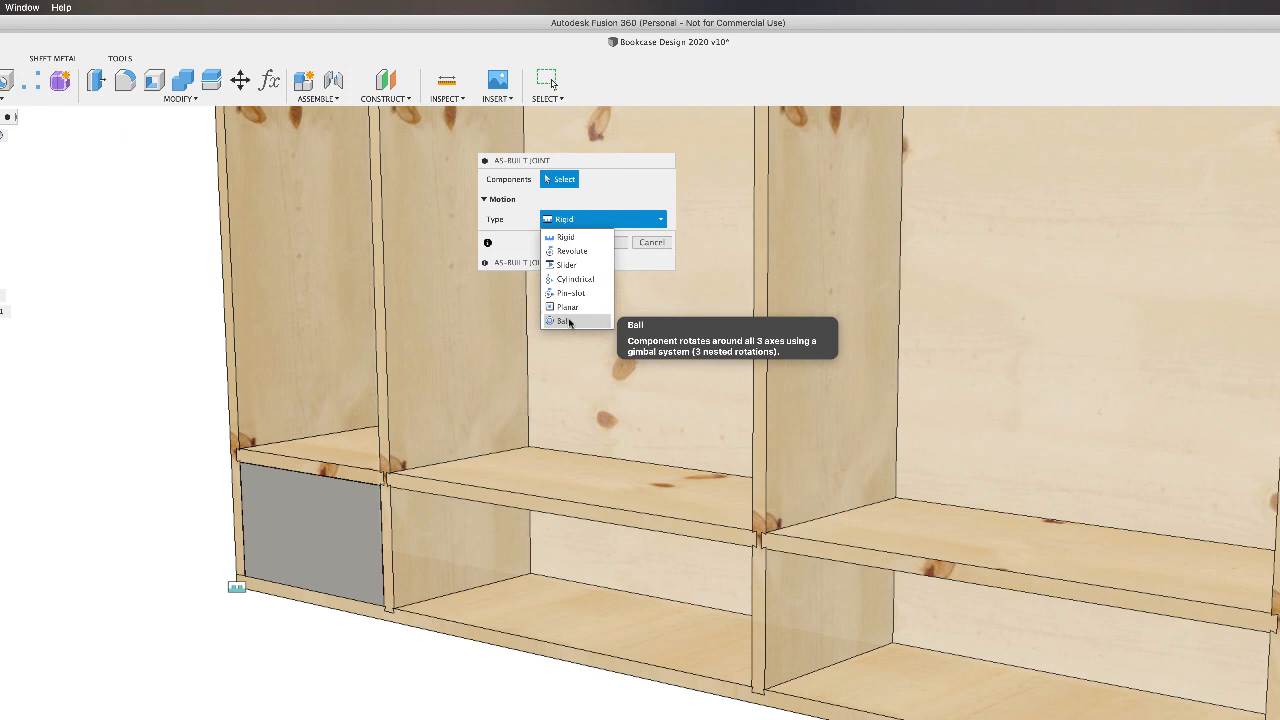
mouse_move(566, 265)
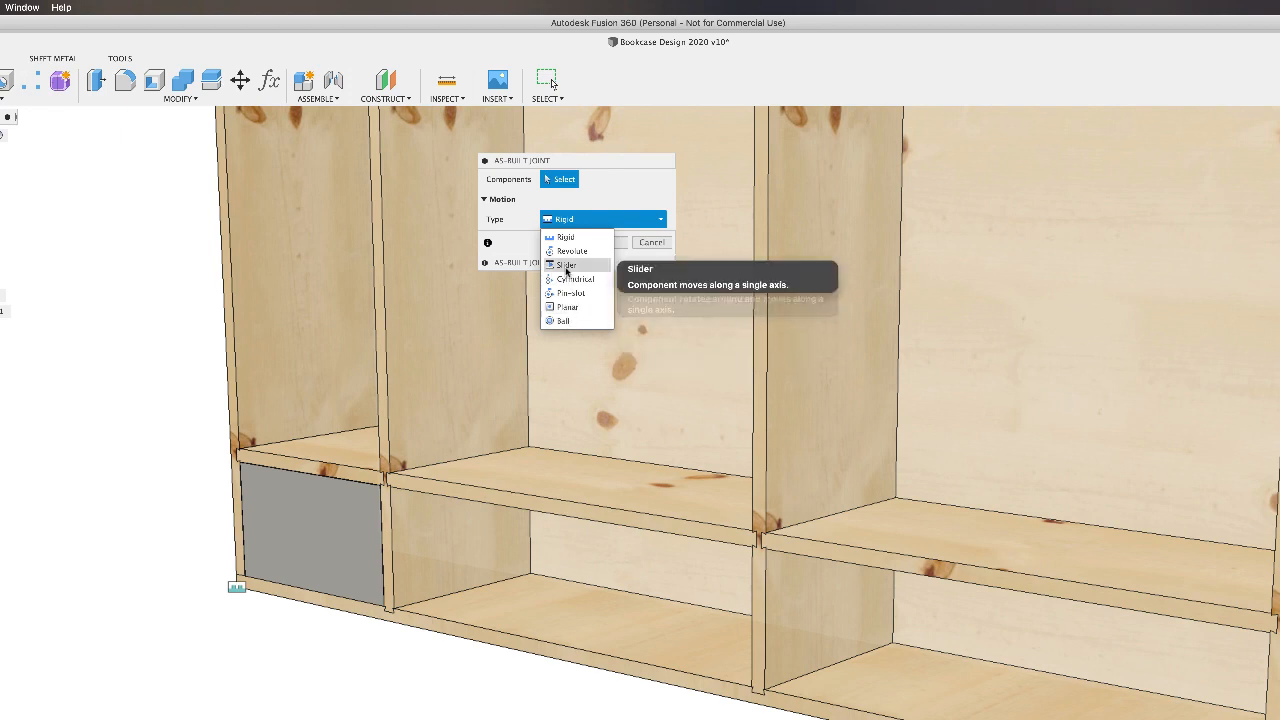
click(566, 264)
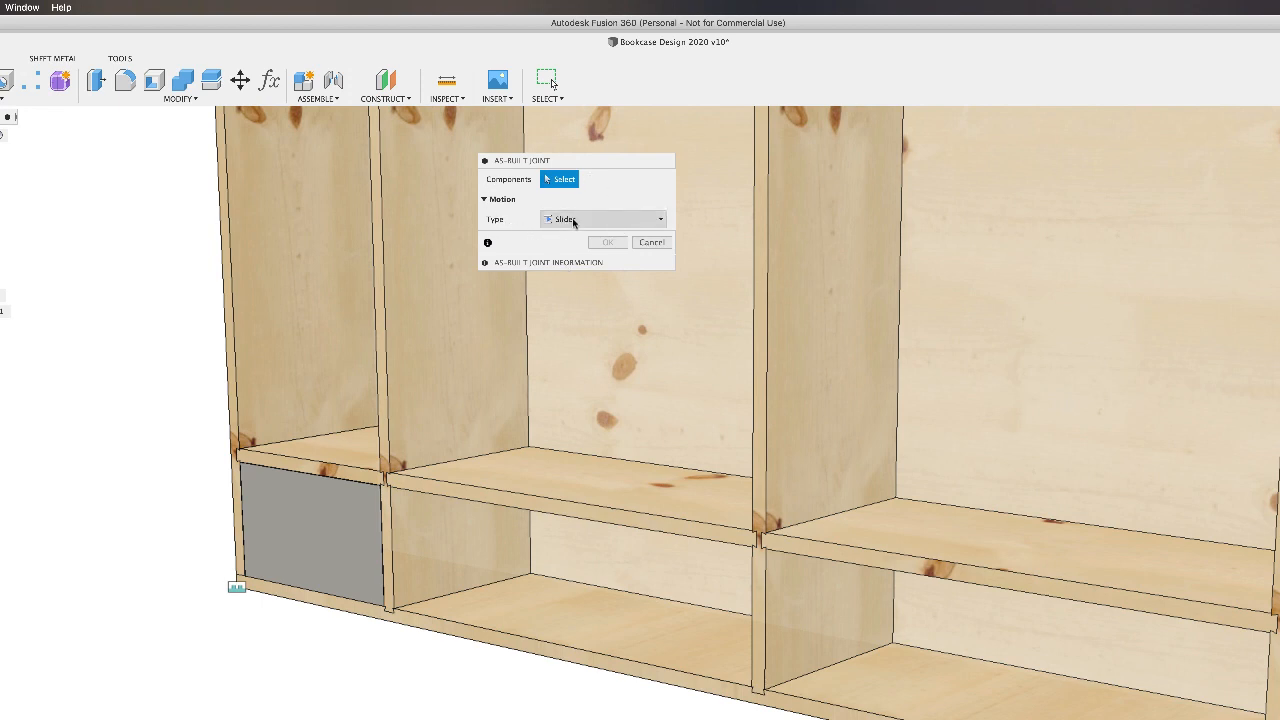
mouse_move(601, 201)
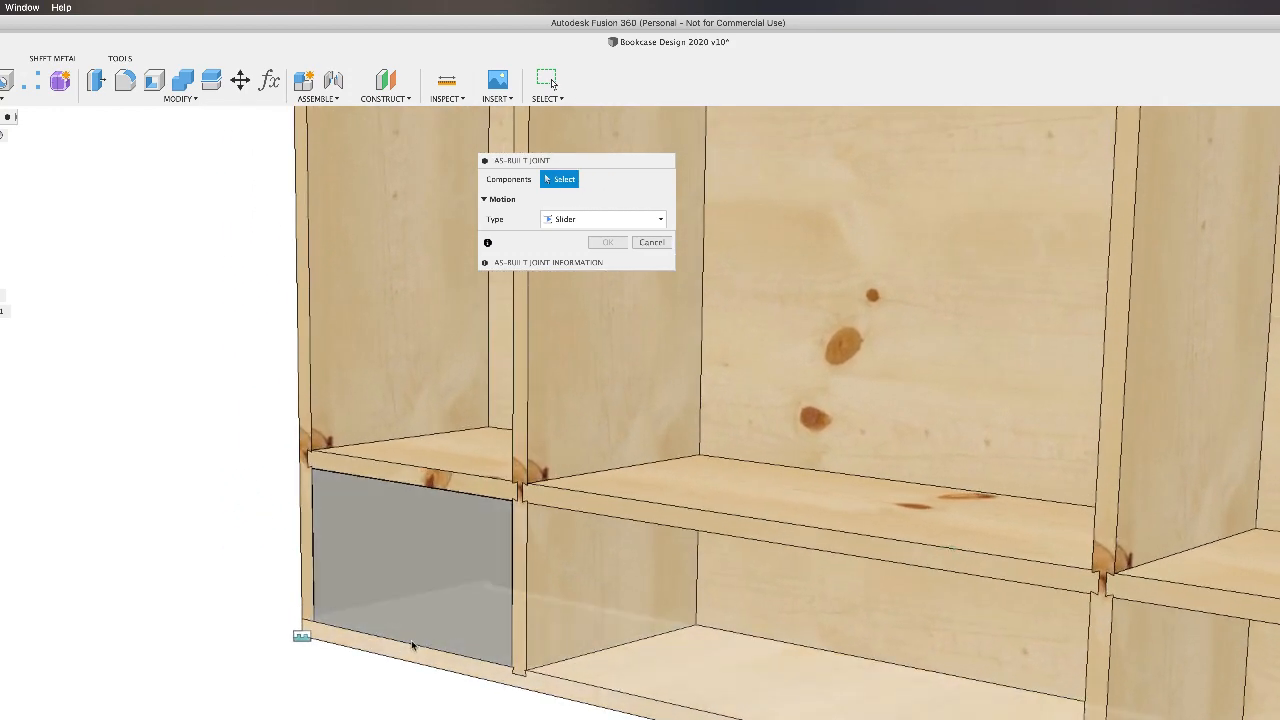
Pick the small drawer and the bookcase base panel as the joint's two components
click(410, 550)
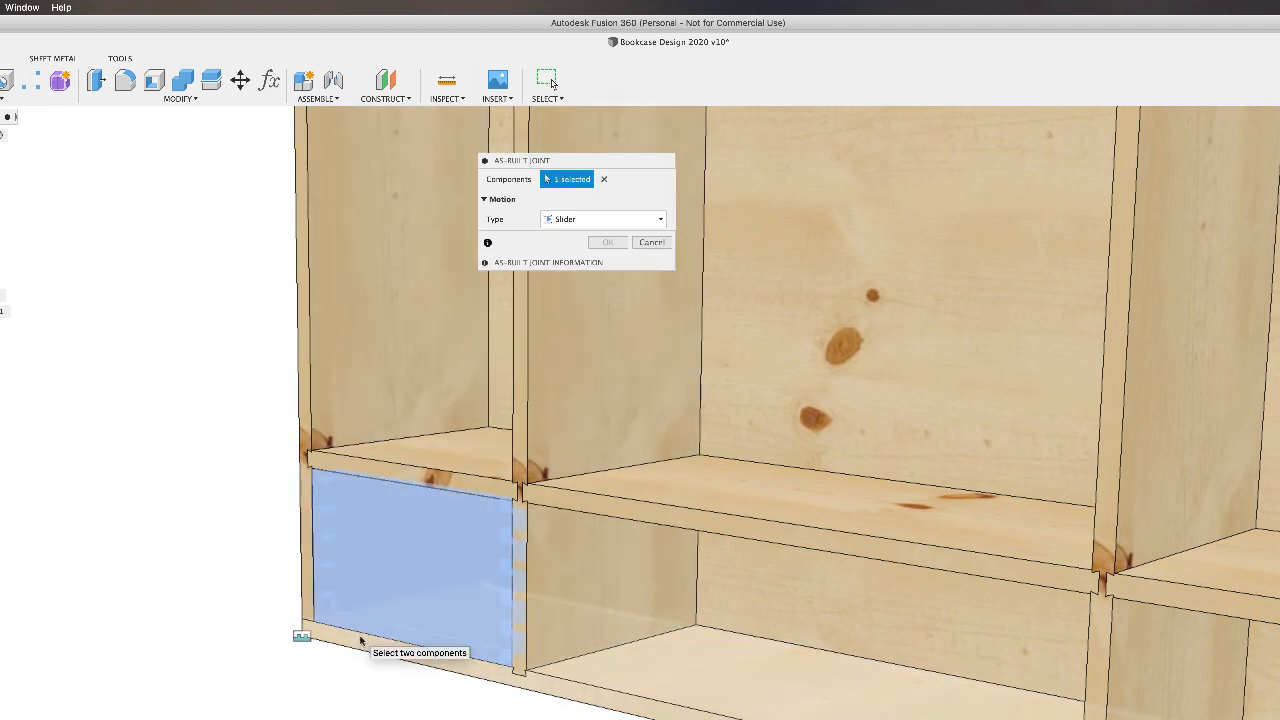
click(410, 550)
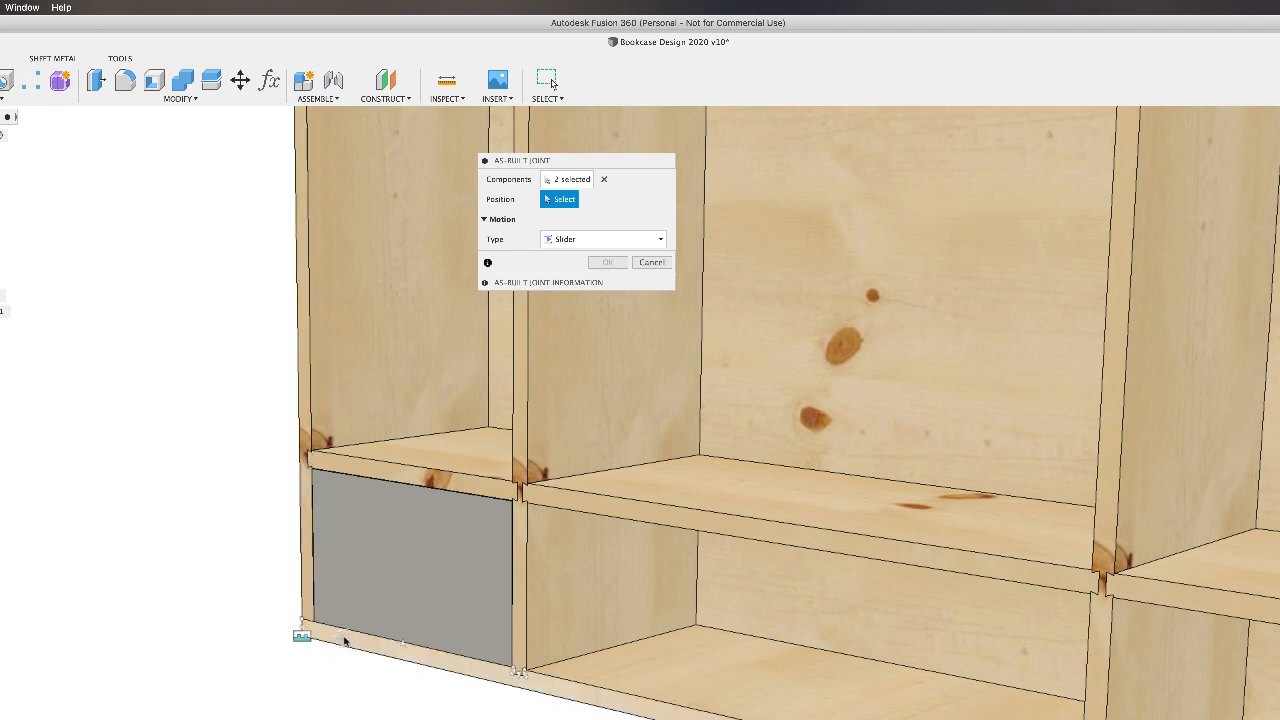
mouse_move(330, 552)
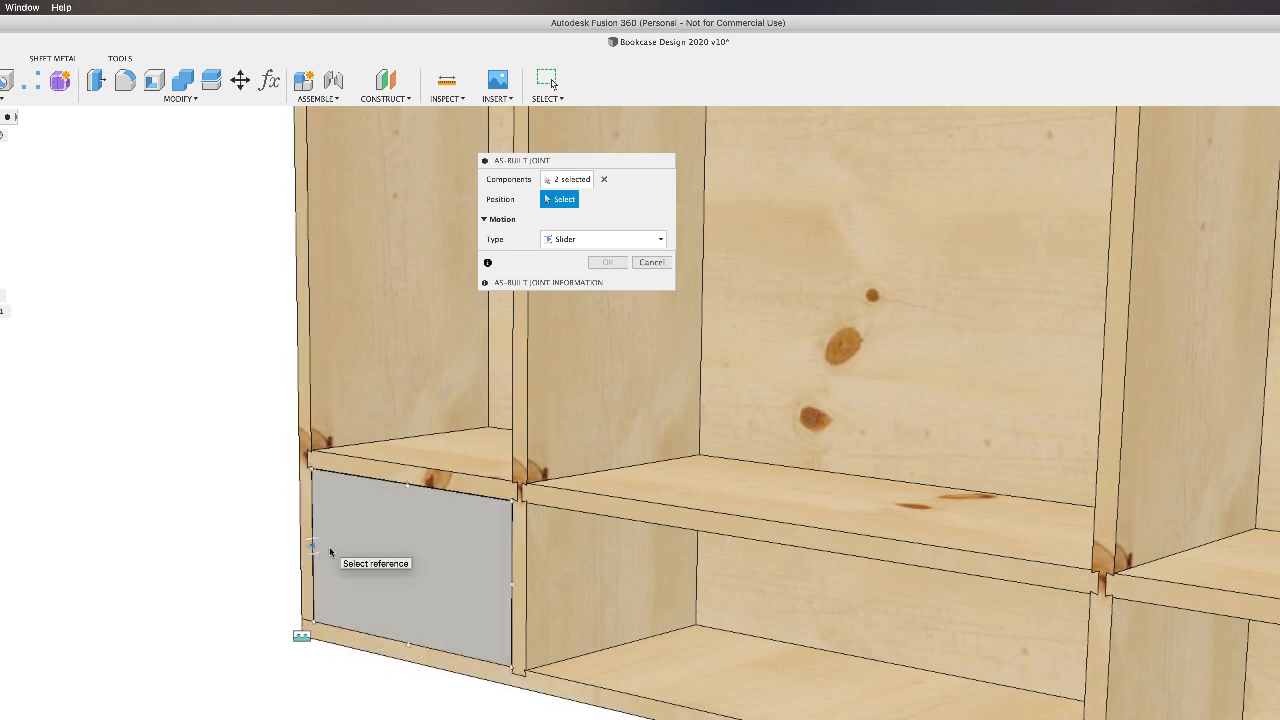
mouse_move(315, 583)
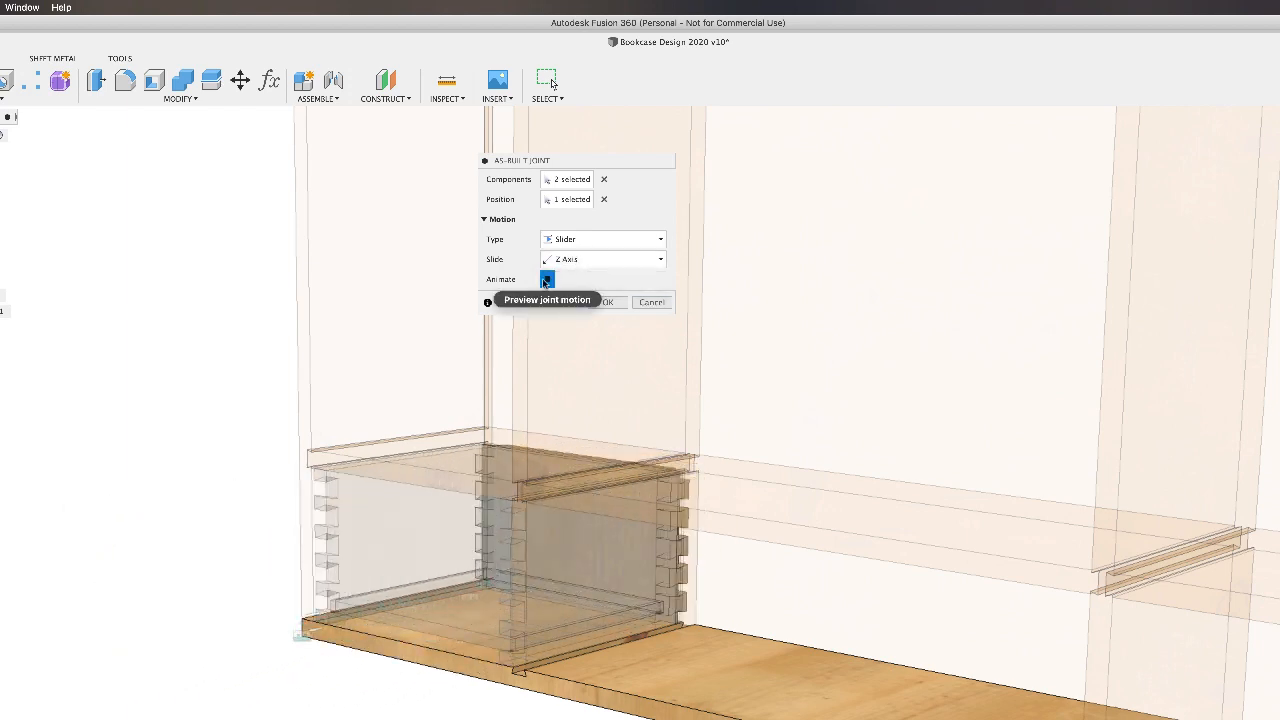
Toggle the animated preview off and on to watch the drawer slide
click(547, 279)
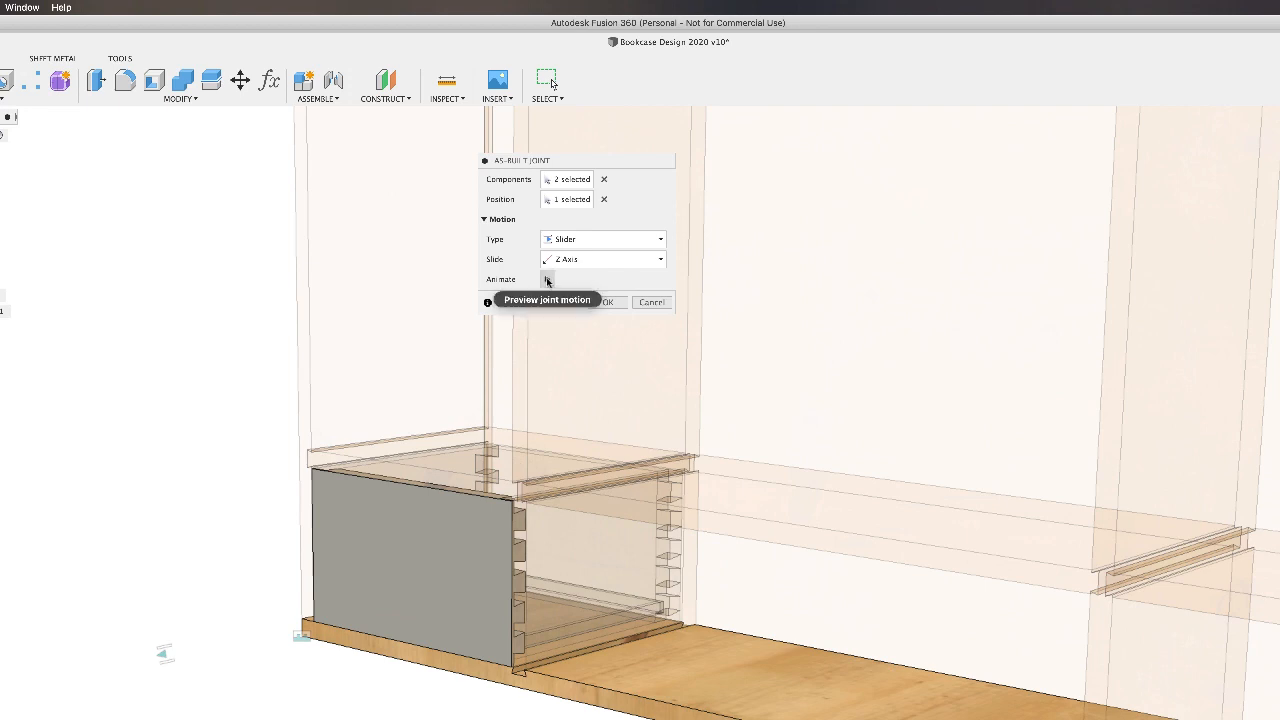
click(547, 279)
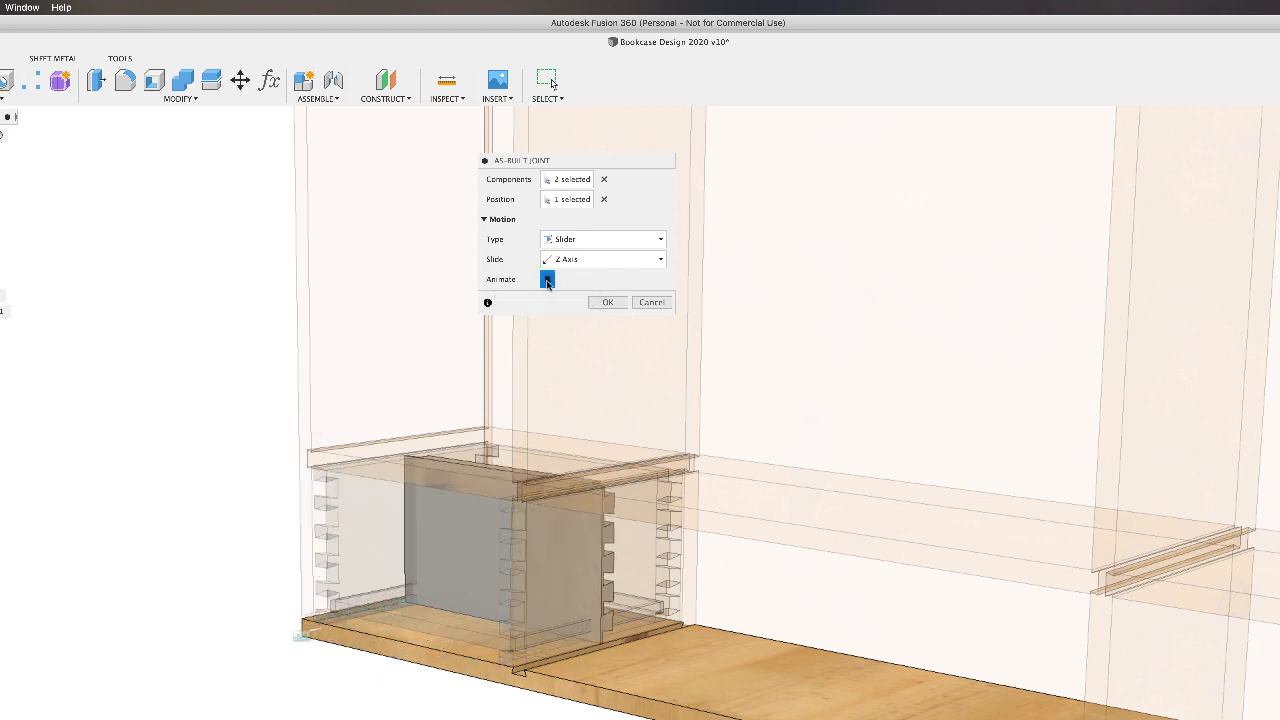
click(547, 279)
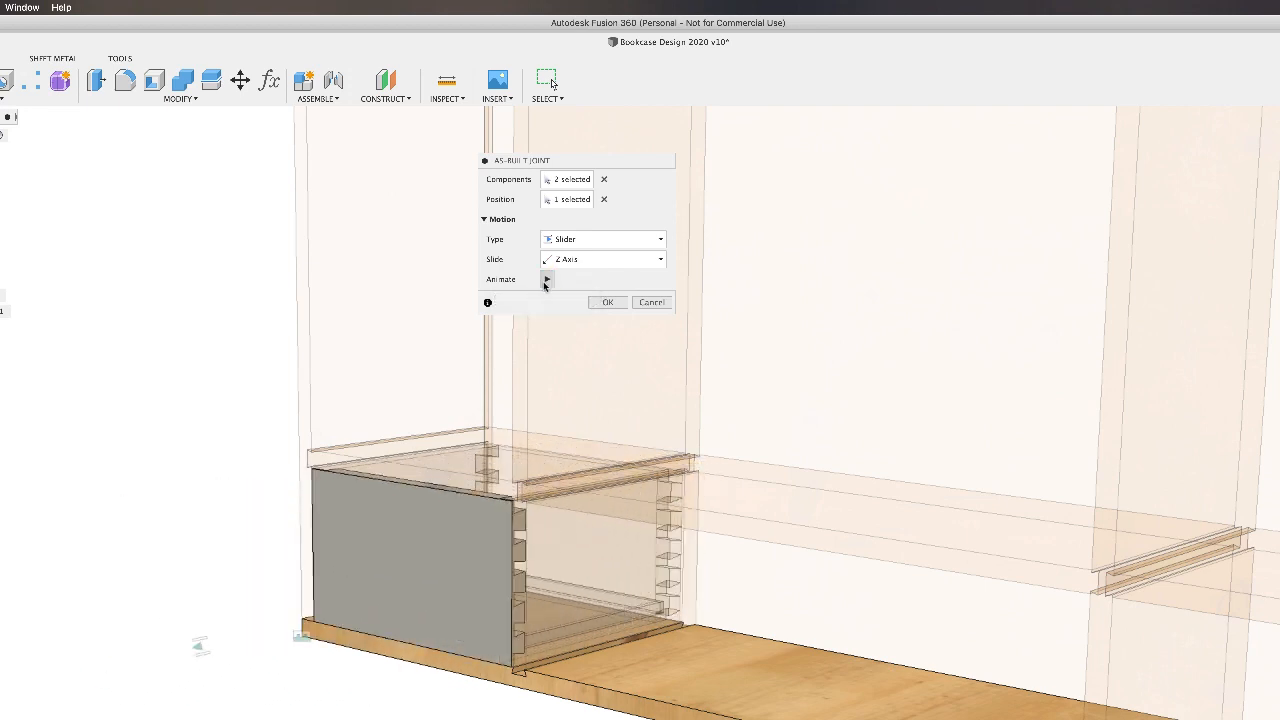
mouse_move(600, 259)
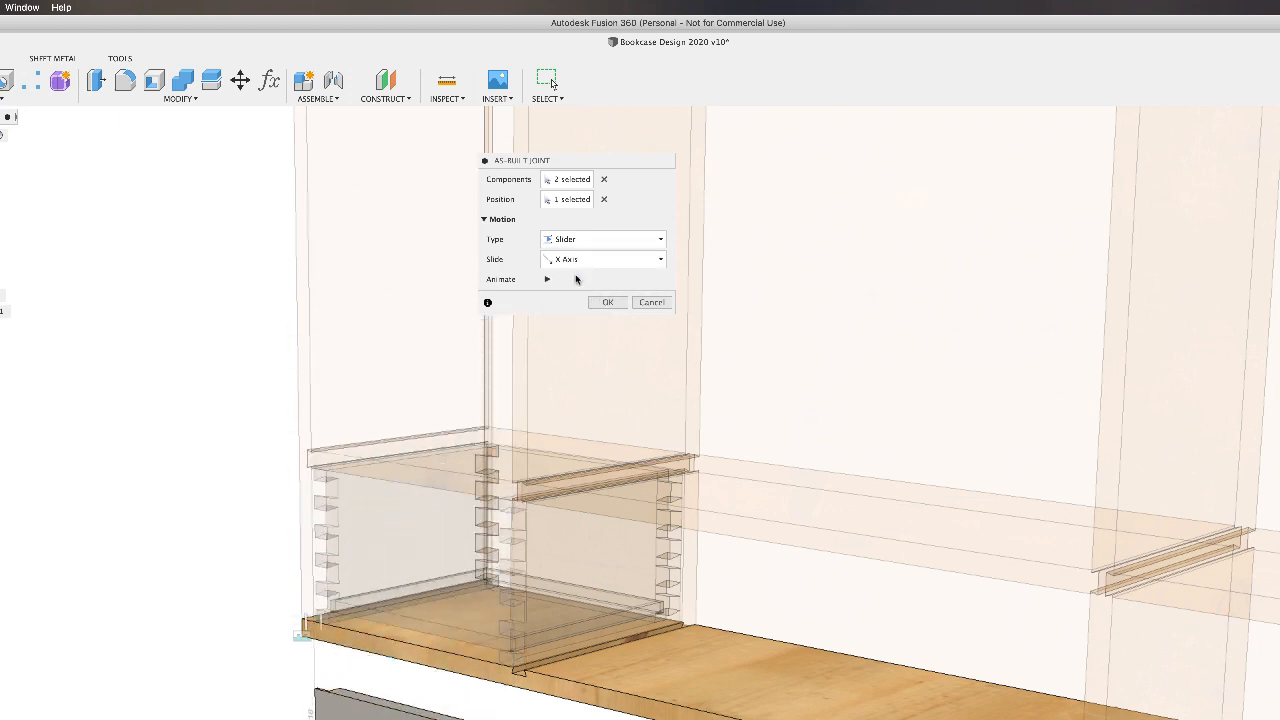
Try the Y axis, then set the slide direction to Z Axis and create the joint
click(603, 259)
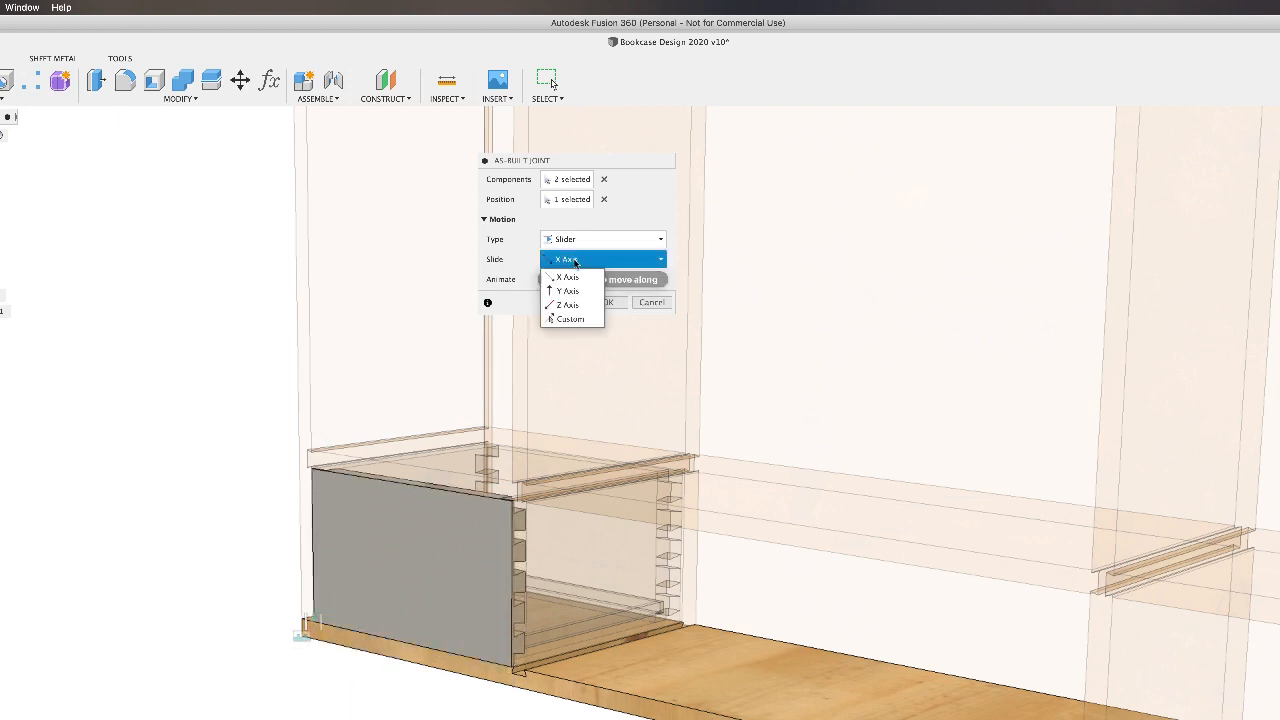
click(567, 290)
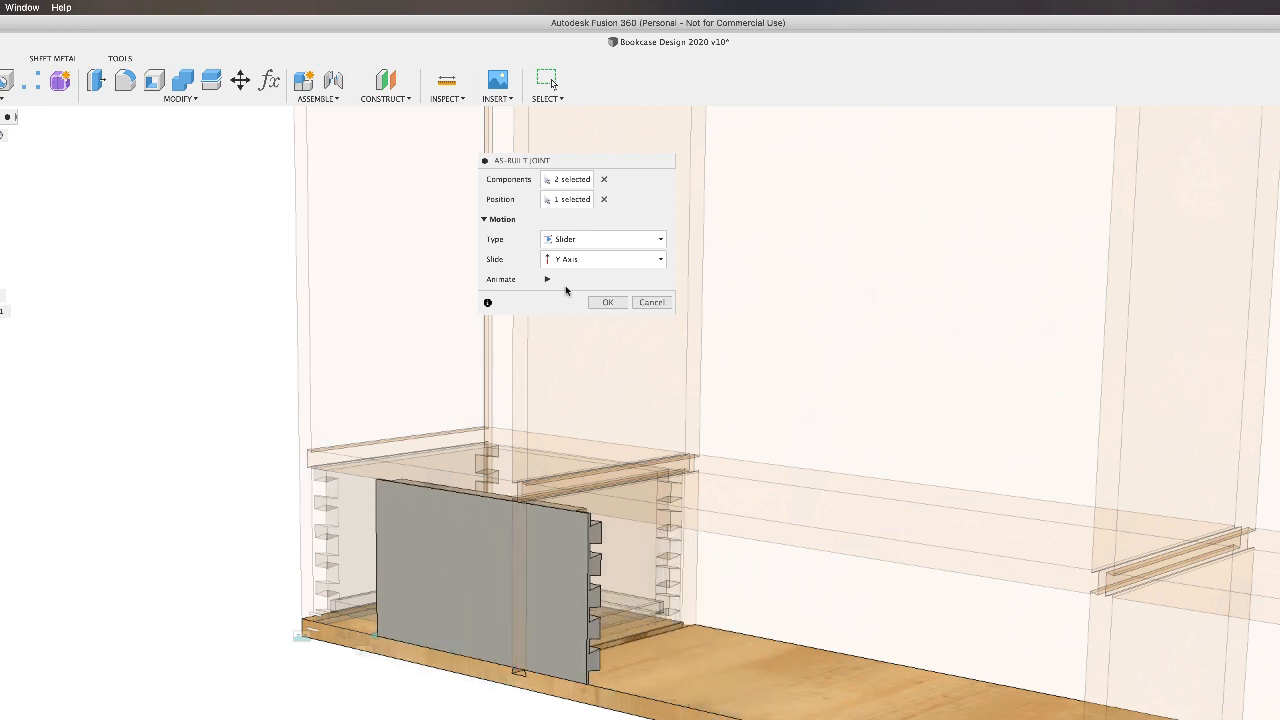
click(603, 259)
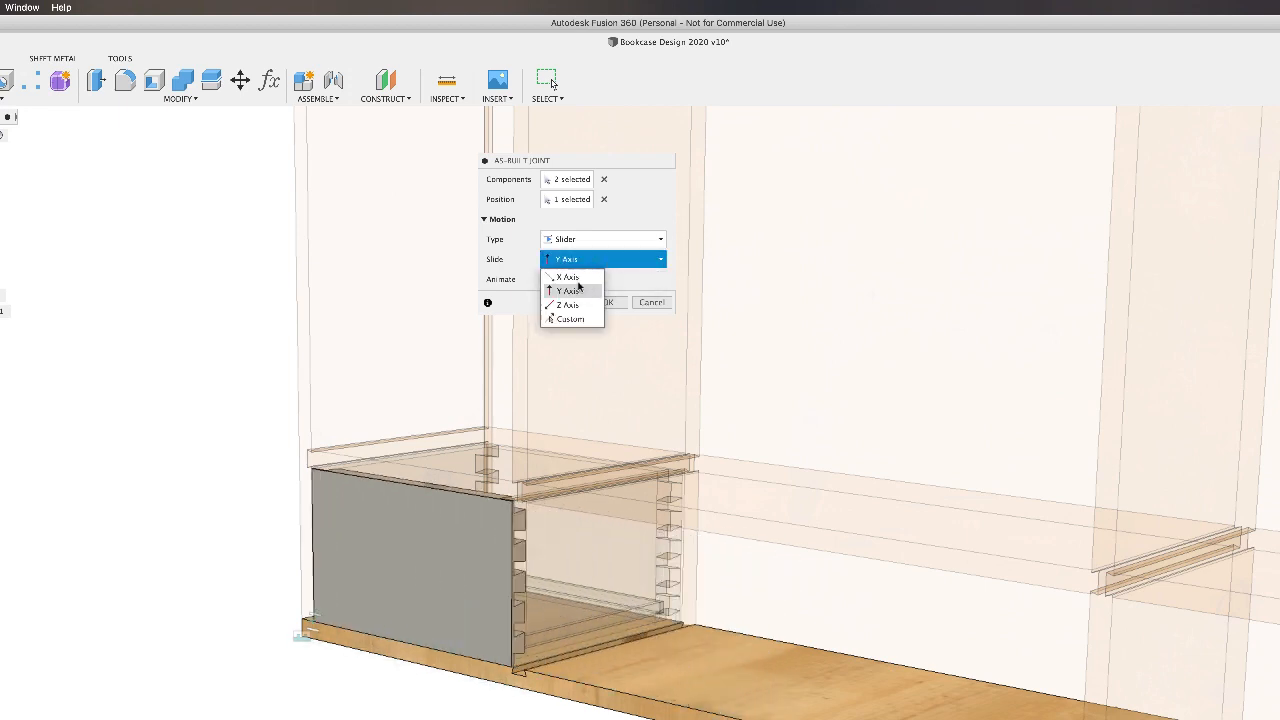
click(565, 304)
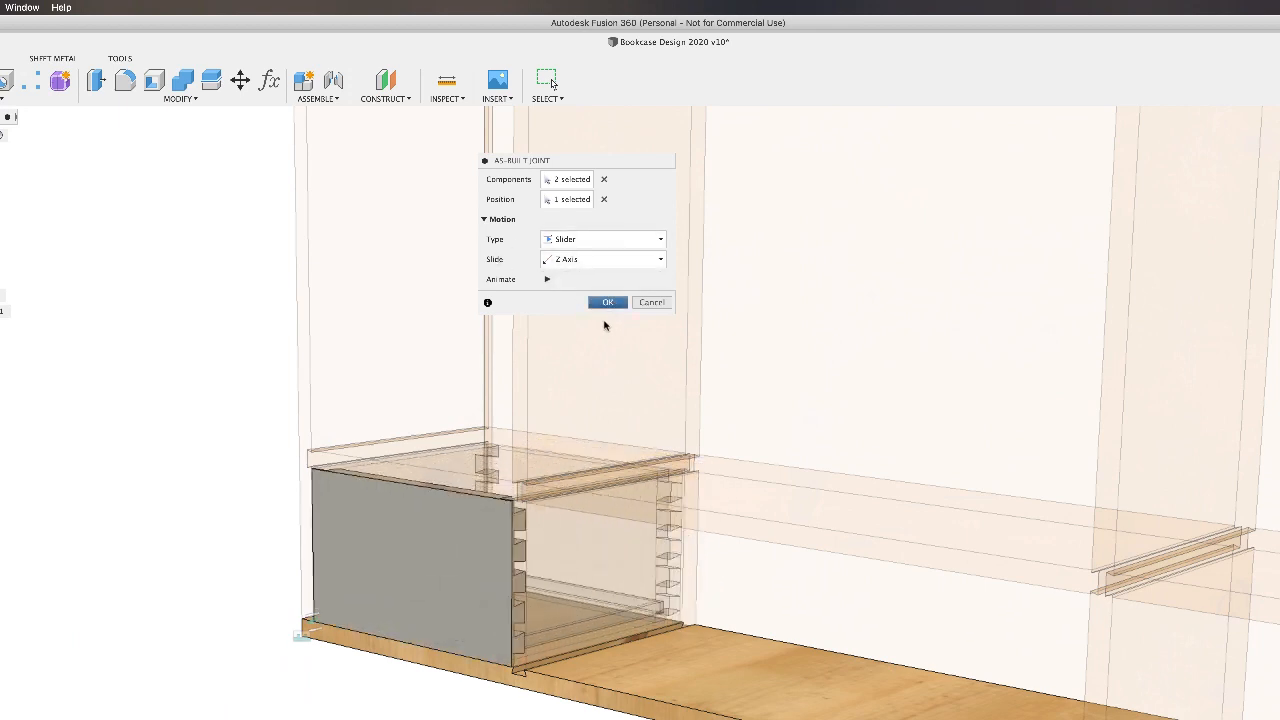
click(607, 302)
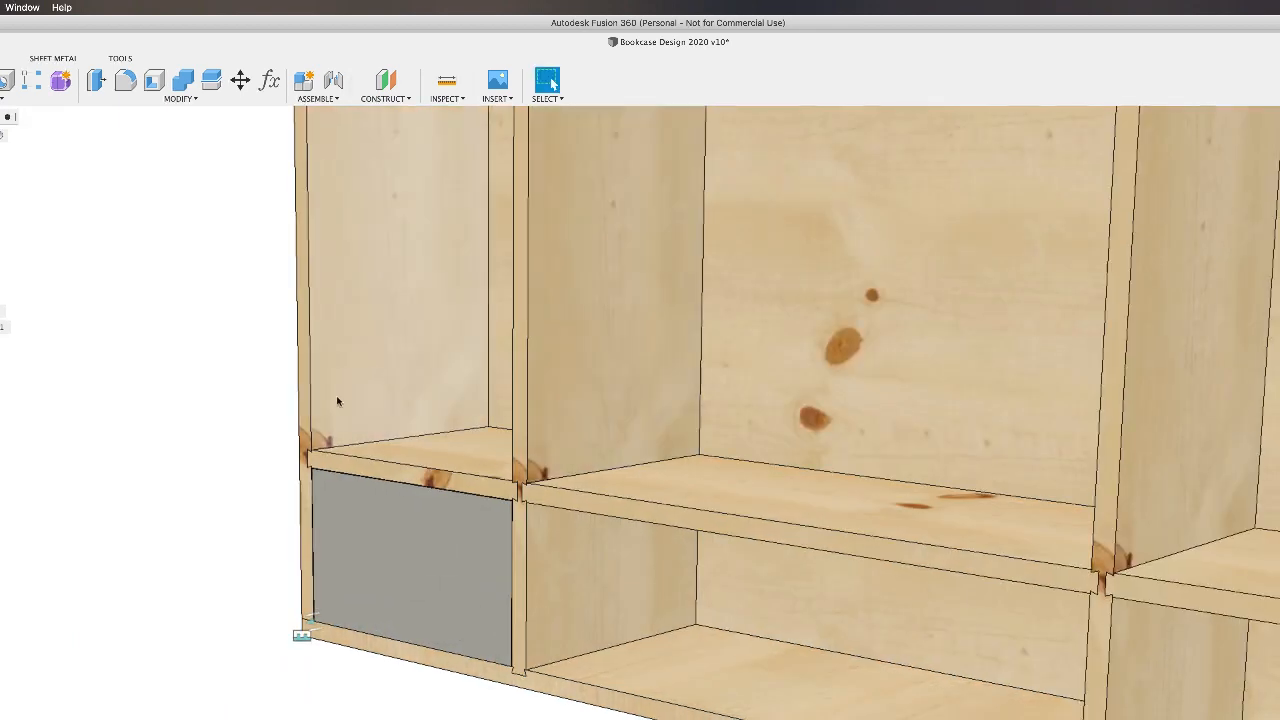